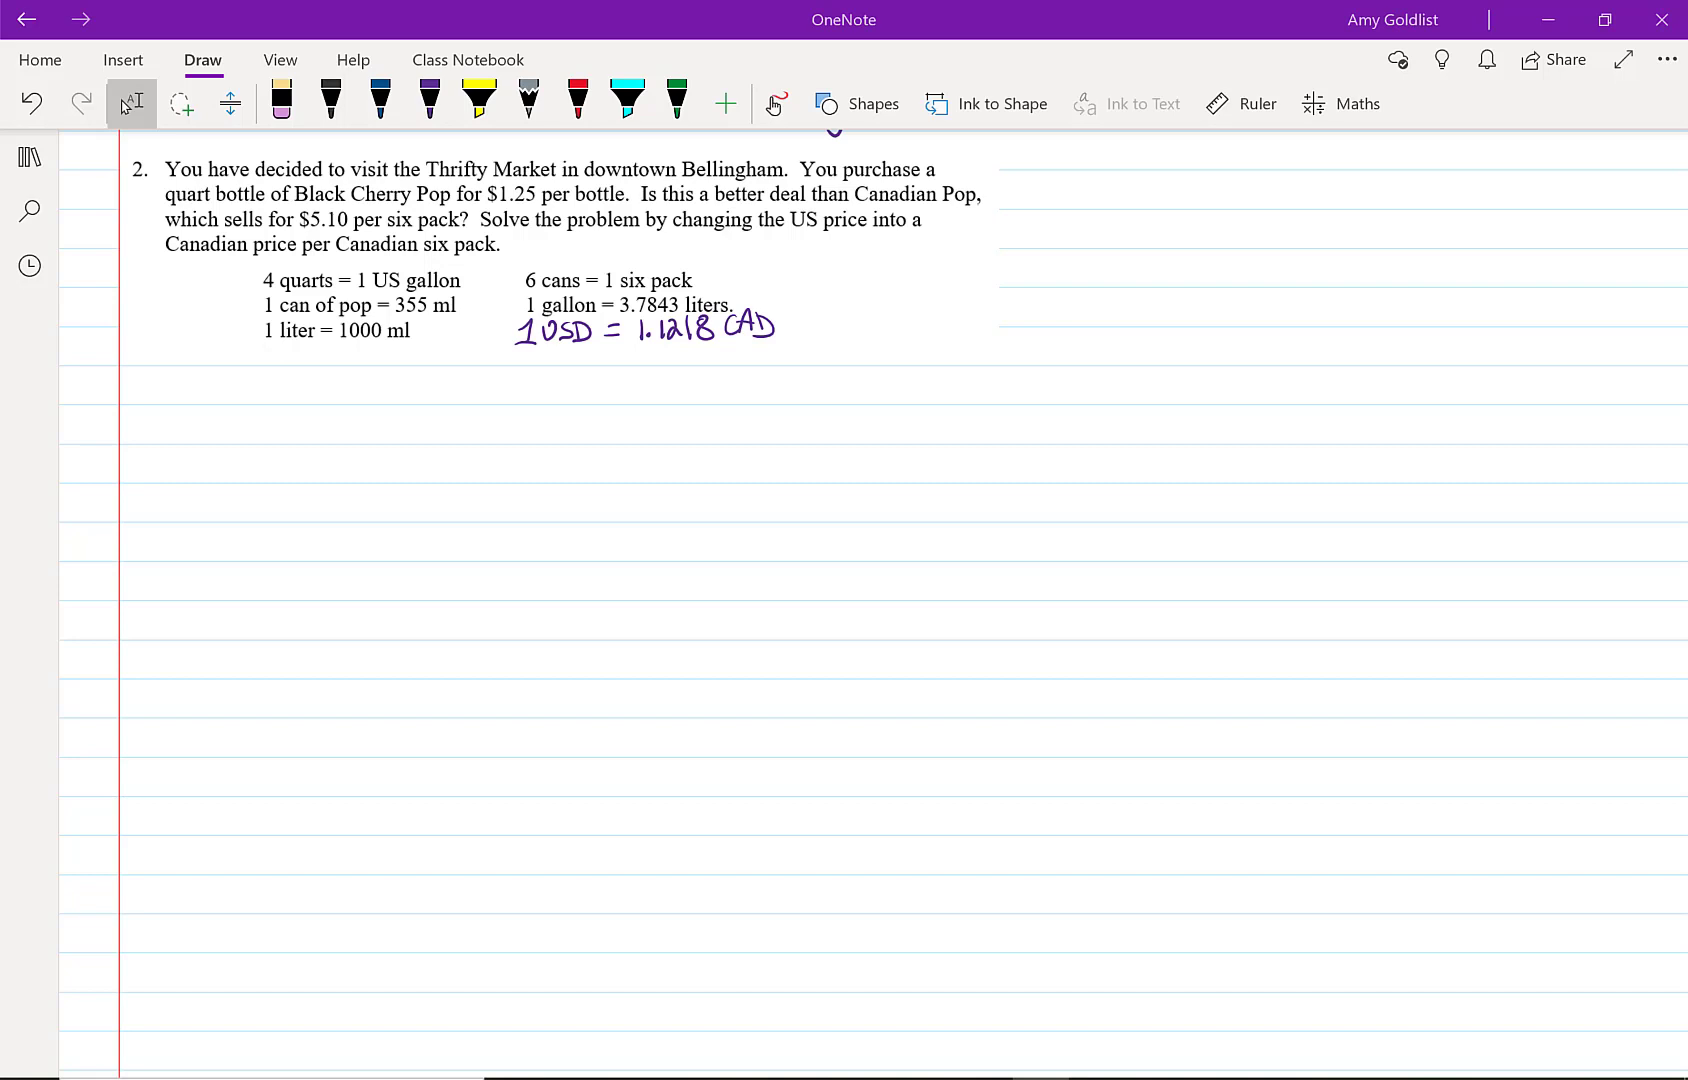
Highlight $5.10 per six pack, $1.25 per bottle, and the USD and CAD labels in yellow.
left_click(478, 103)
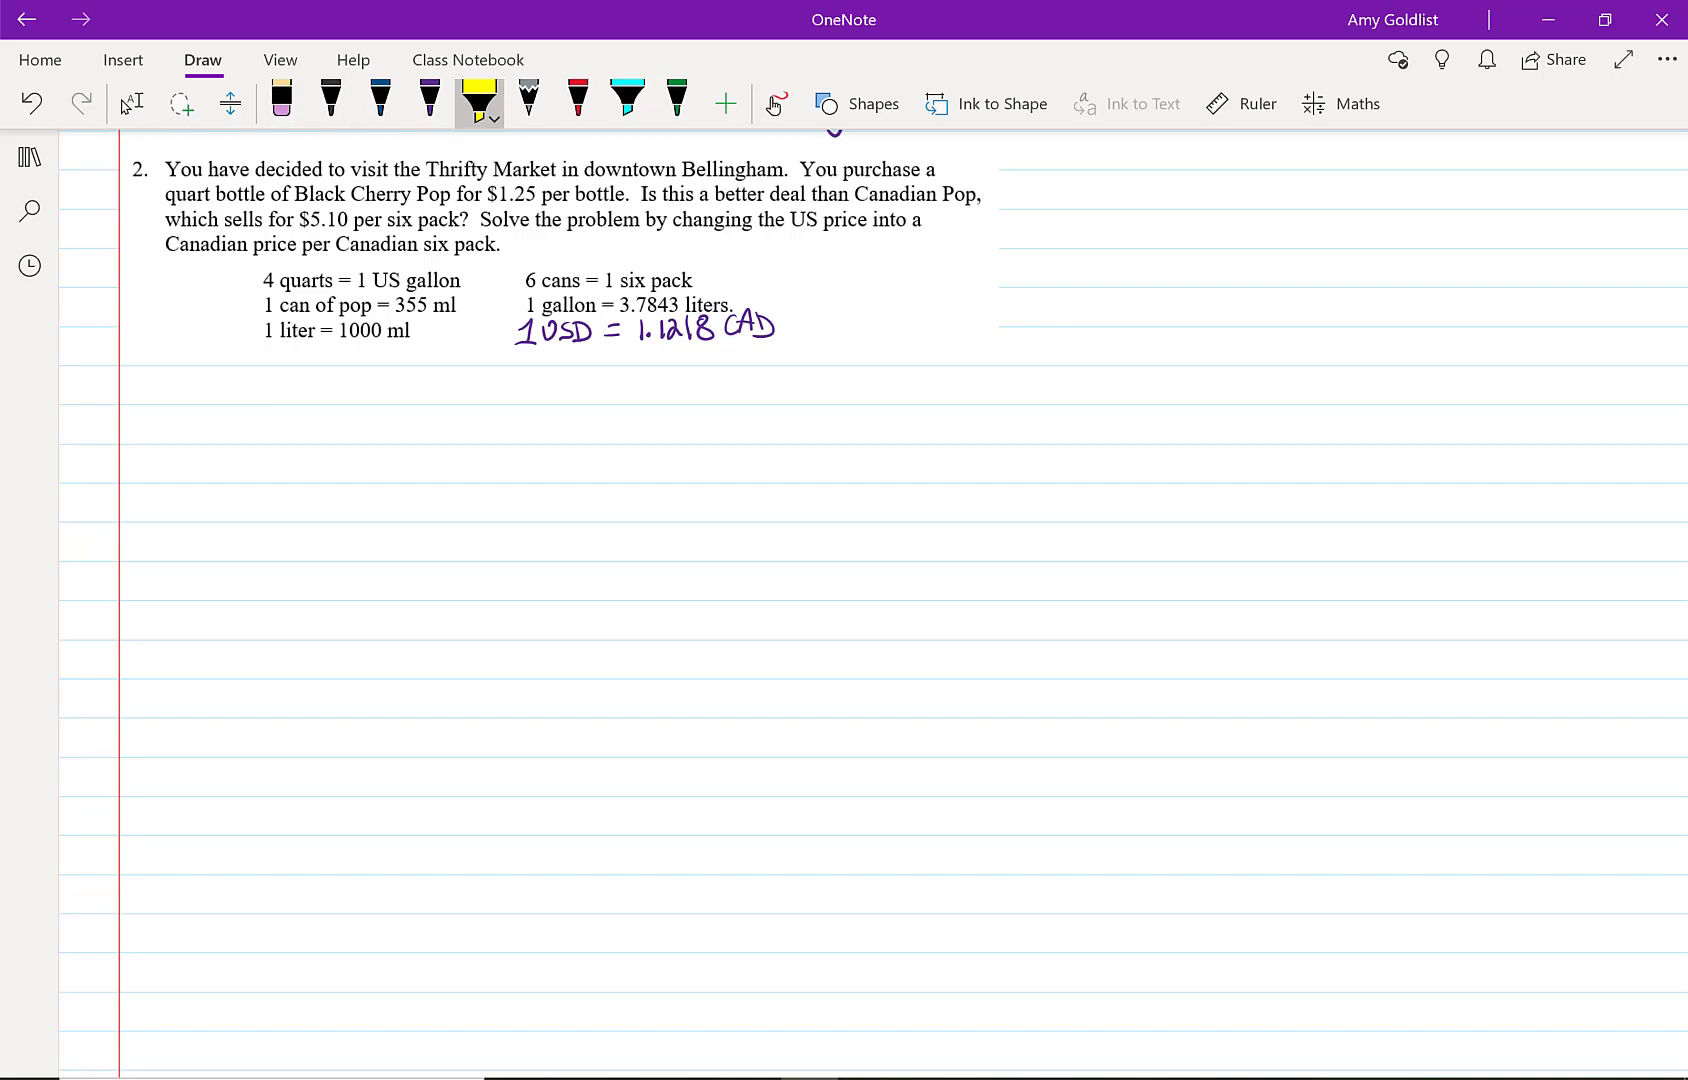
left_click_drag(298, 220, 455, 220)
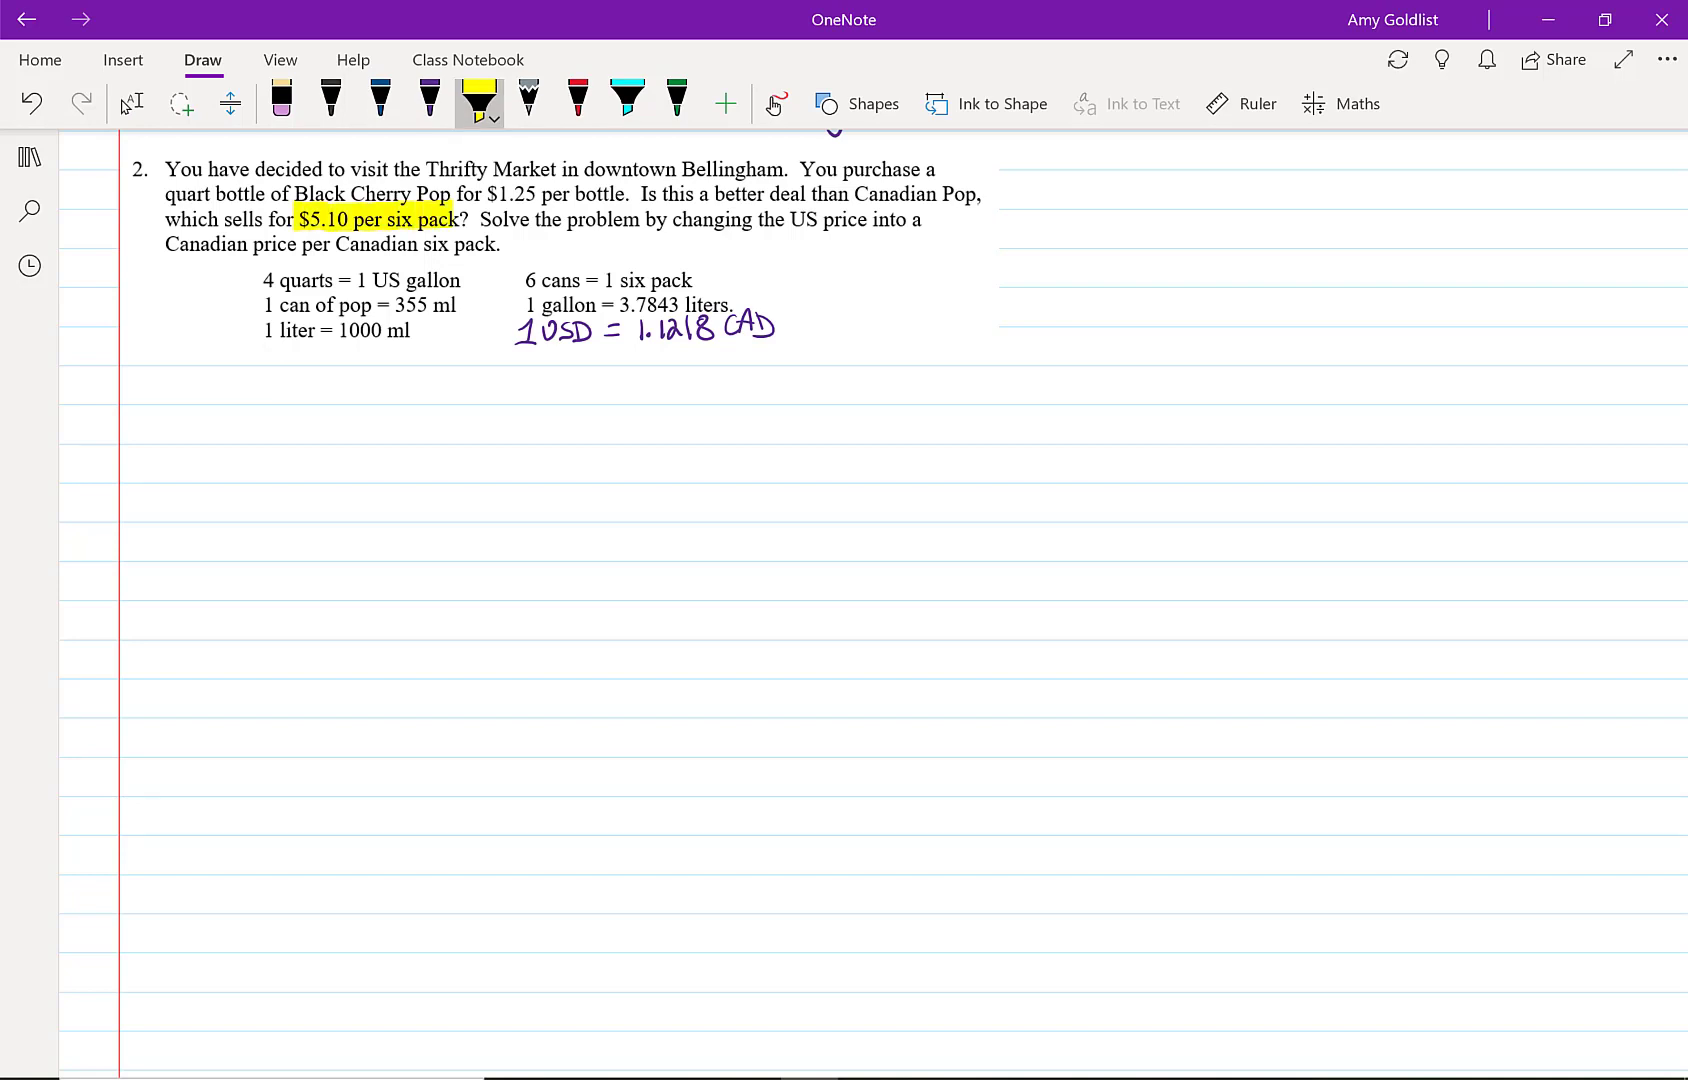
left_click_drag(482, 194, 624, 194)
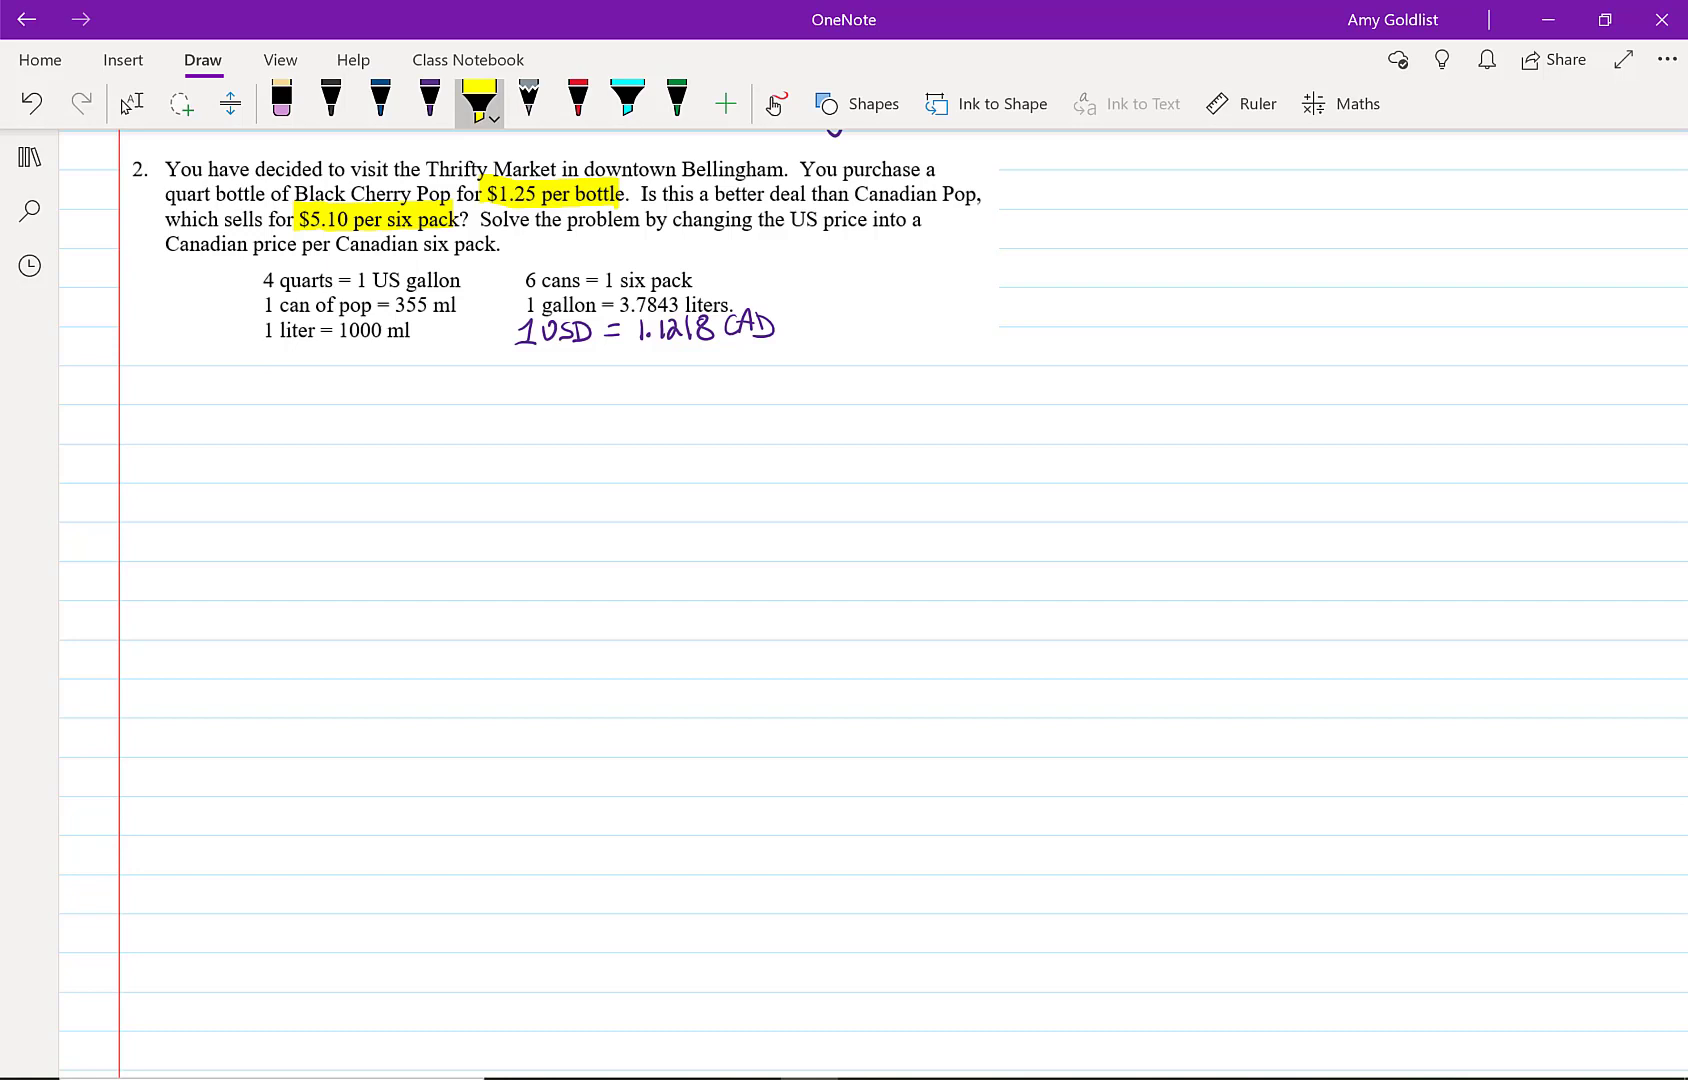
left_click_drag(731, 326, 786, 326)
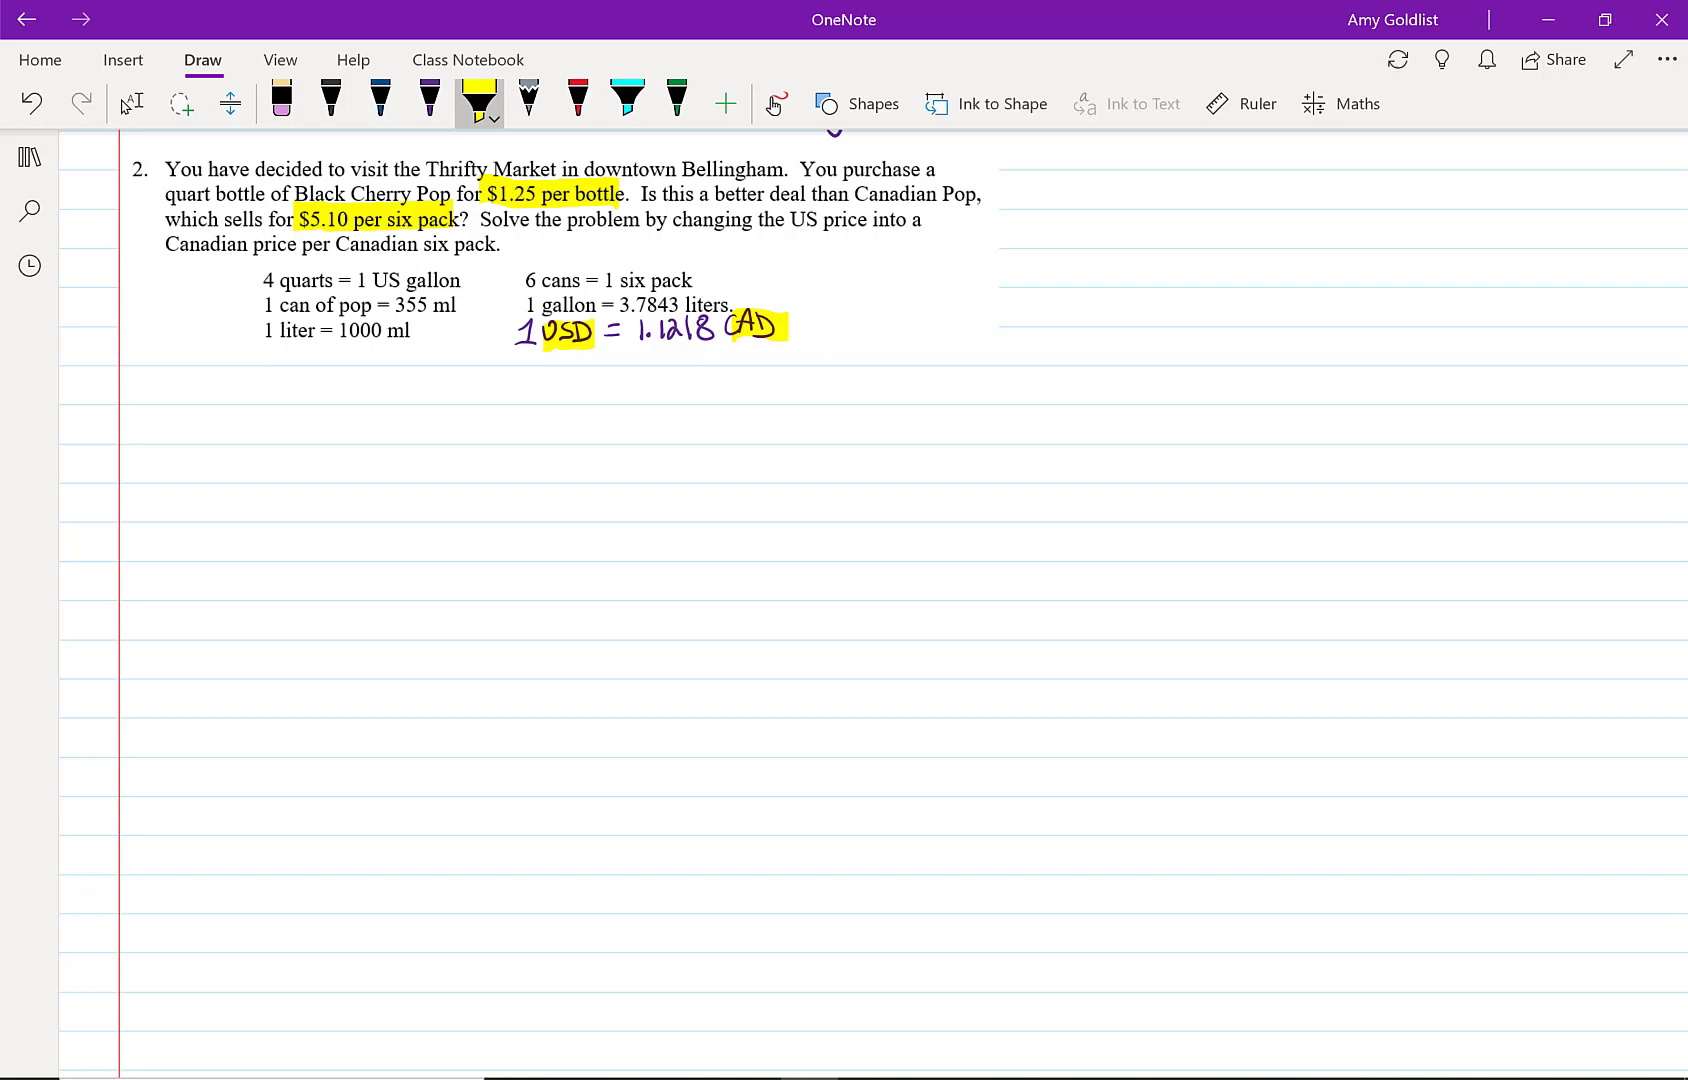
Handwrite 'Price for US Pop = 1.25 USD / 1 Qt' in purple ink below the problem.
left_click(428, 100)
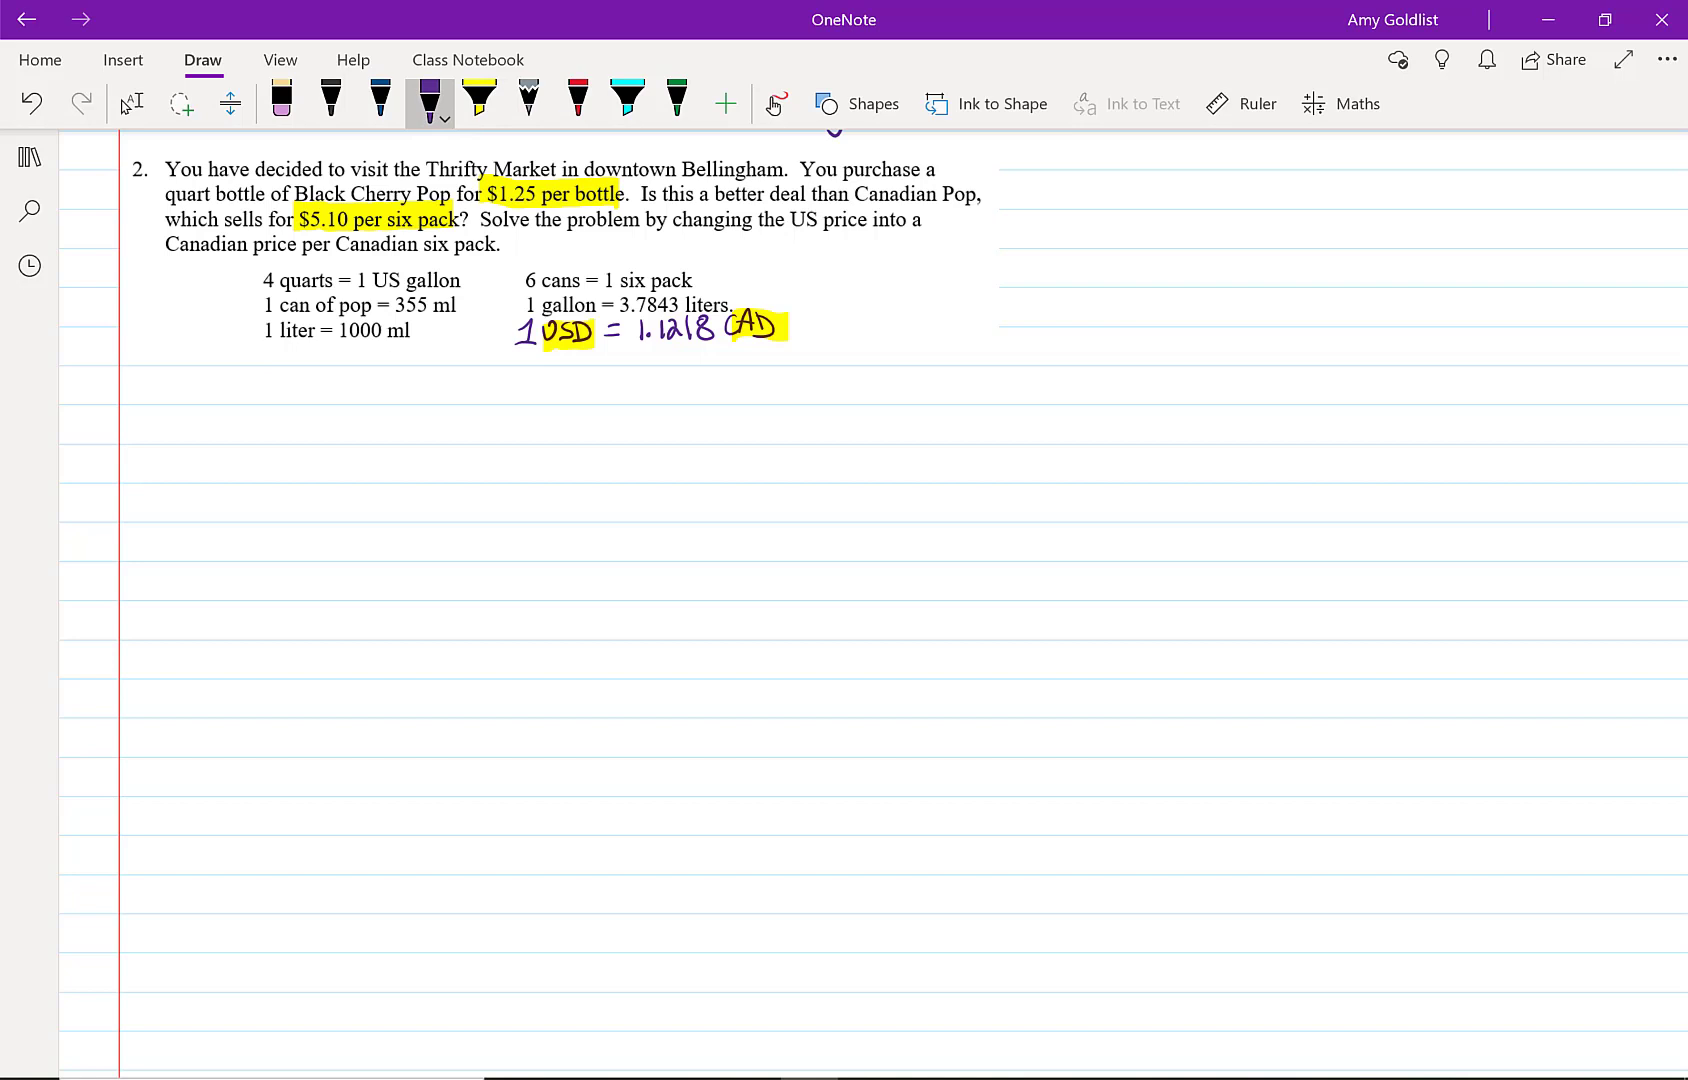
left_click_drag(135, 420, 140, 388)
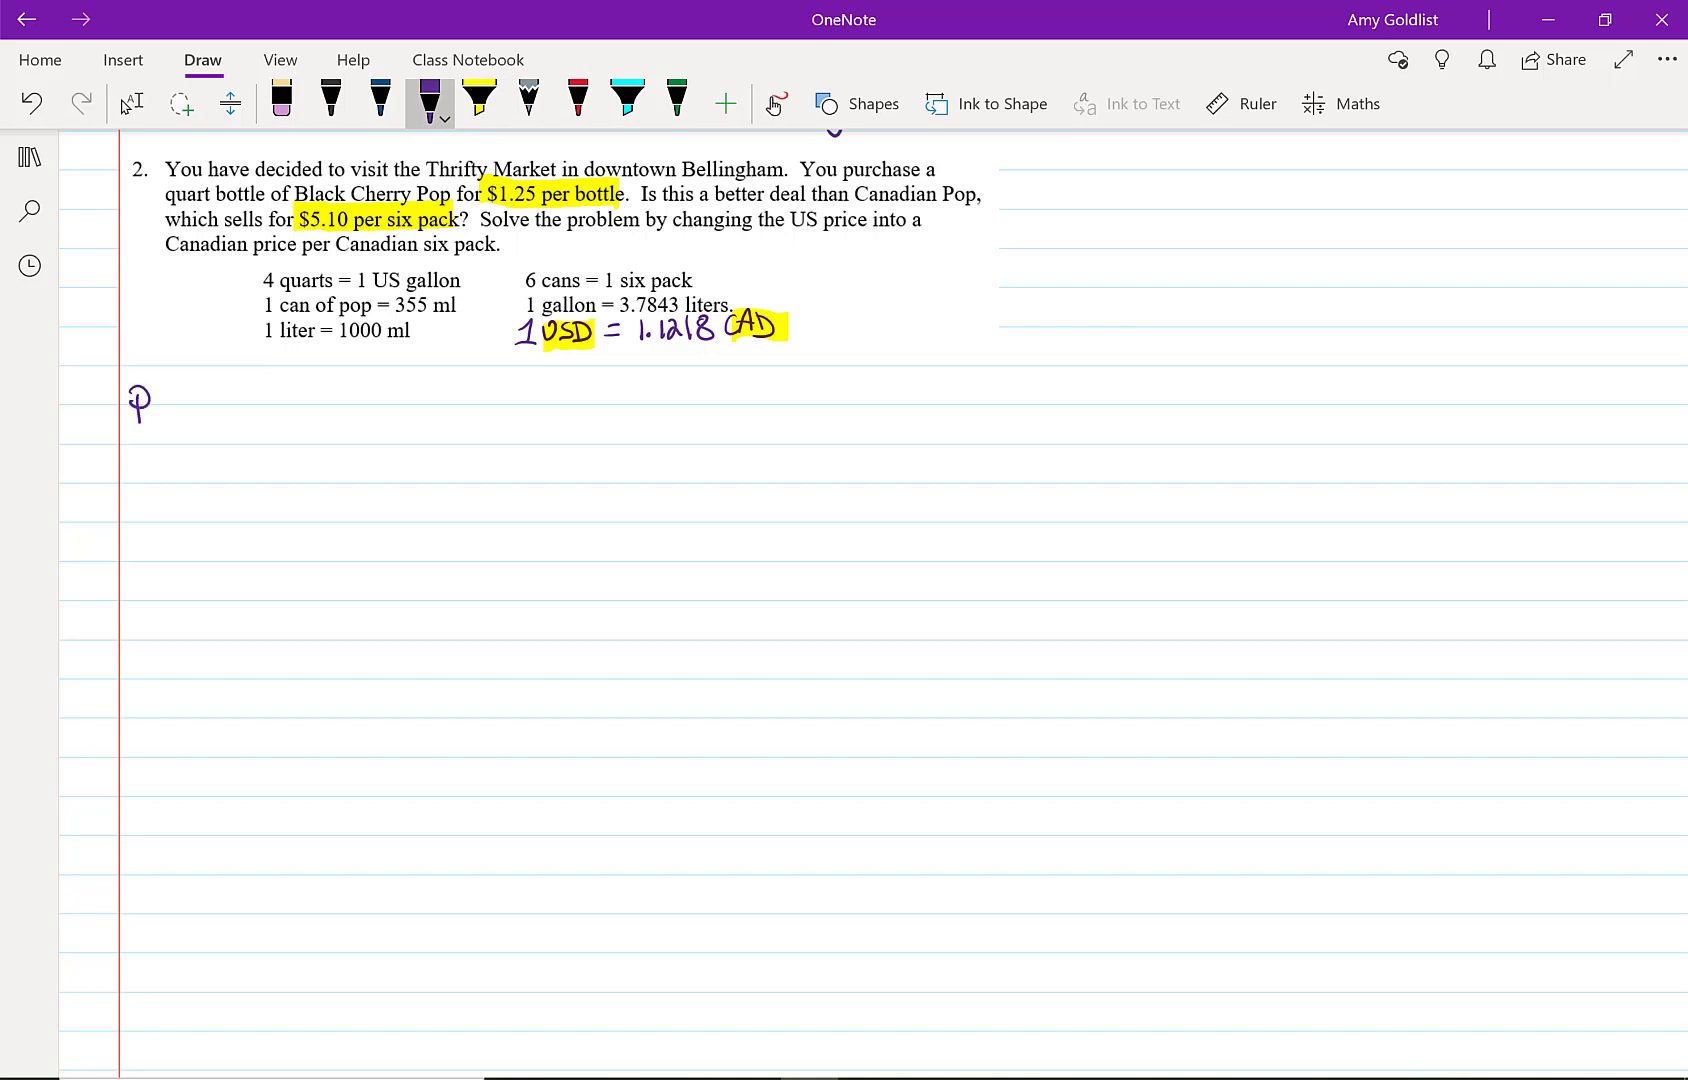
left_click_drag(145, 404, 215, 404)
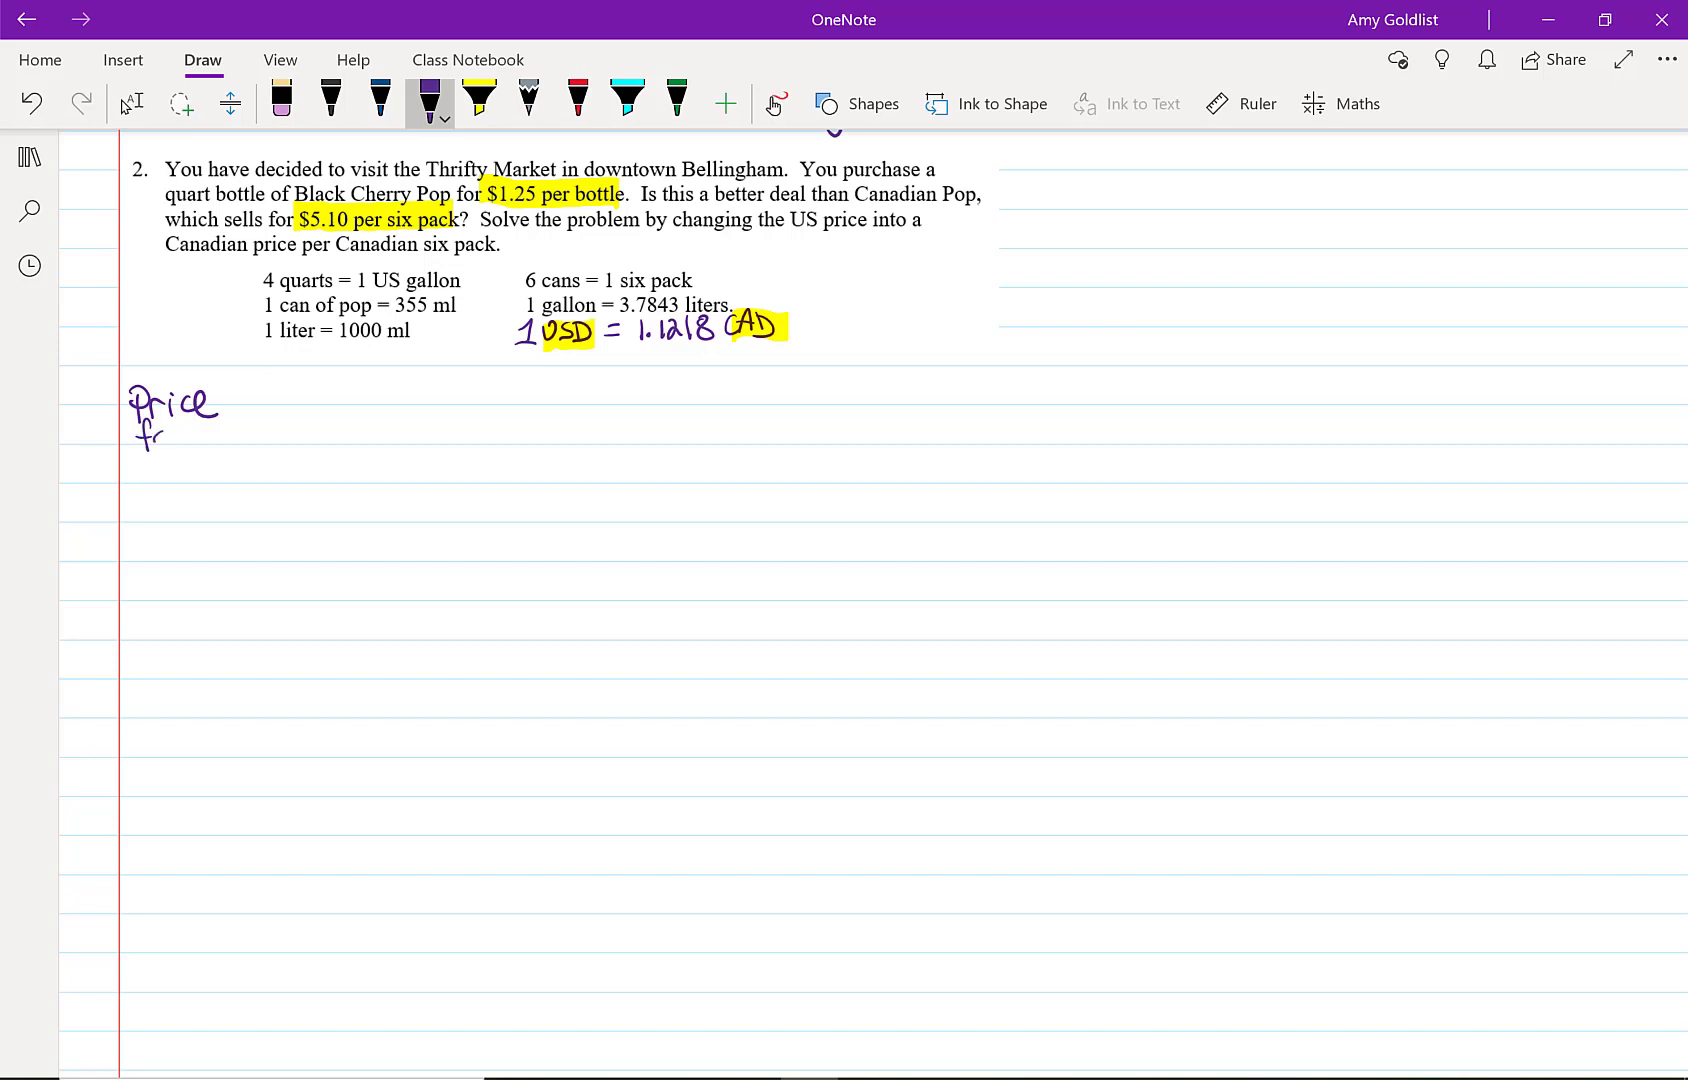
left_click_drag(167, 431, 264, 431)
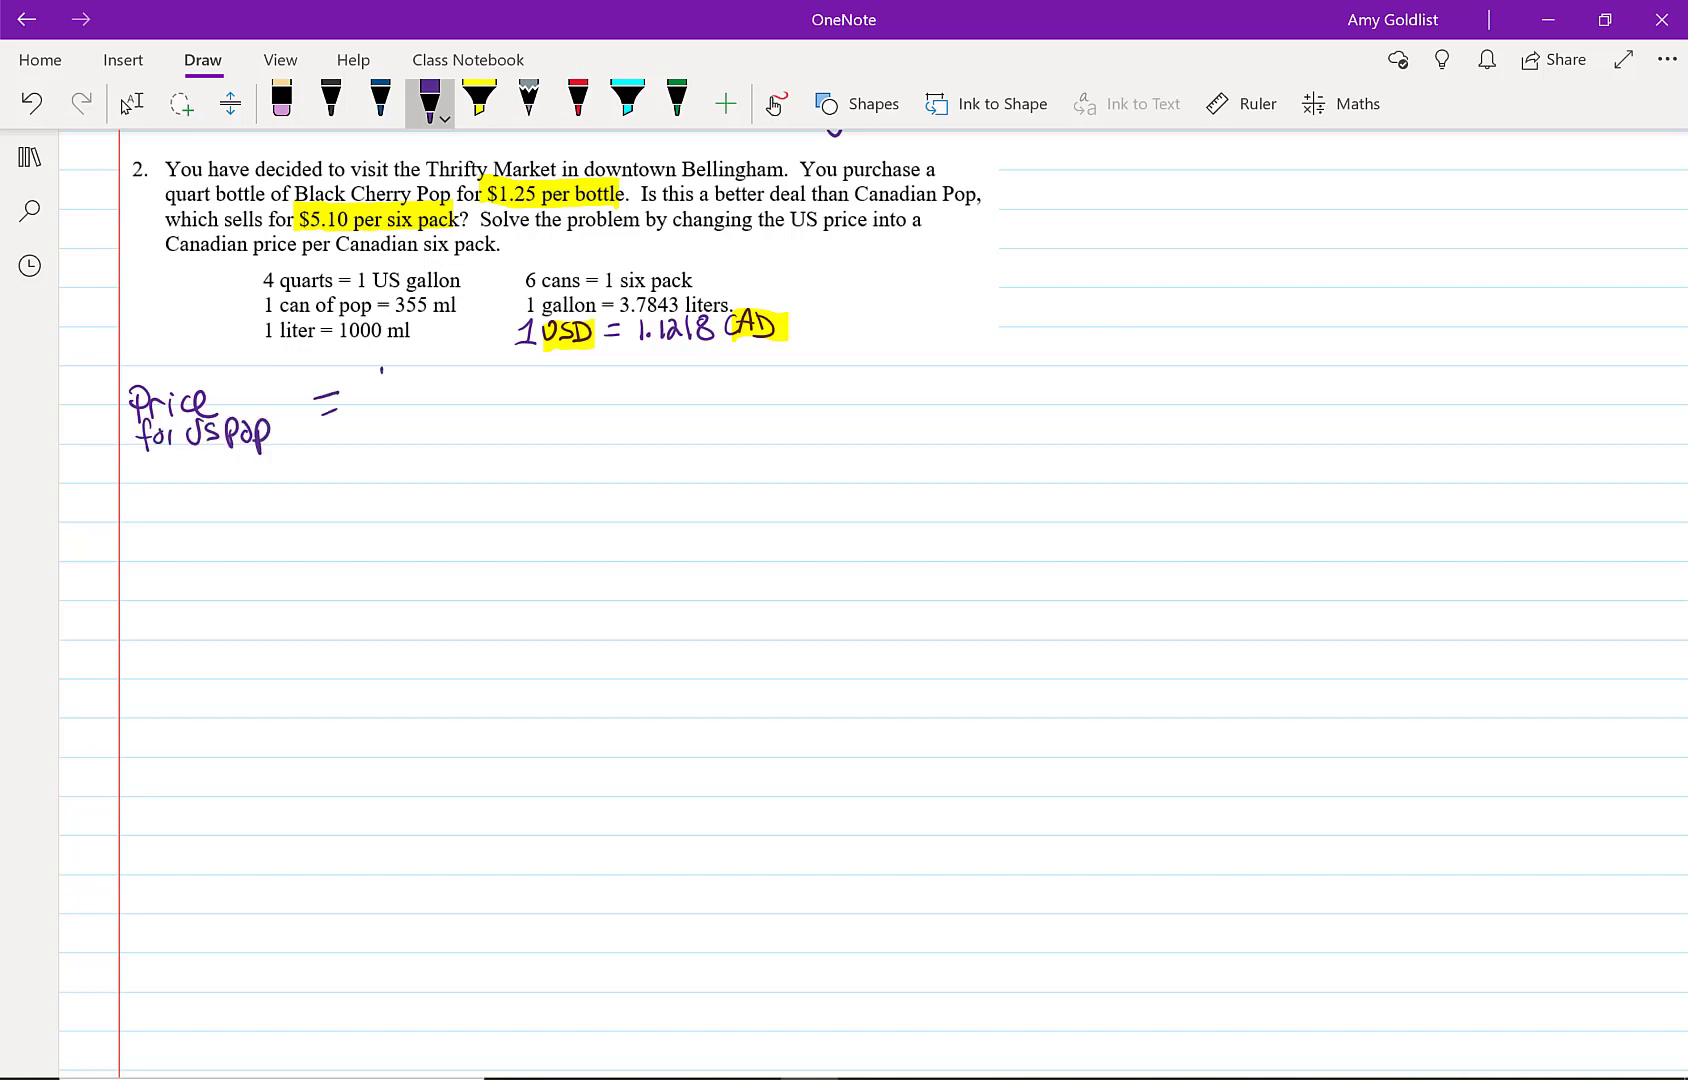
left_click_drag(377, 388, 495, 388)
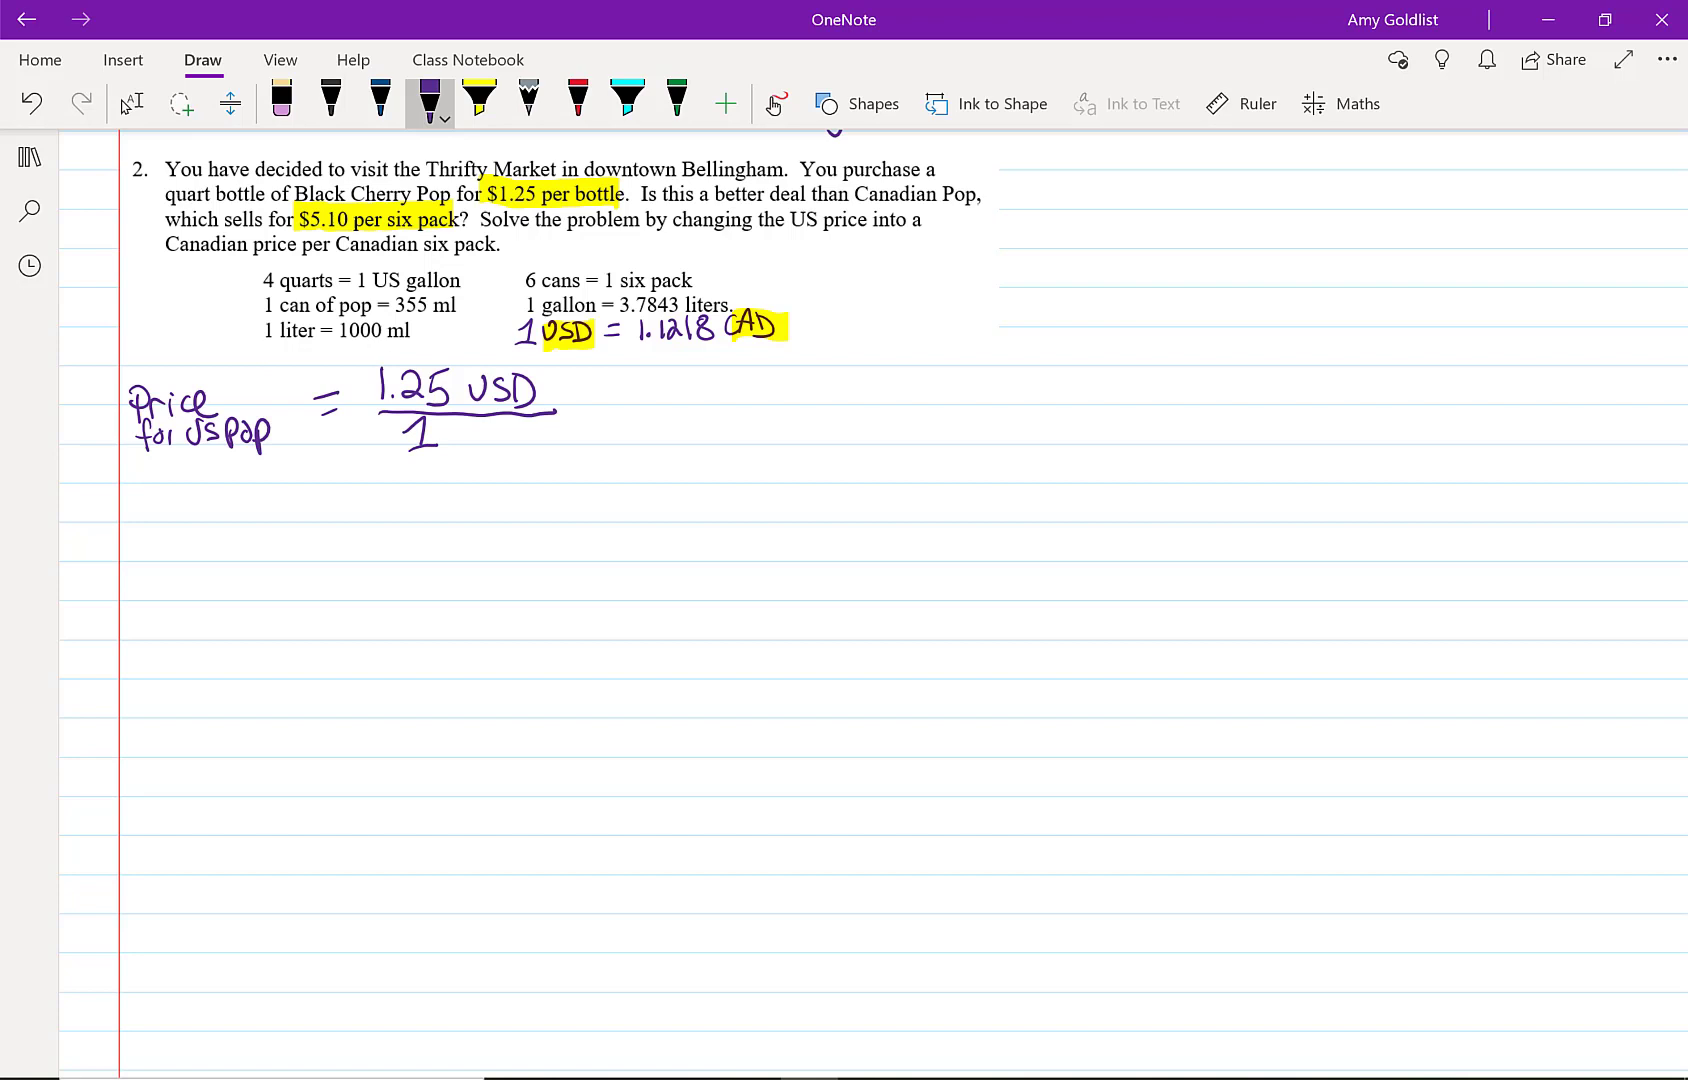
left_click_drag(463, 425, 484, 447)
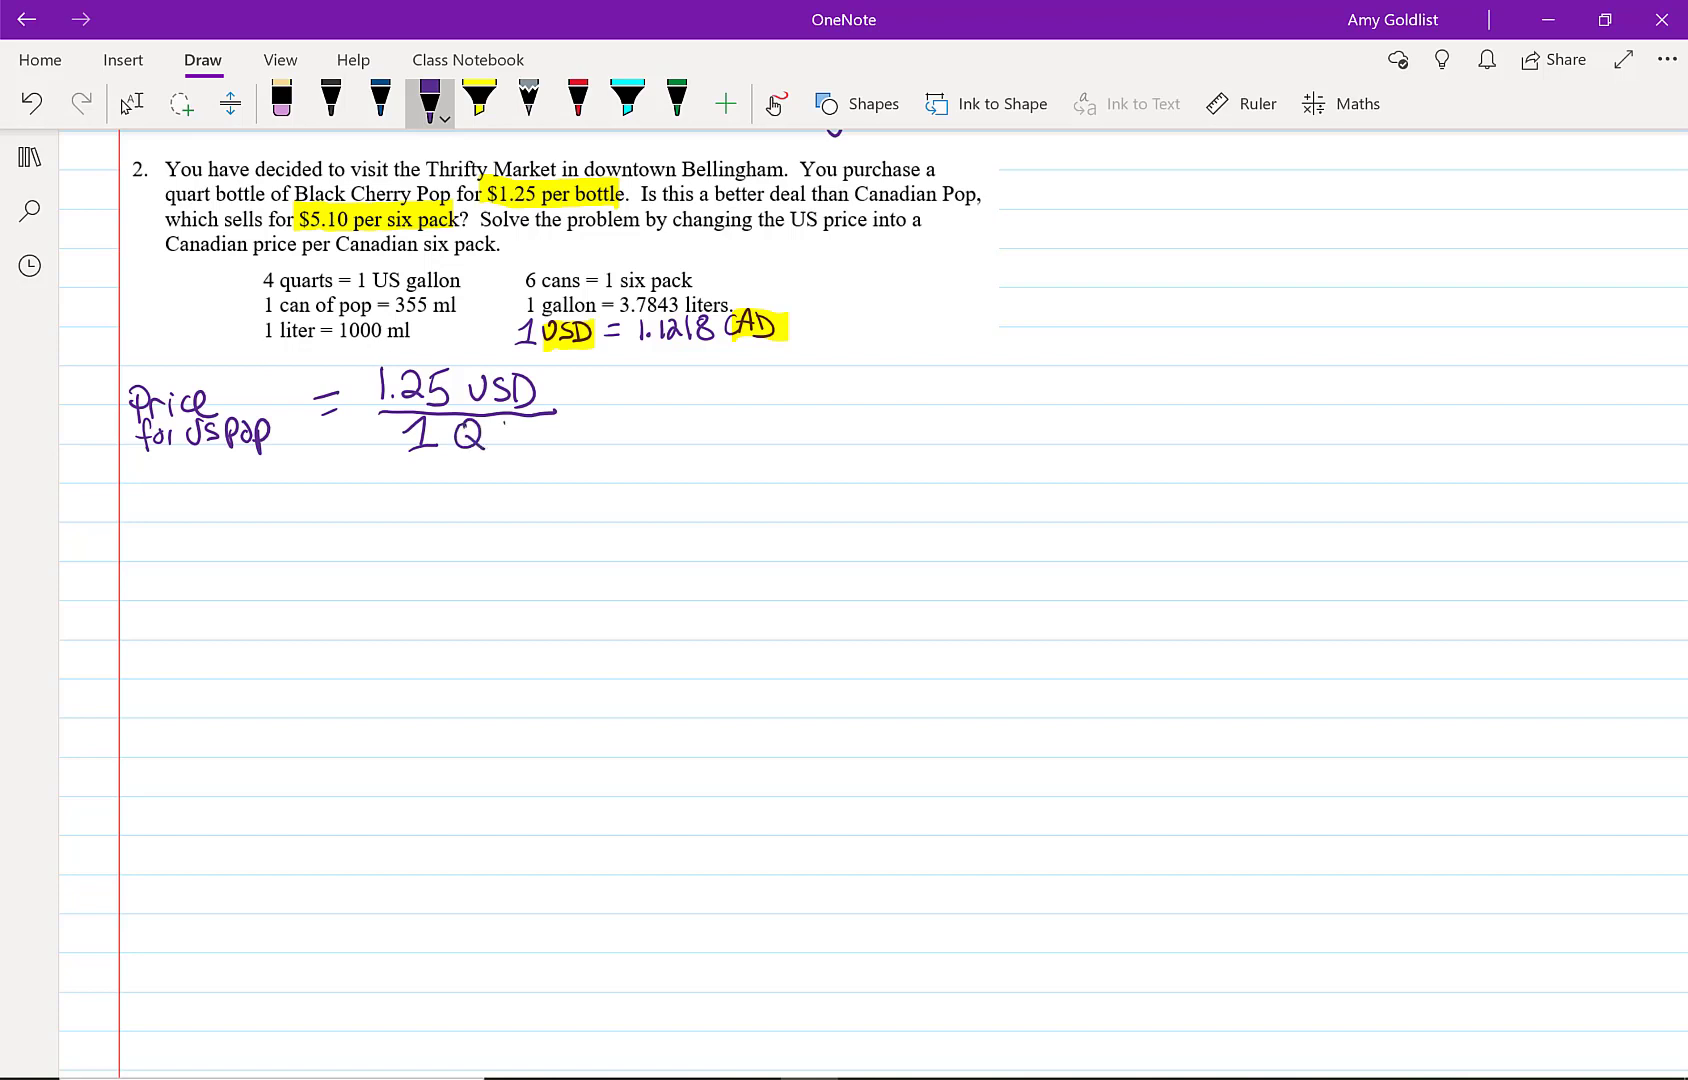
left_click_drag(490, 425, 506, 452)
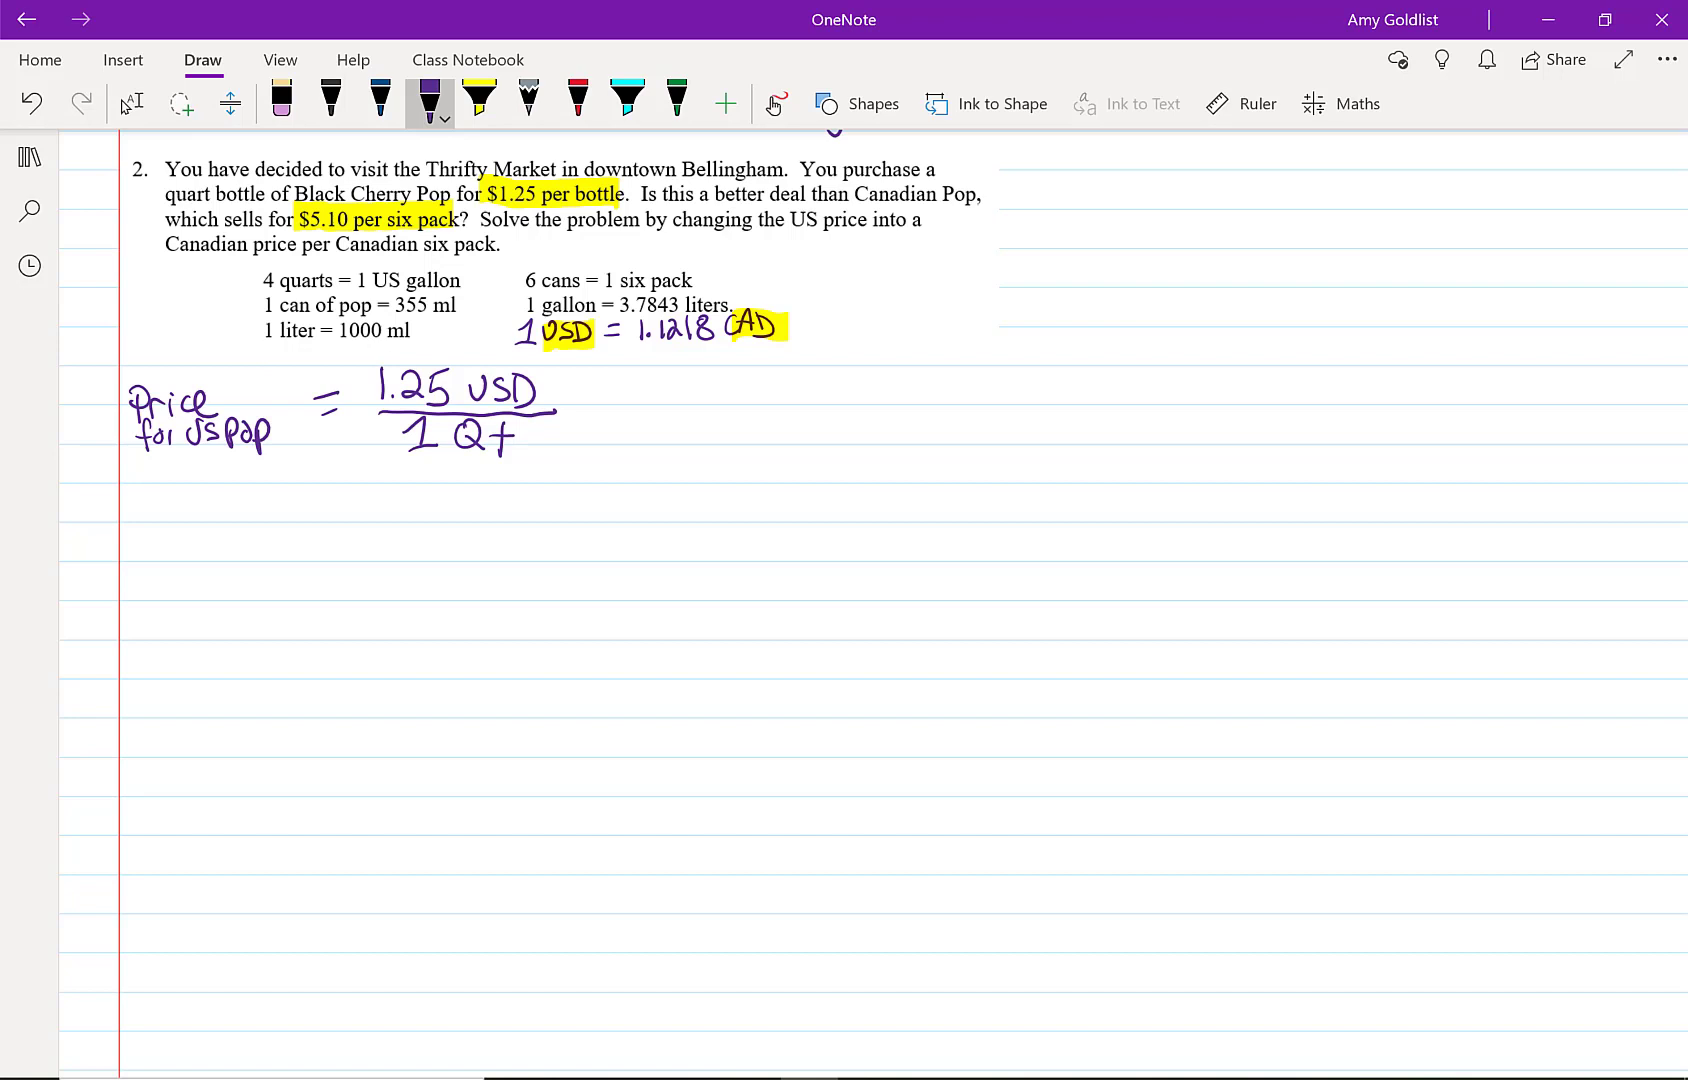
left_click(578, 102)
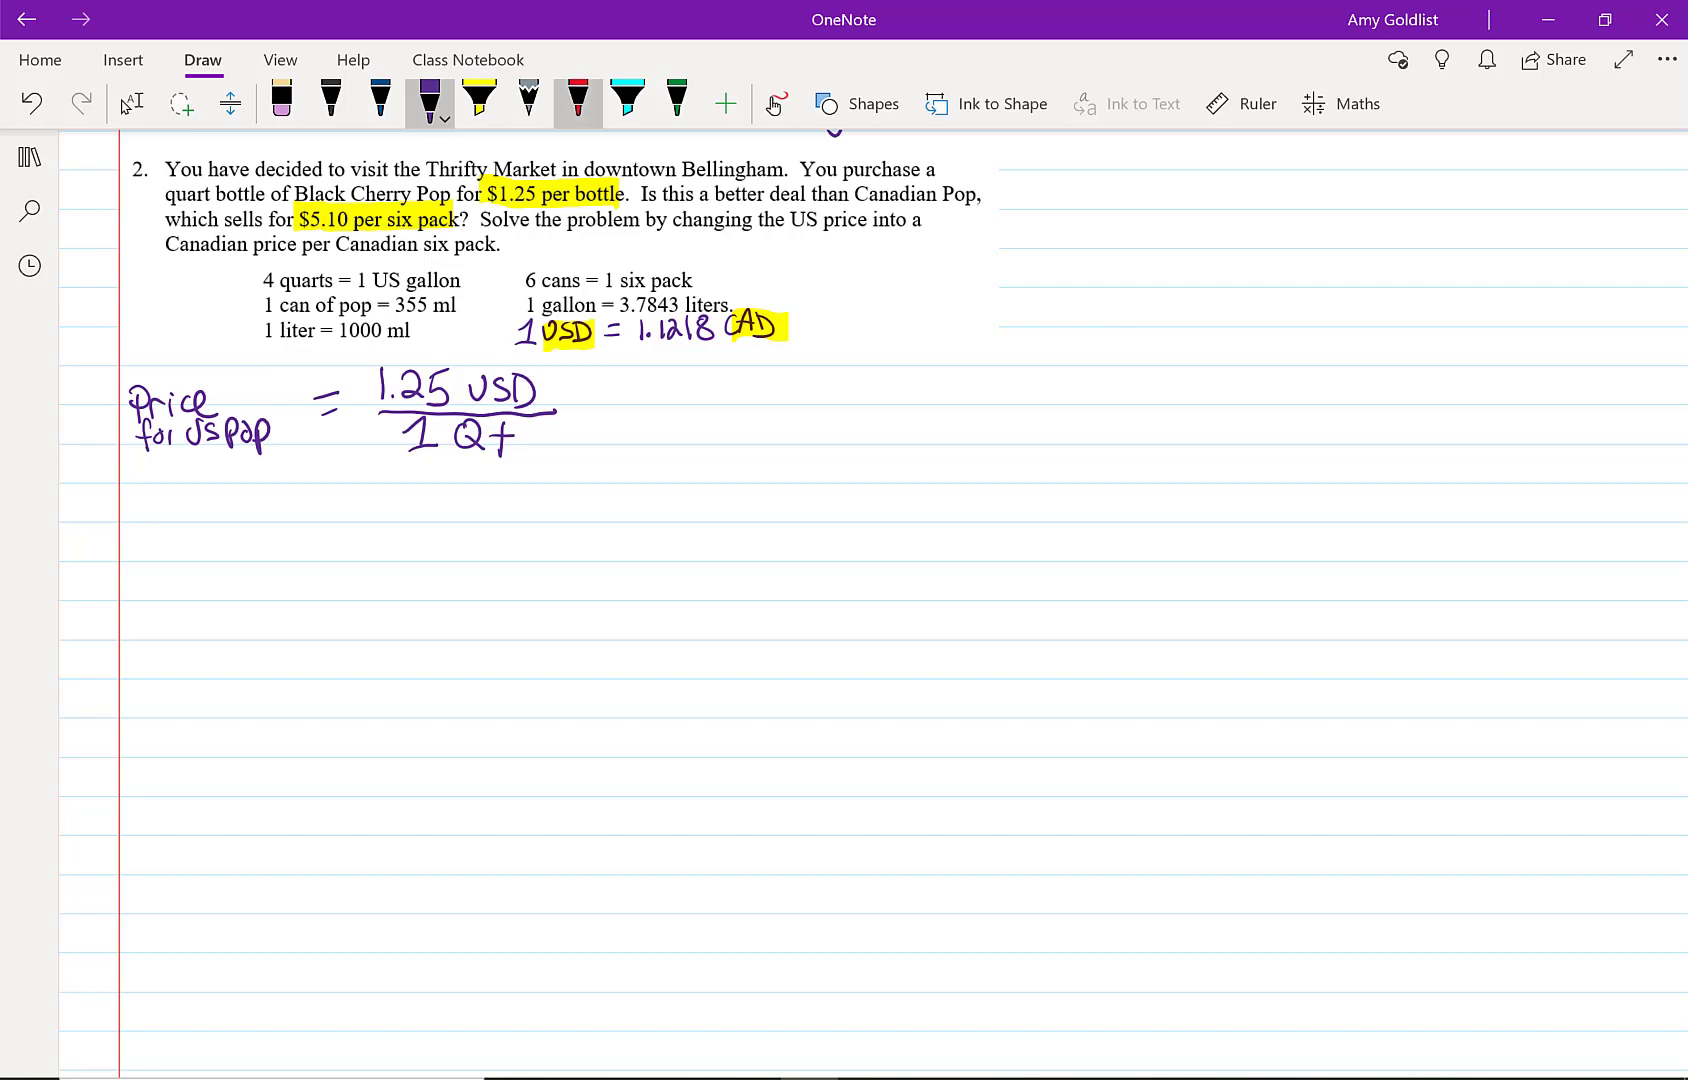
left_click(578, 102)
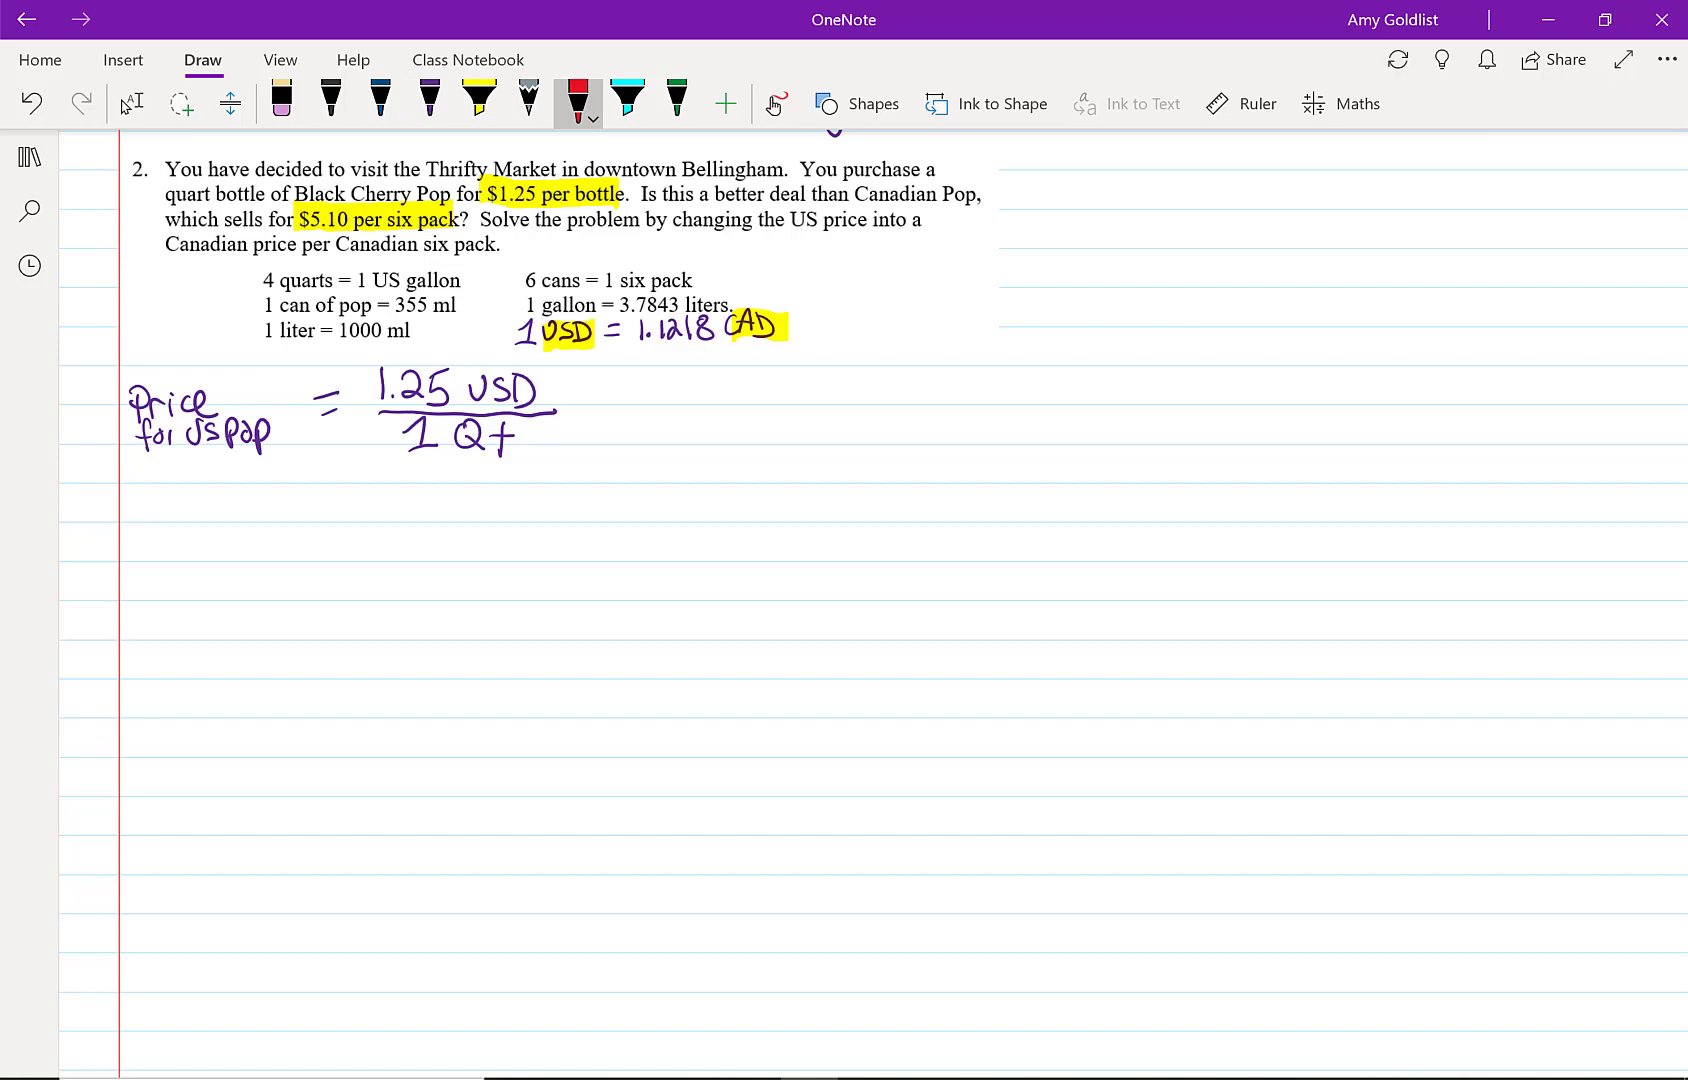
Write '× 1.1218 CAD / 1 USD' in red and cross out both USD units.
left_click_drag(608, 407, 737, 405)
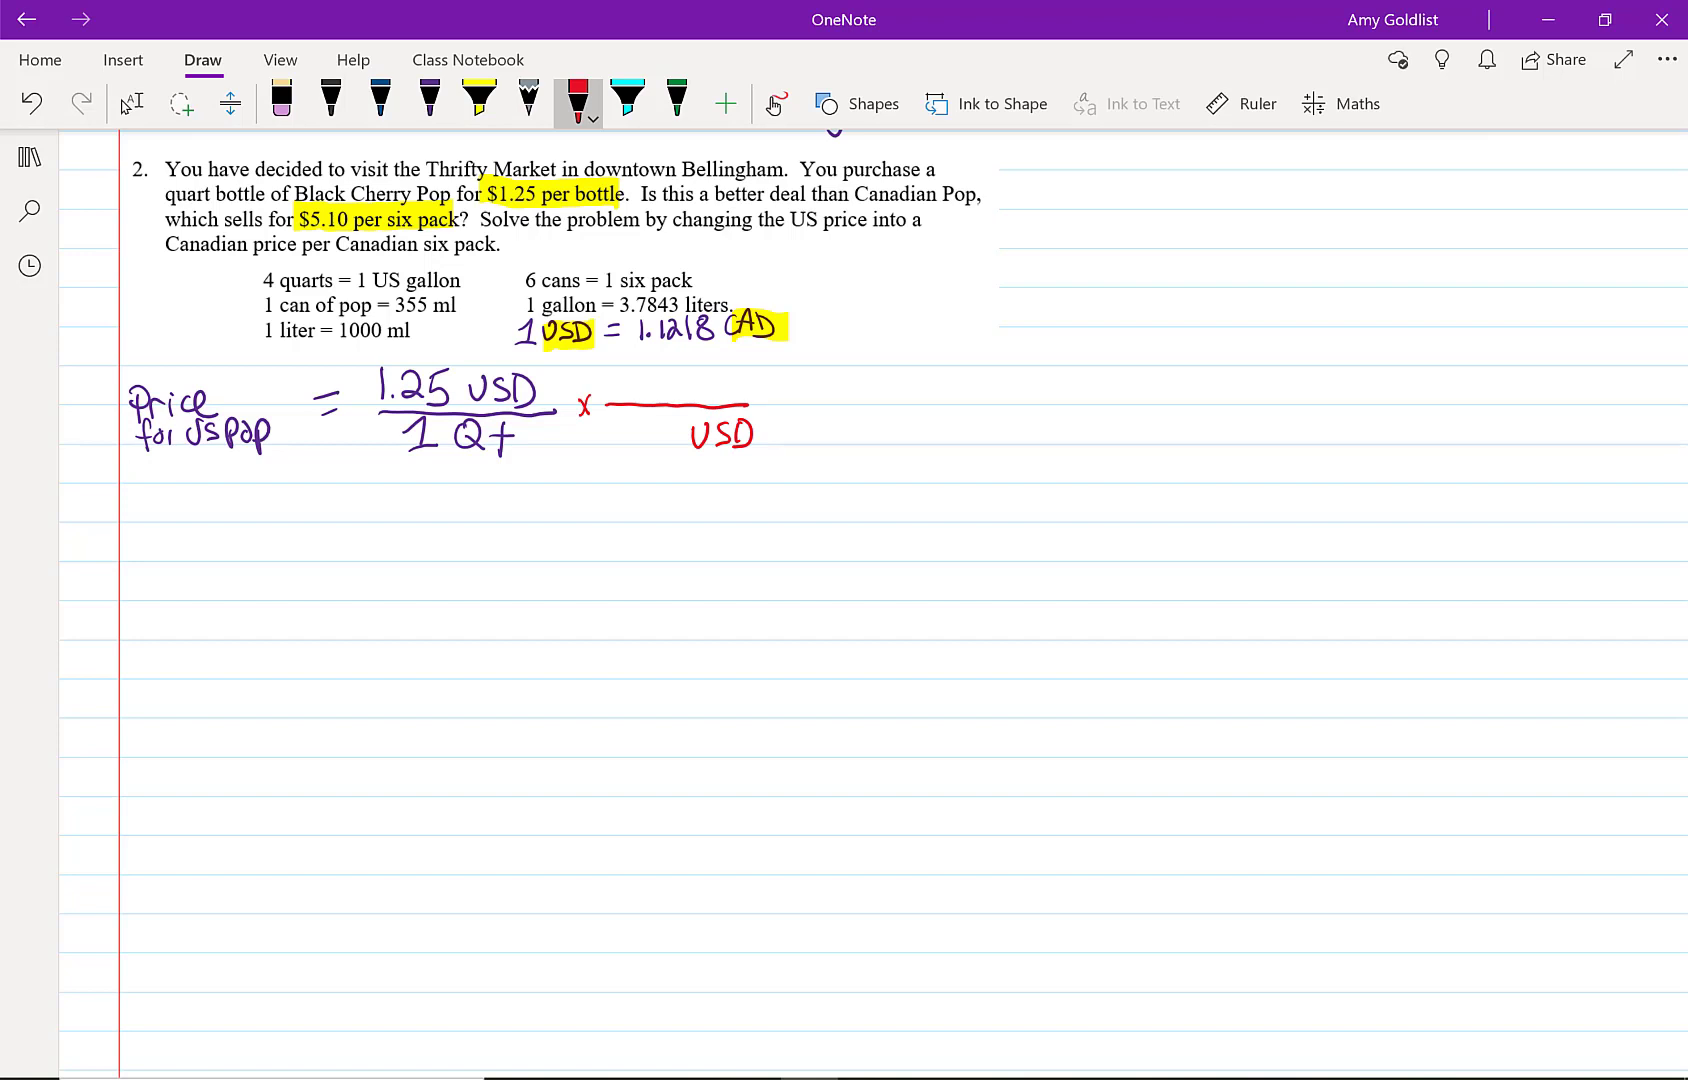
left_click_drag(646, 431, 754, 431)
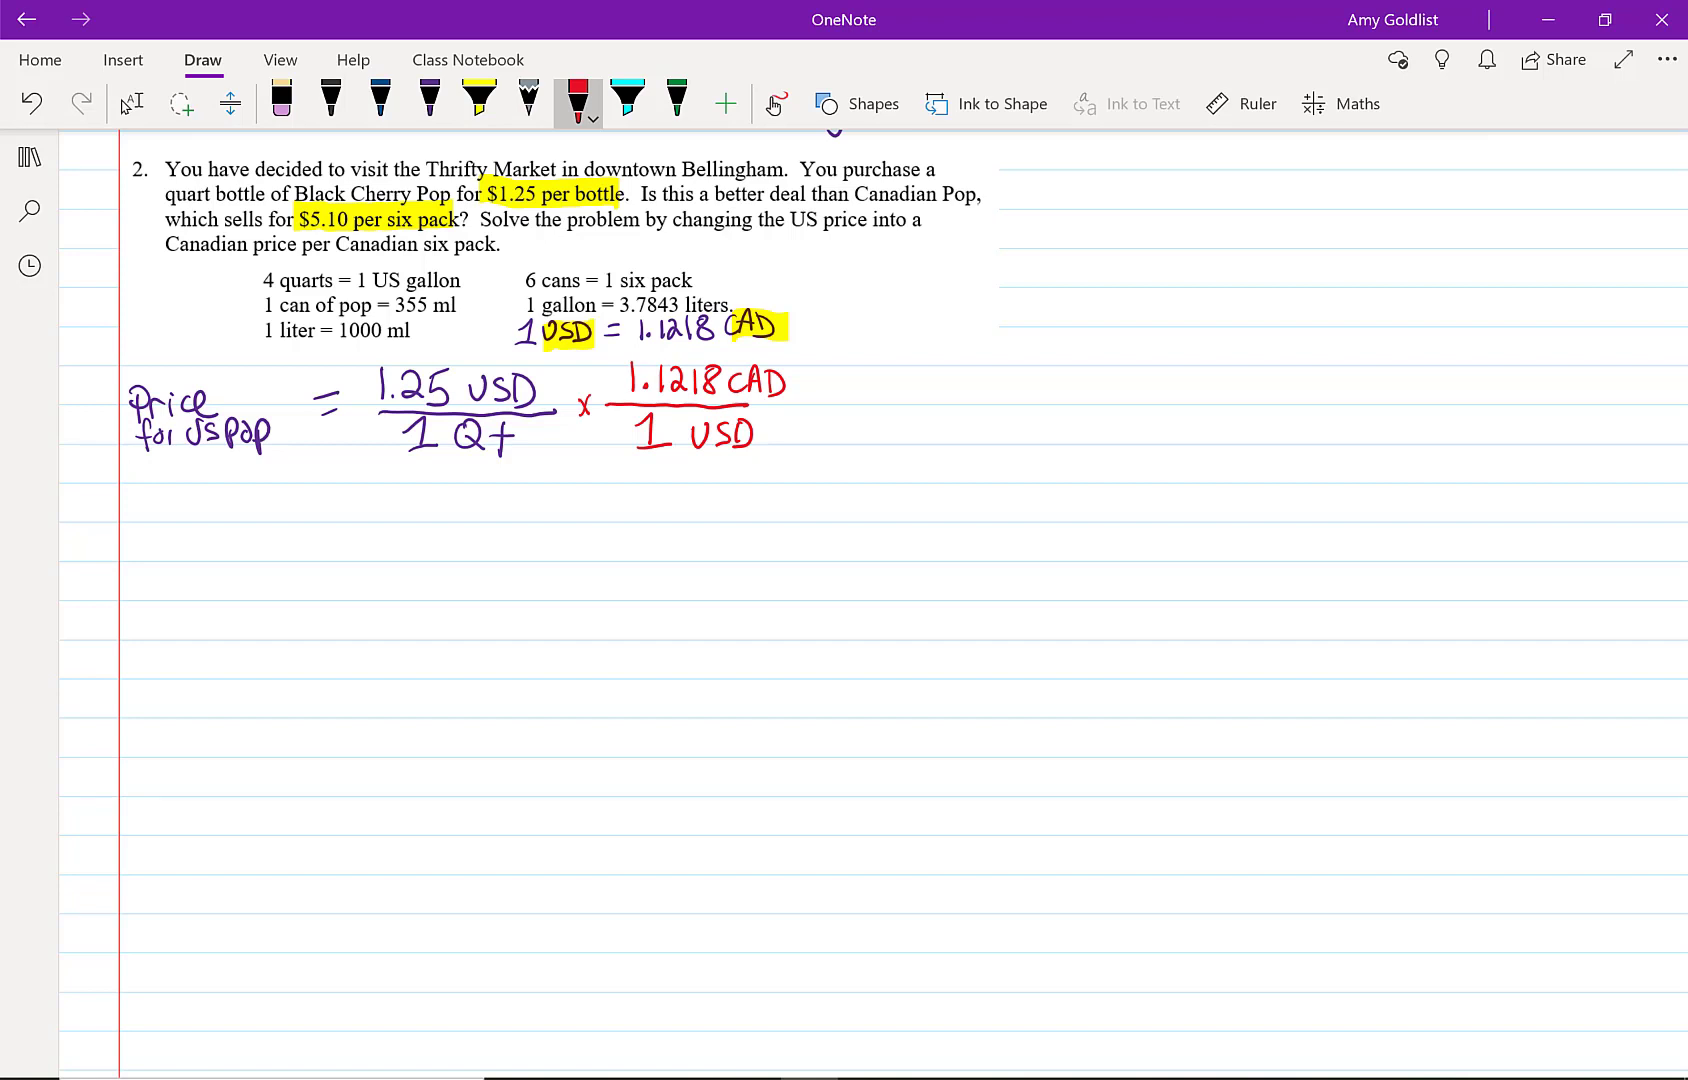
mouse_move(675, 102)
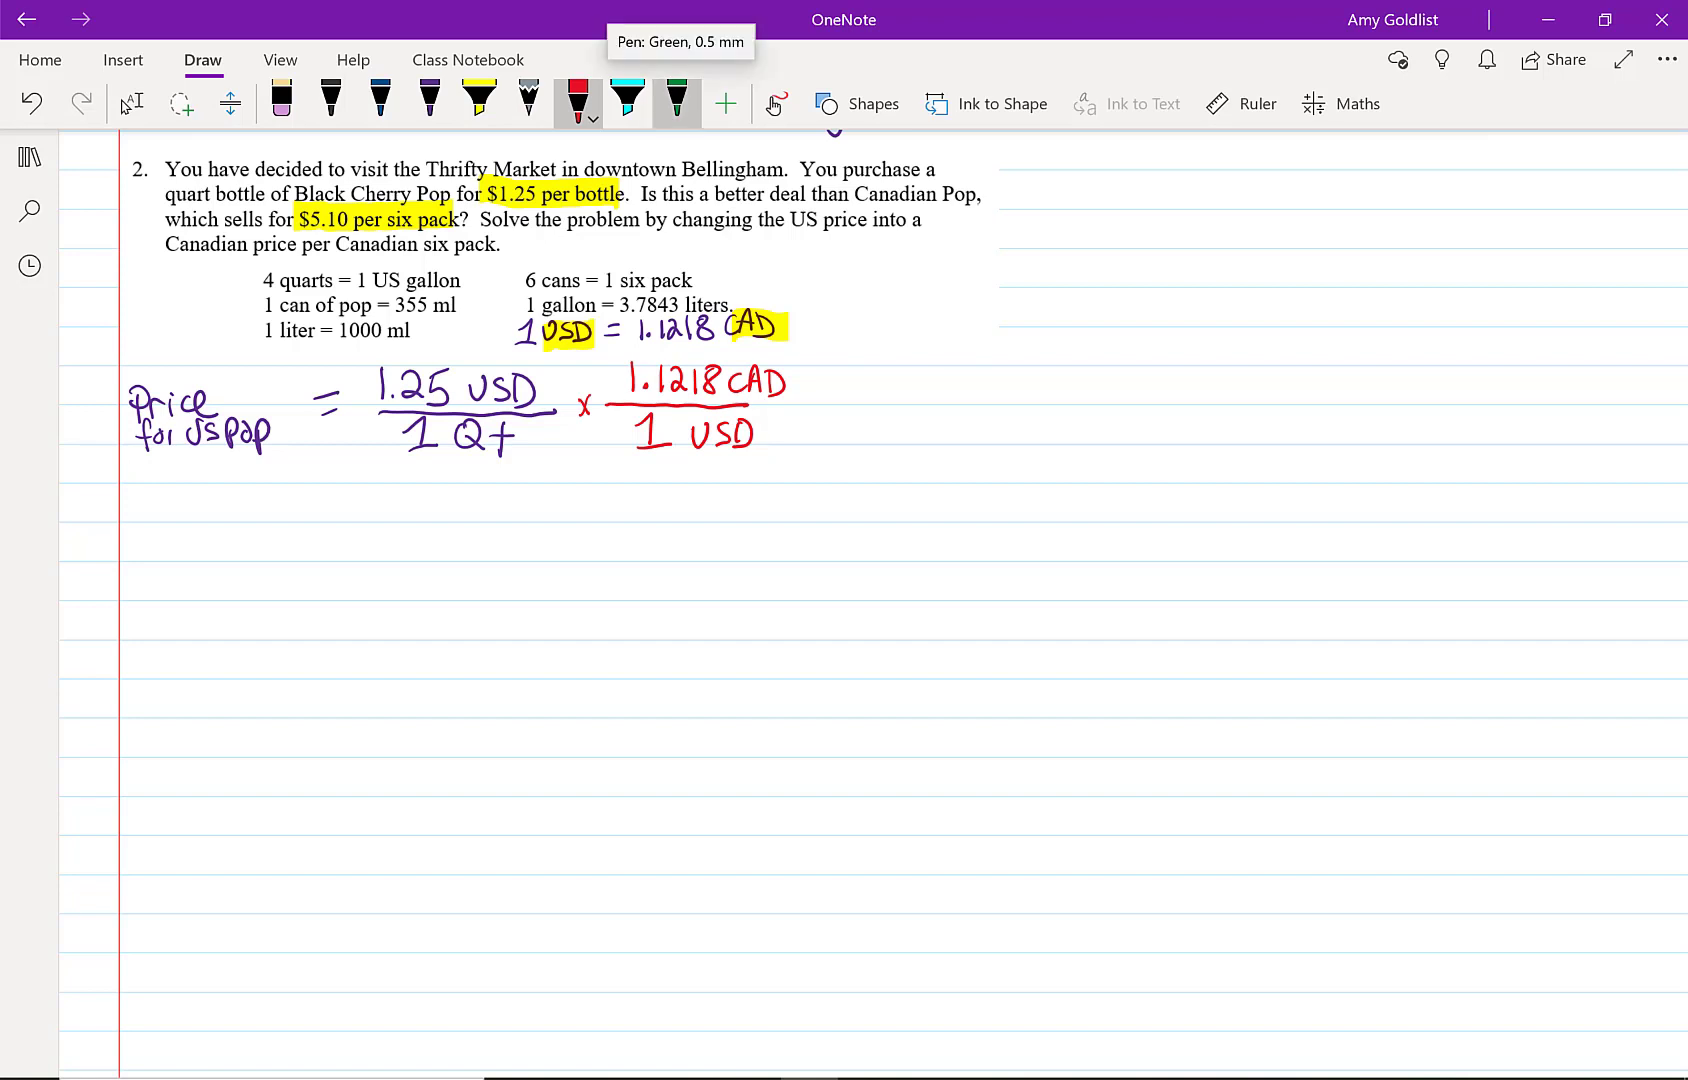
left_click_drag(474, 415, 538, 371)
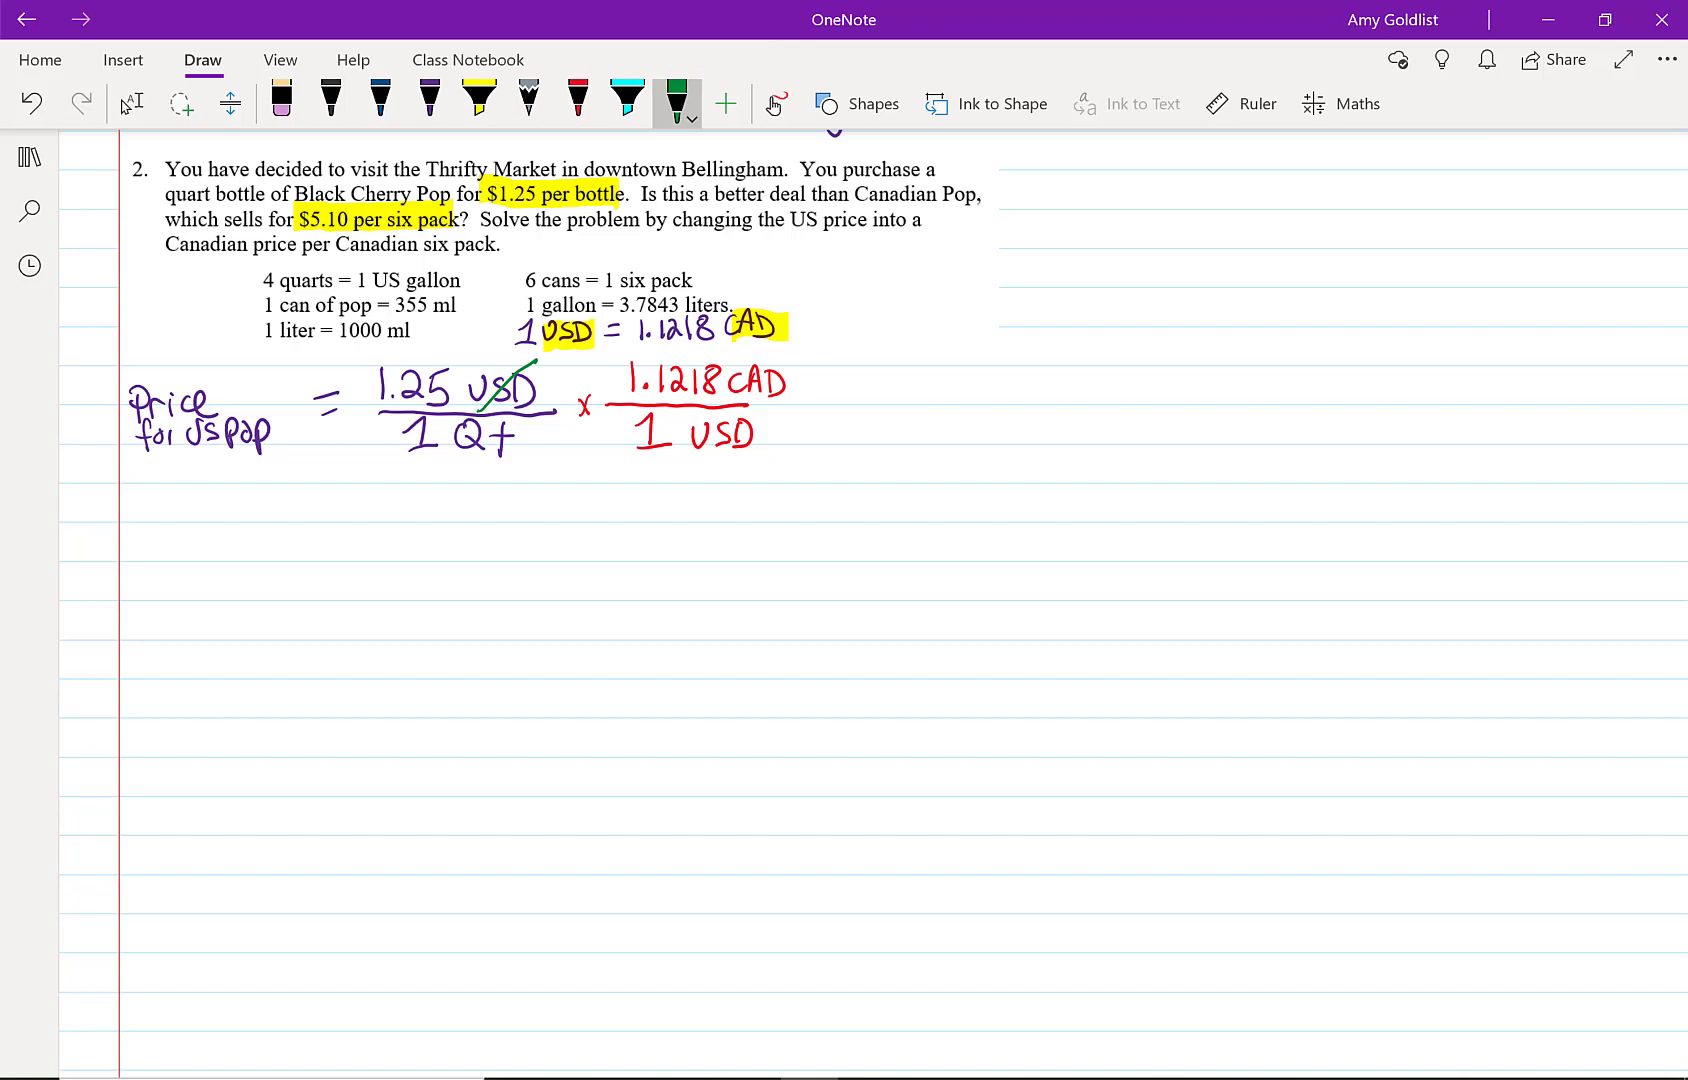
left_click_drag(667, 450, 743, 415)
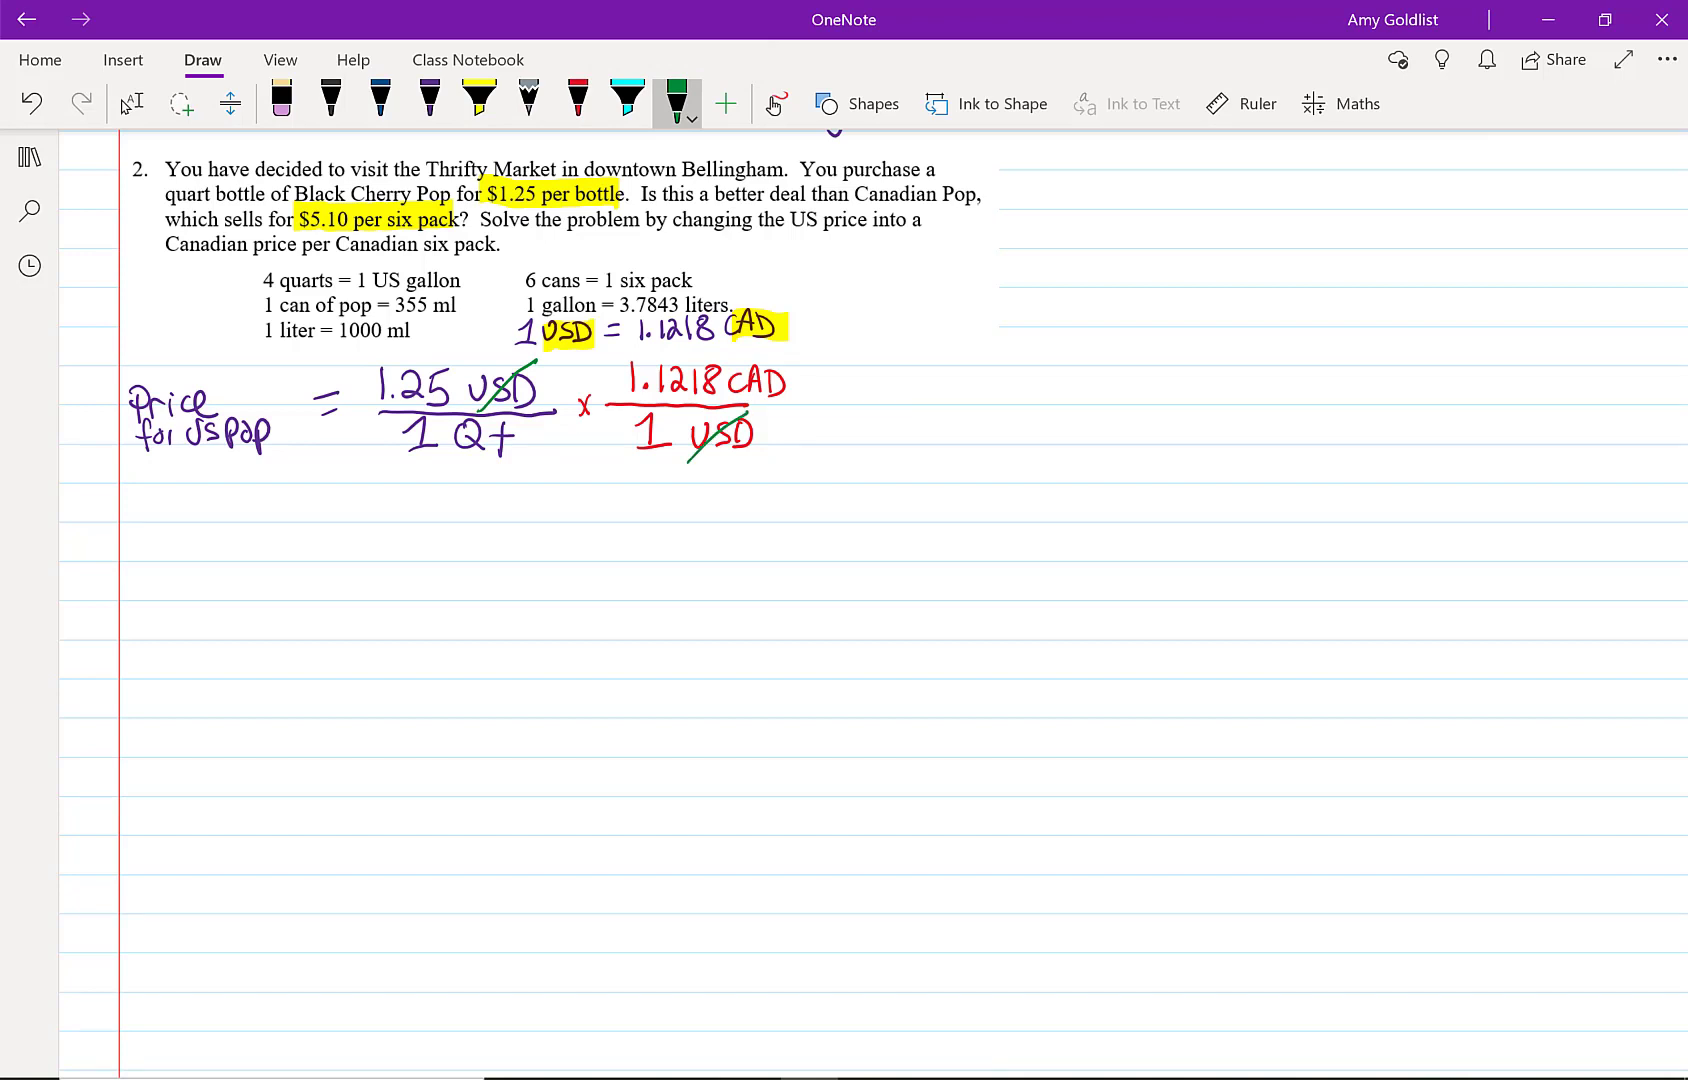
left_click(380, 103)
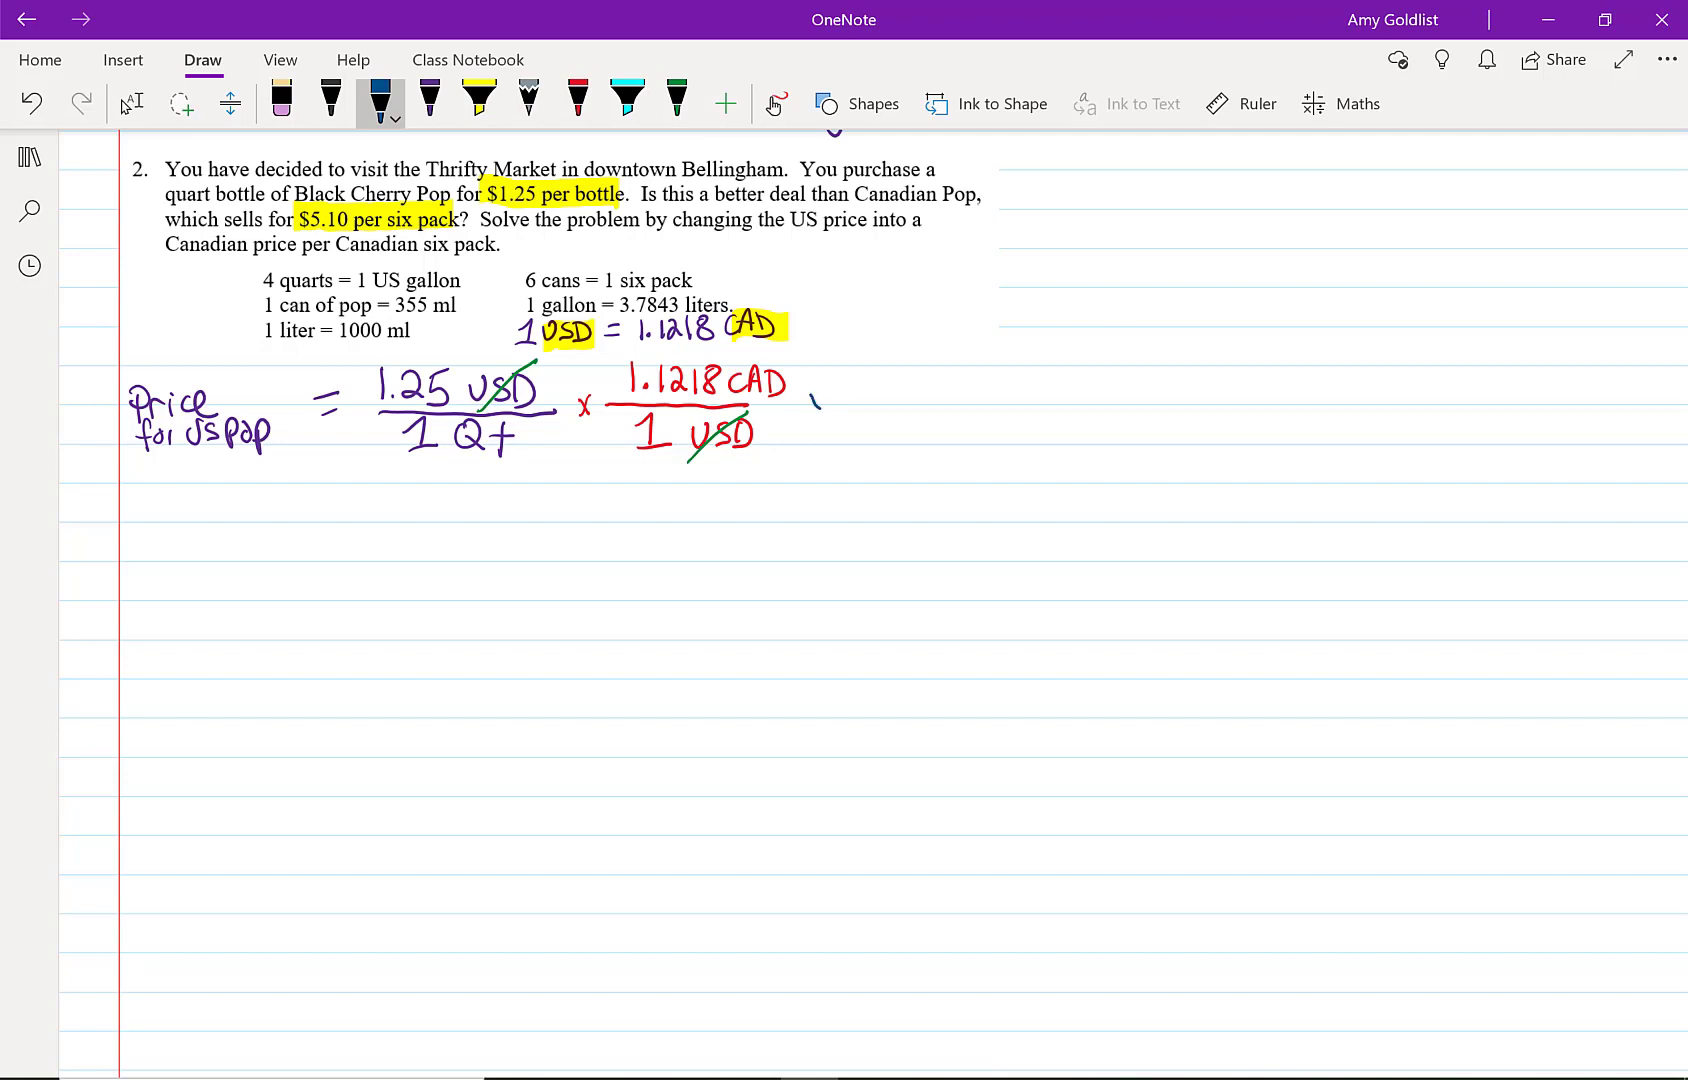
Write '× 4 Qt / 1 Gal' in blue and strike through both Qt units.
left_click_drag(840, 407, 958, 407)
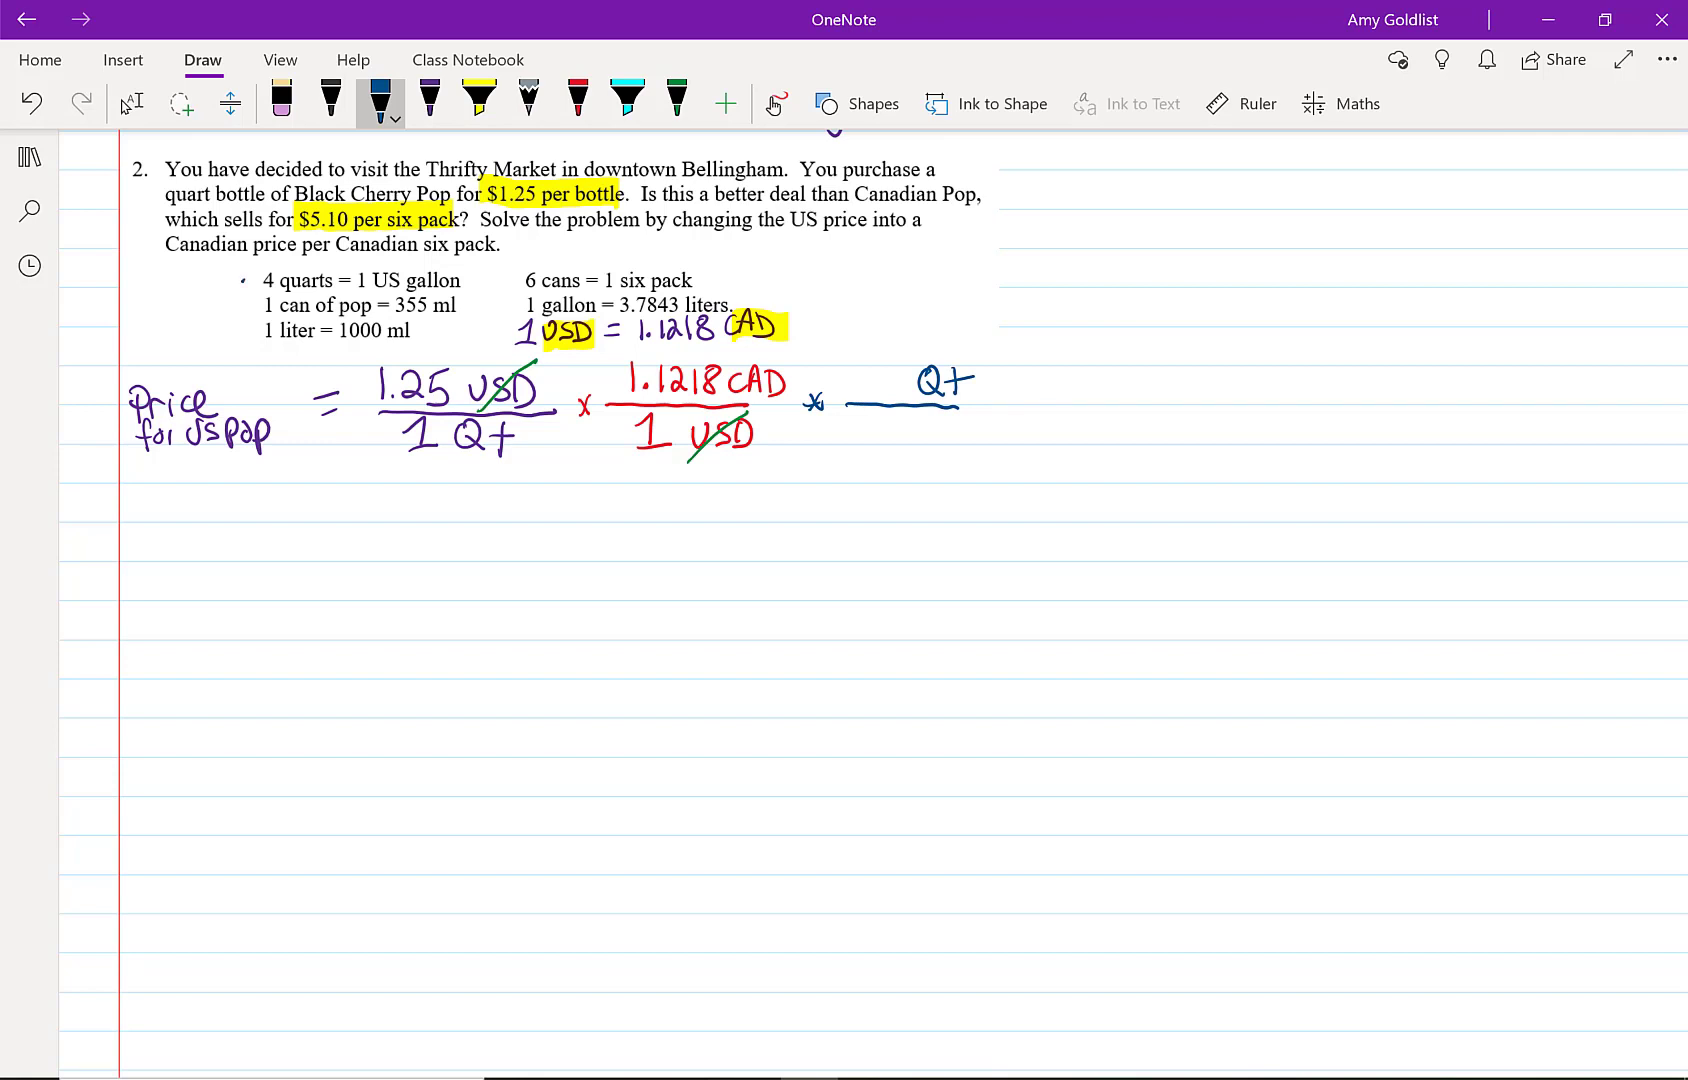
left_click_drag(872, 382, 877, 436)
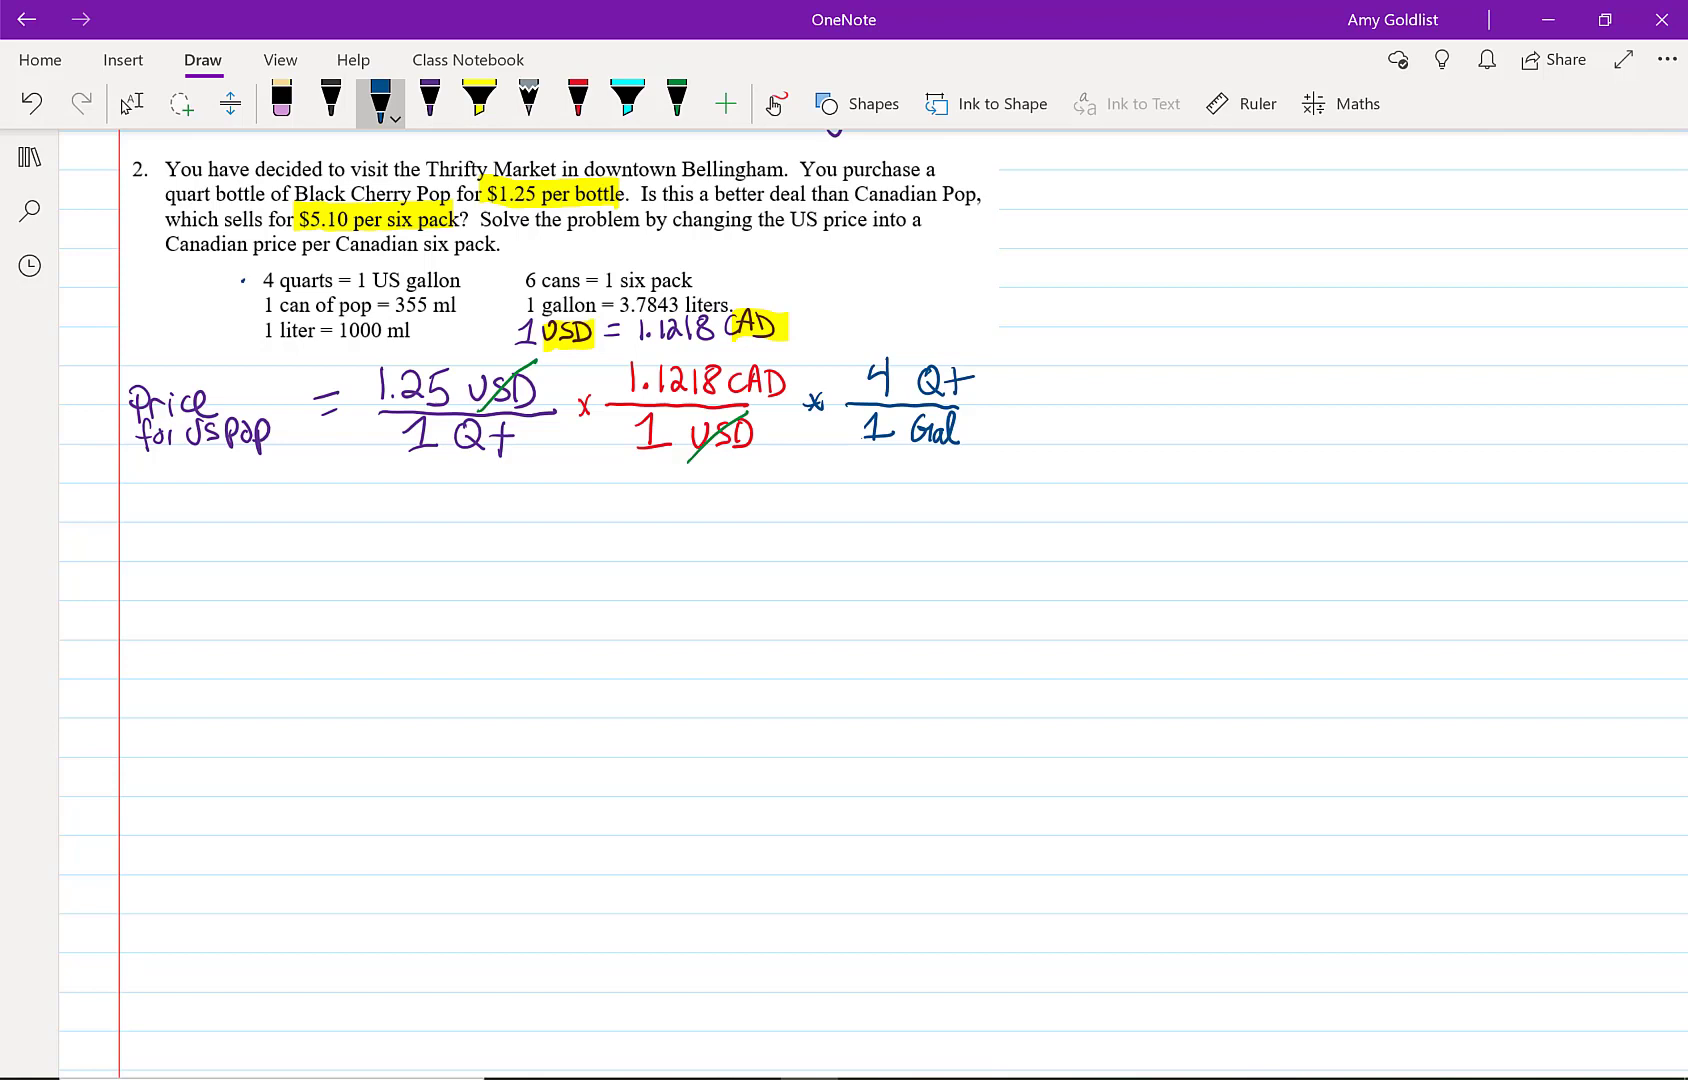
left_click_drag(441, 452, 517, 420)
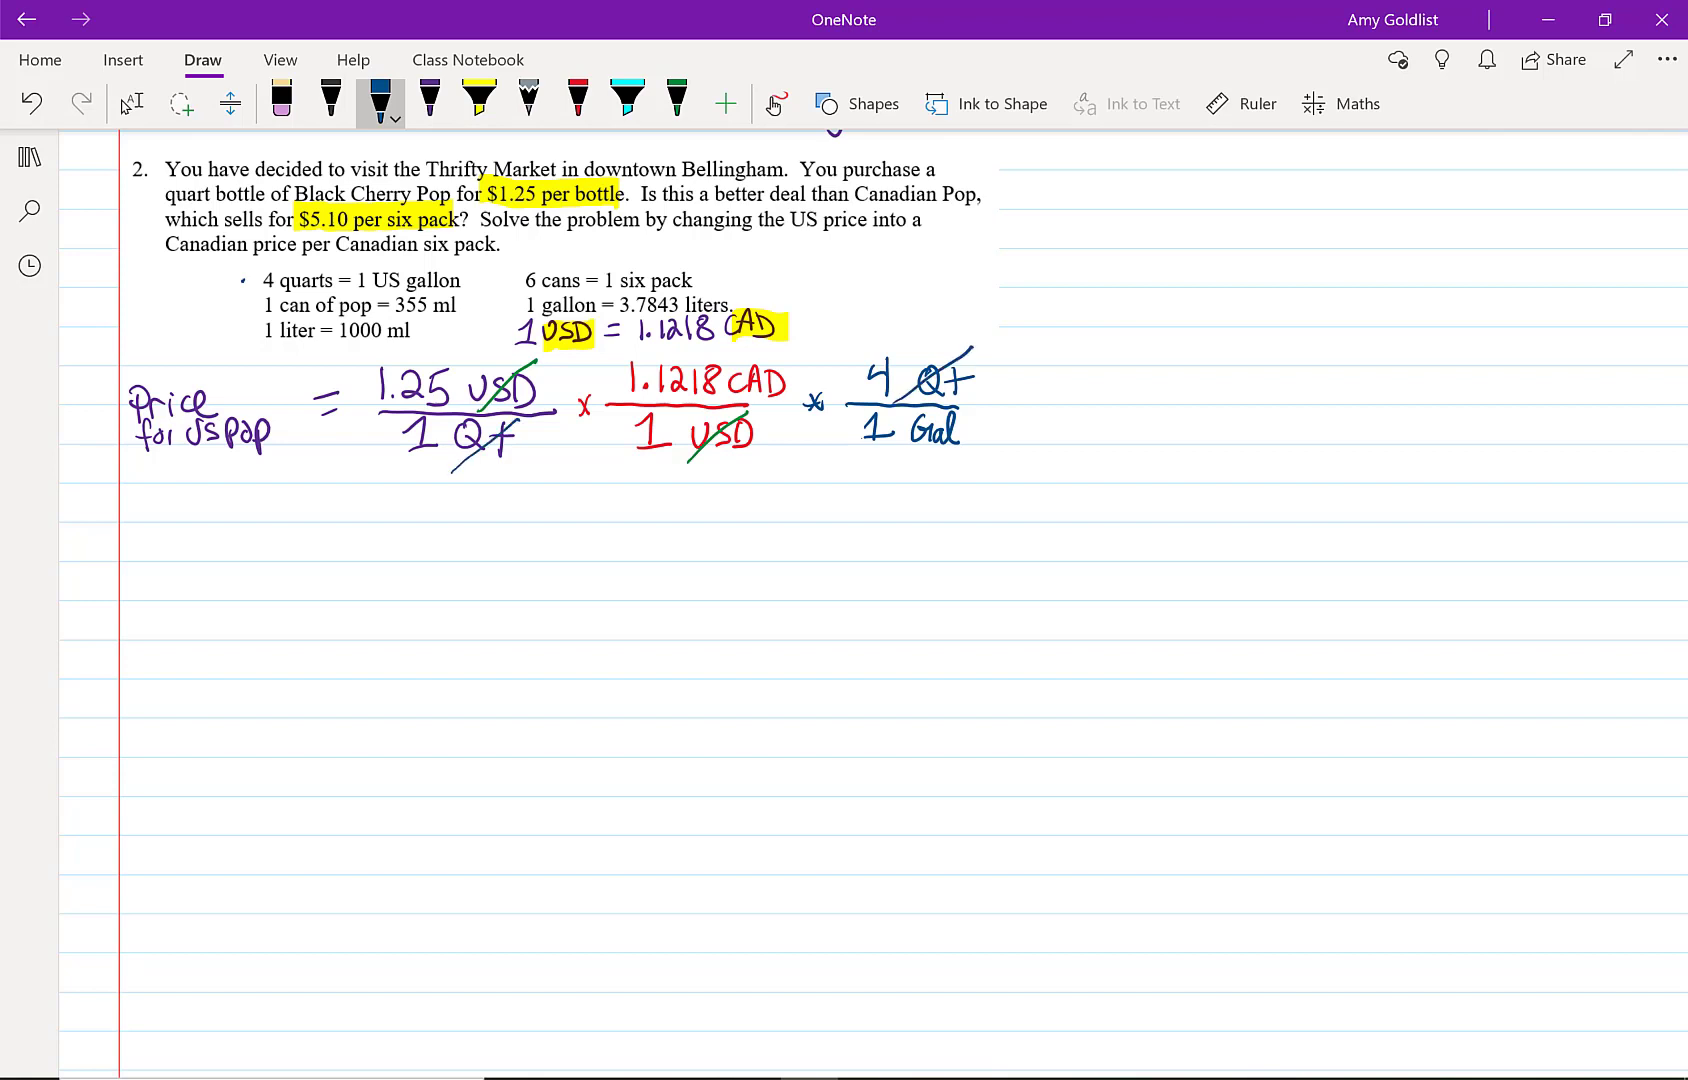
left_click(578, 103)
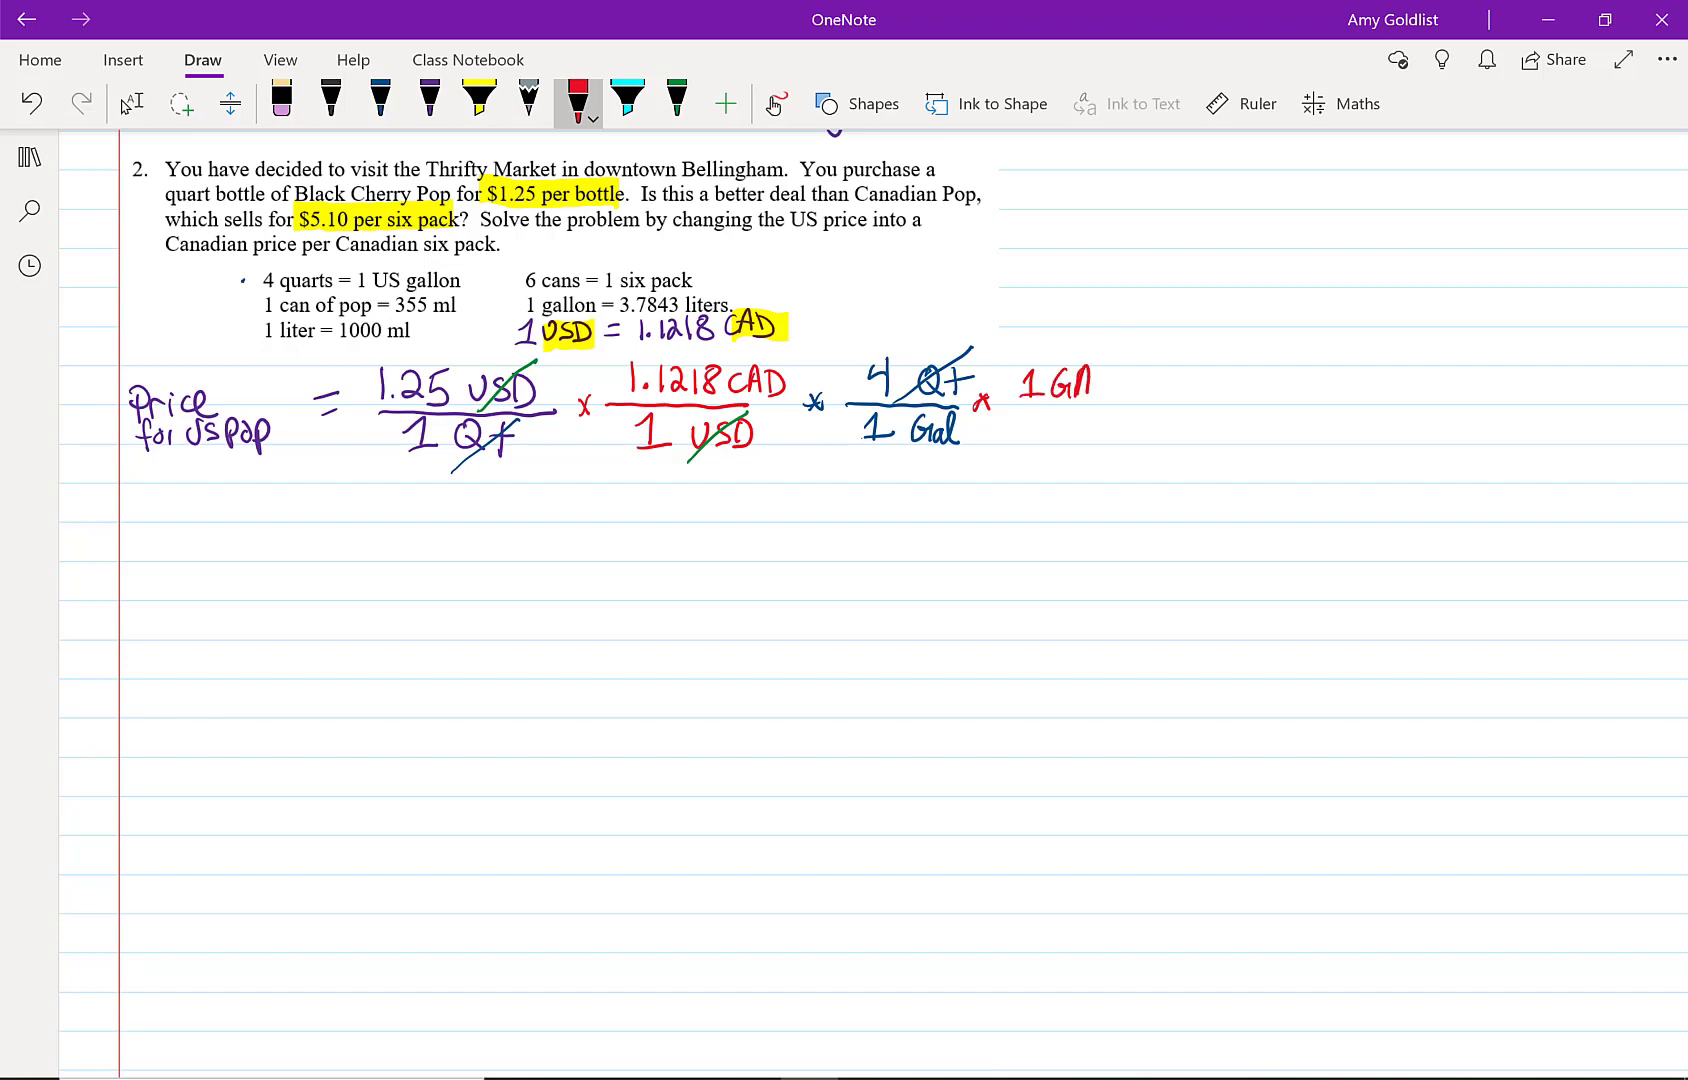
Add the 1 Gal / 3.7843 L and 355 ml / 1 can factors, cancelling gallons and ml.
left_click_drag(1023, 382, 1125, 404)
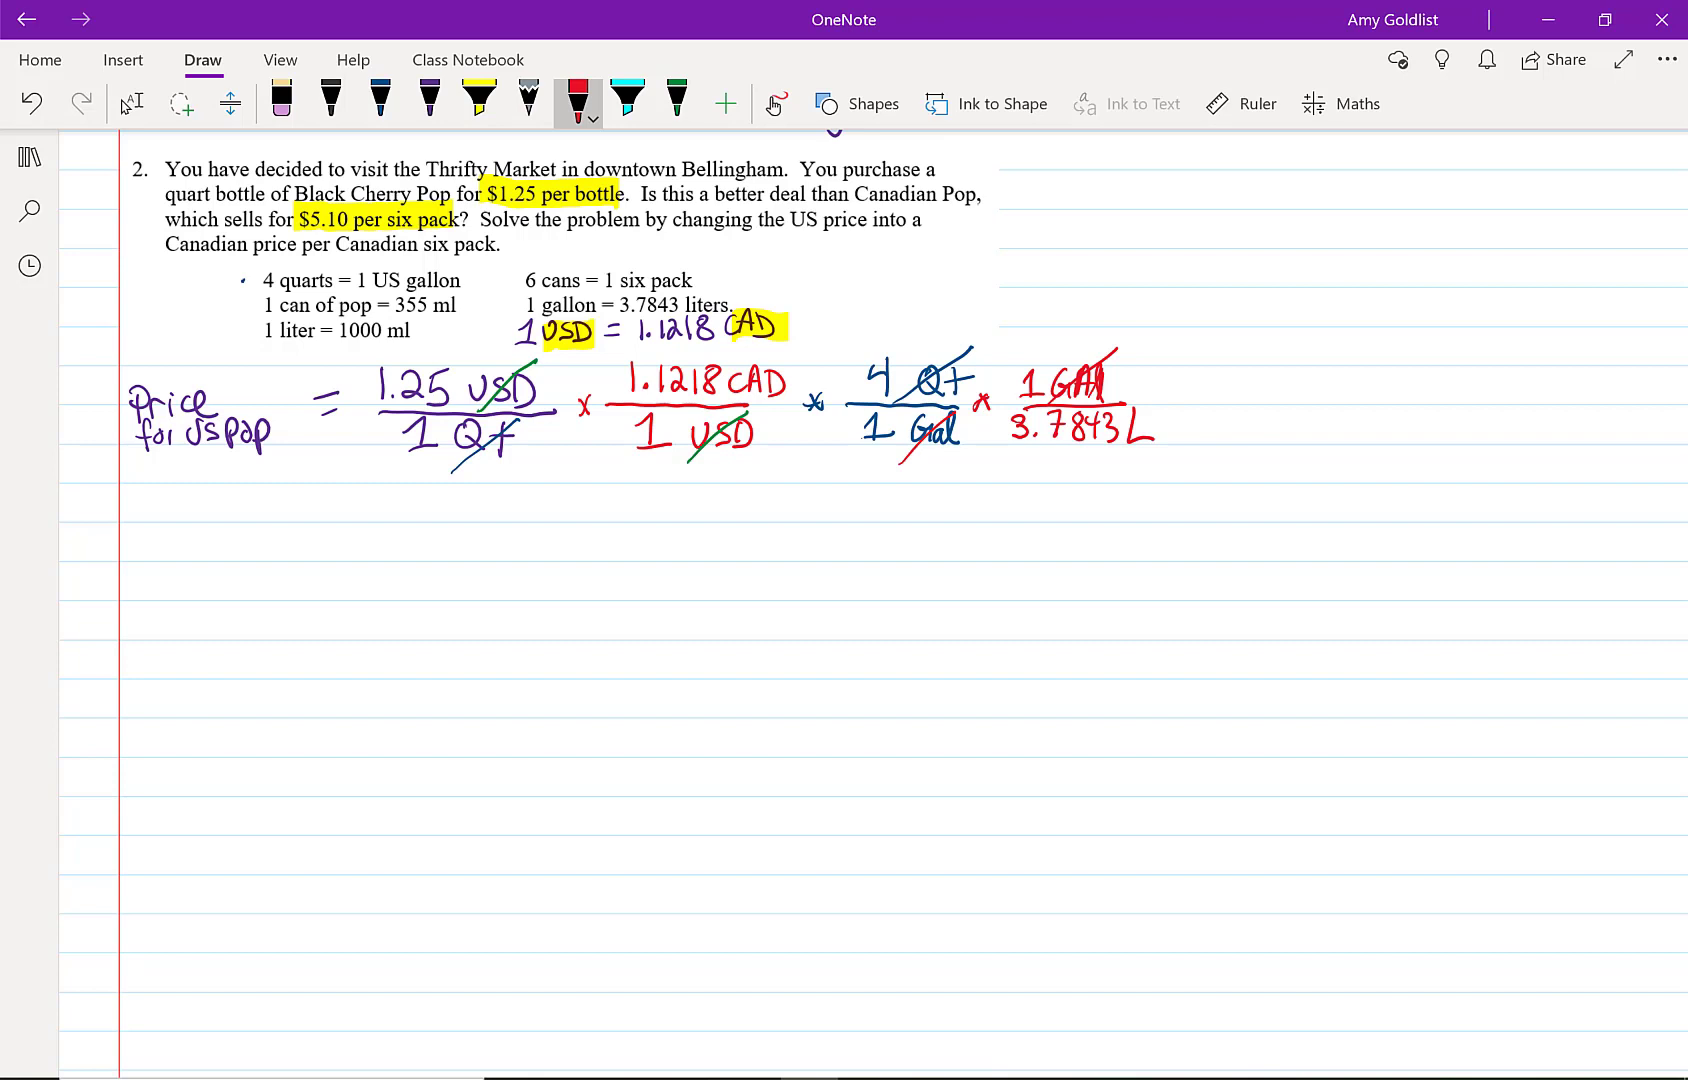
left_click_drag(1173, 398, 1182, 411)
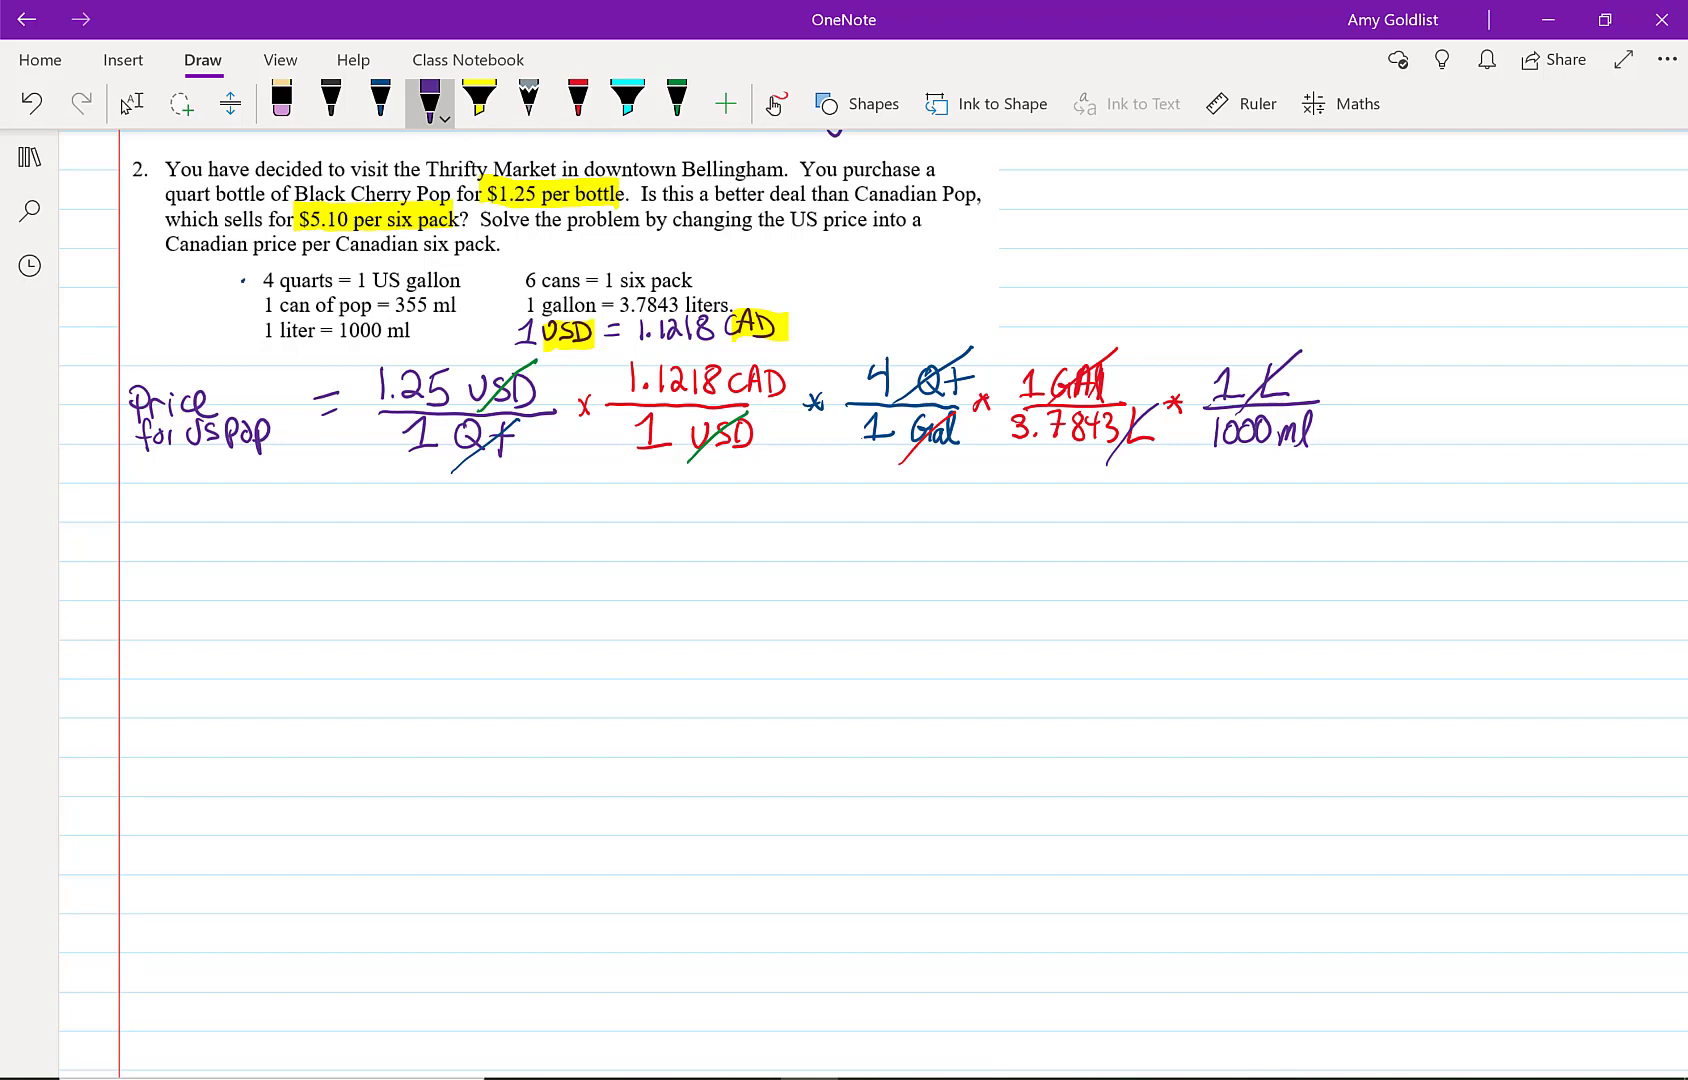
left_click(578, 98)
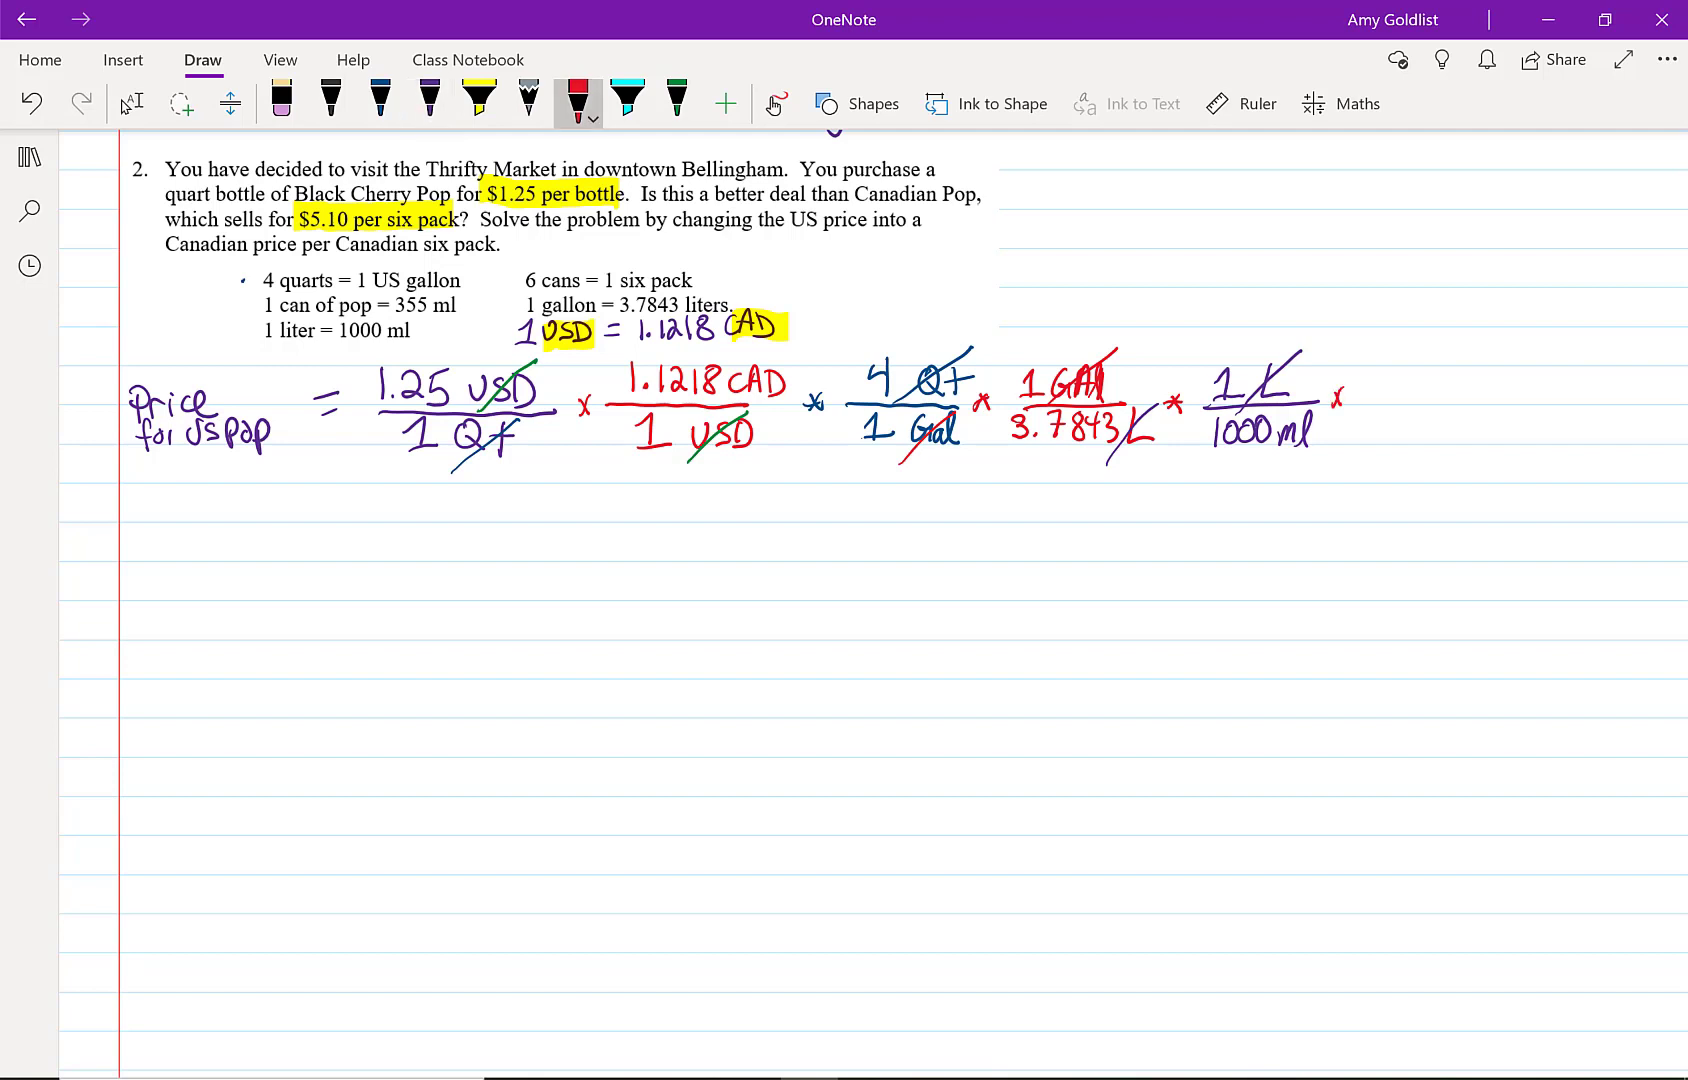
left_click_drag(1367, 388, 1416, 388)
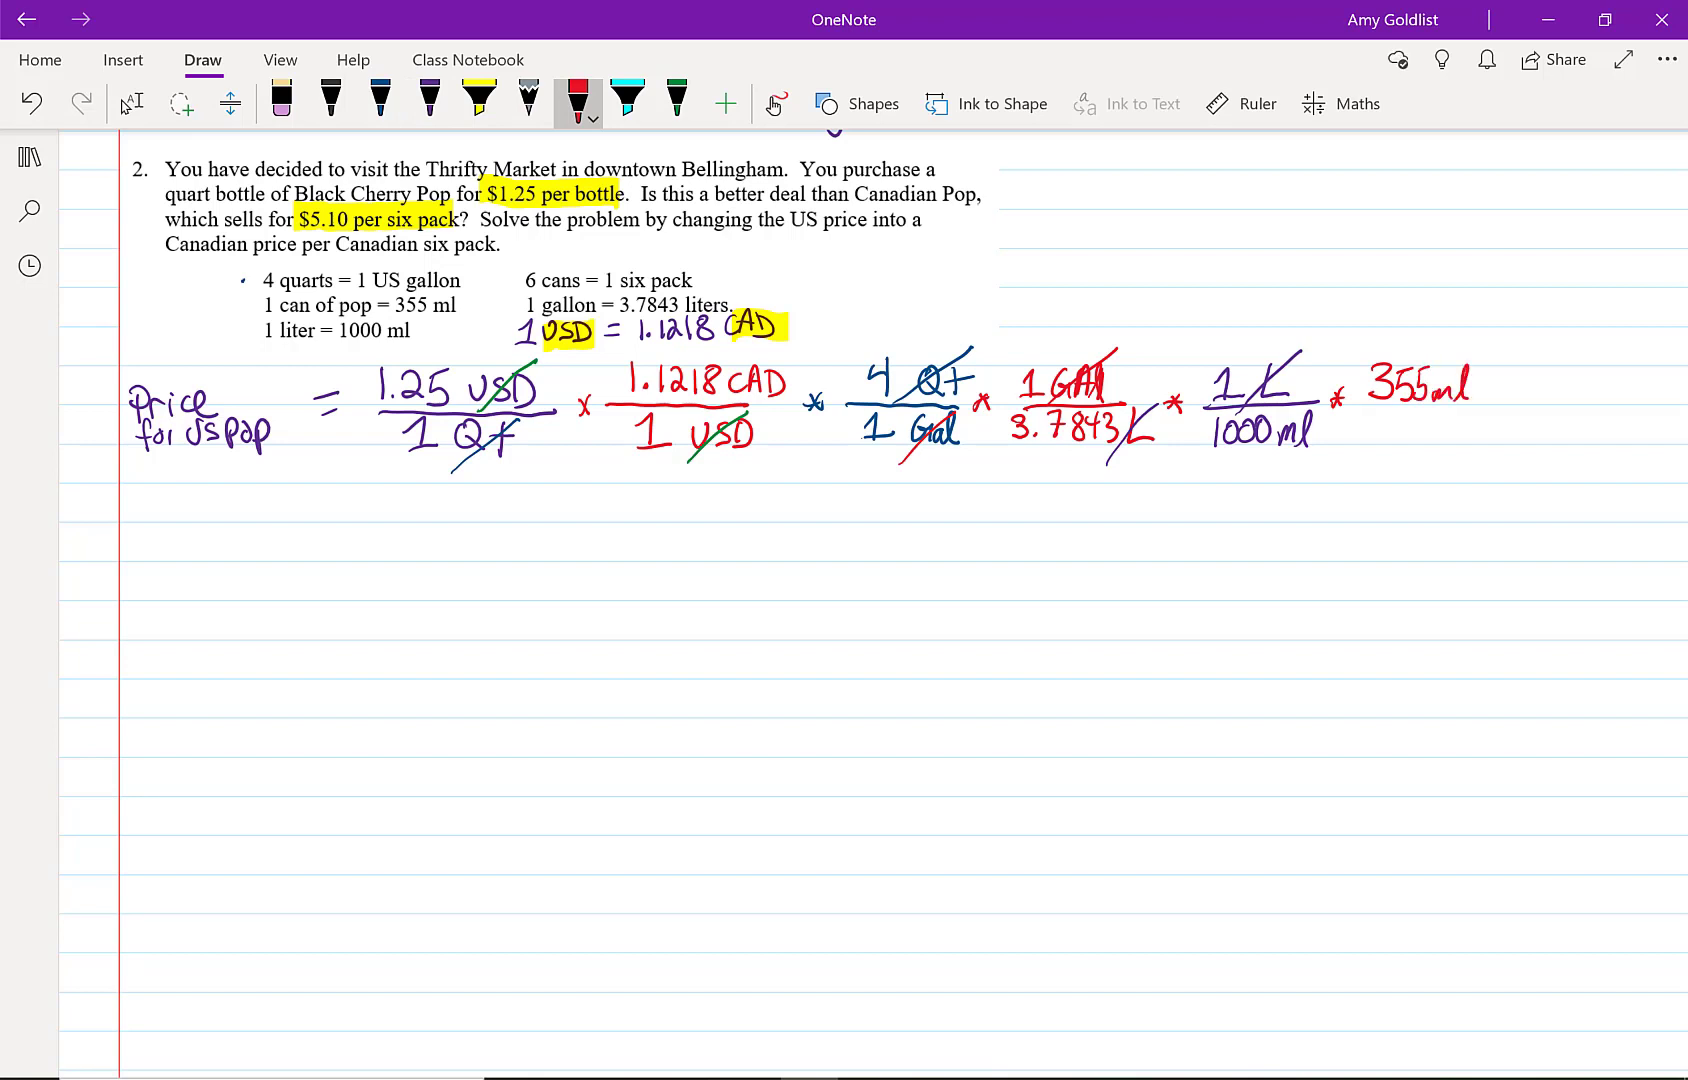
left_click_drag(1367, 409, 1469, 409)
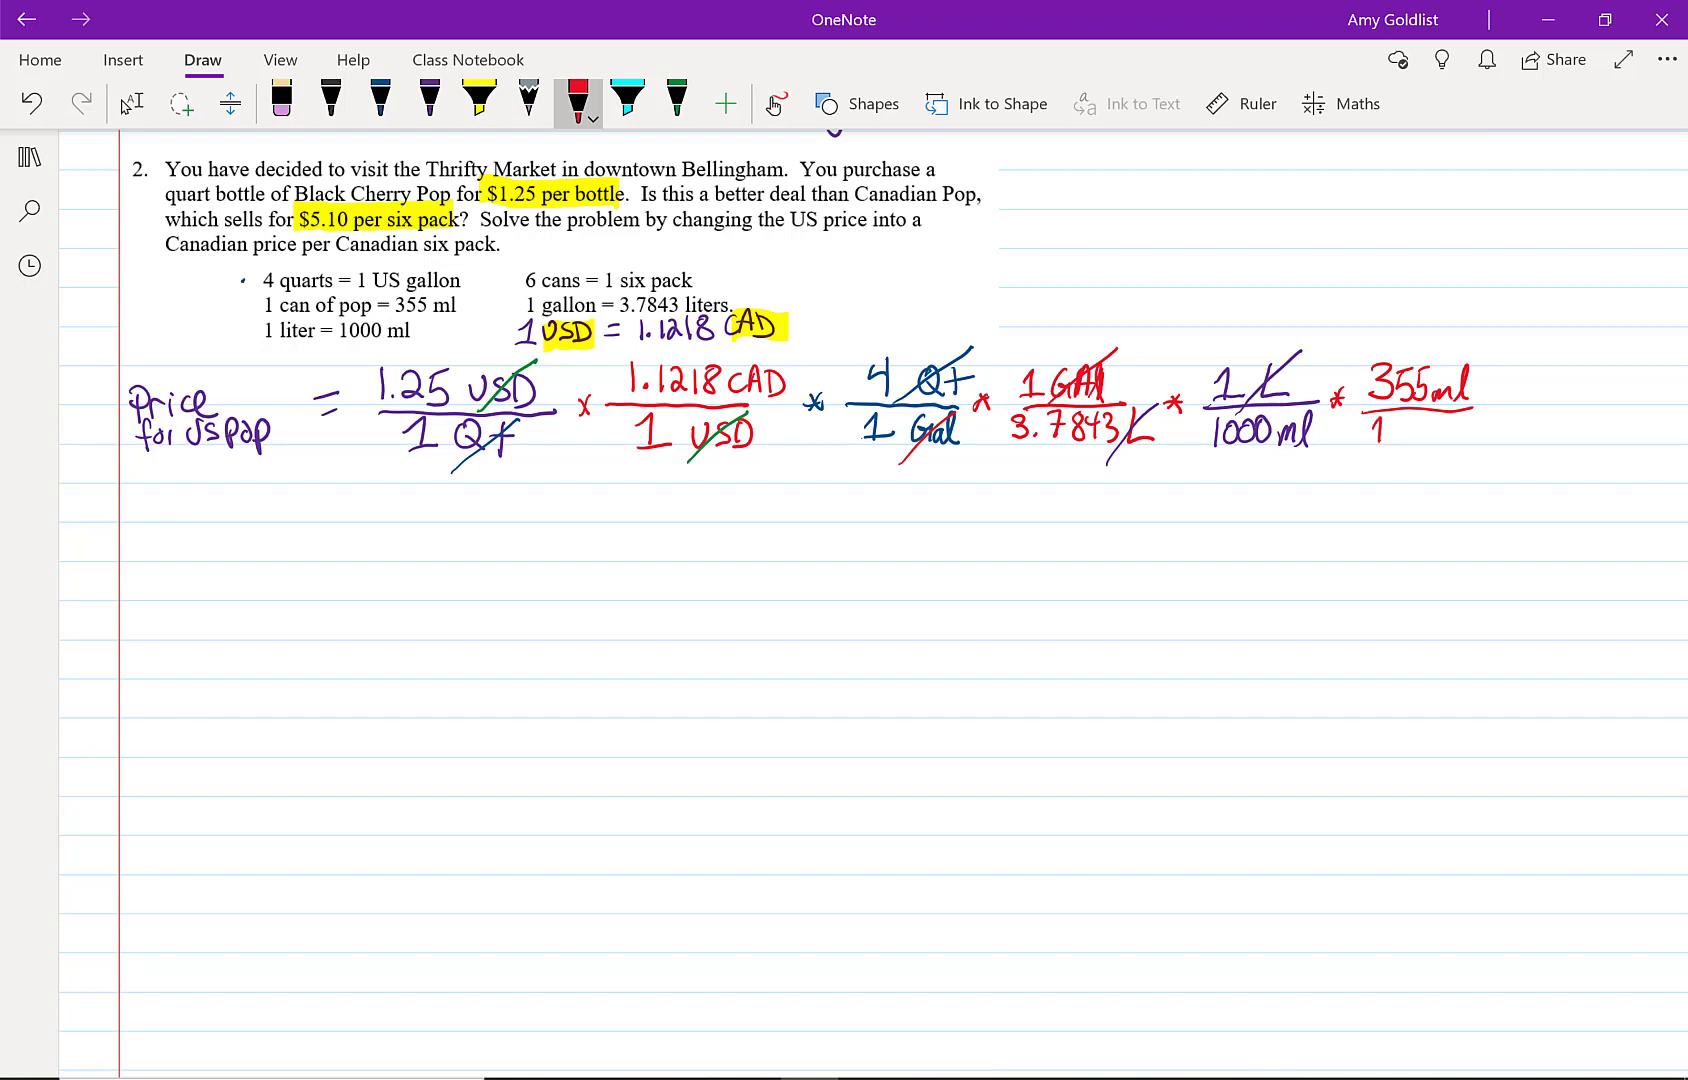
left_click_drag(1389, 436, 1453, 436)
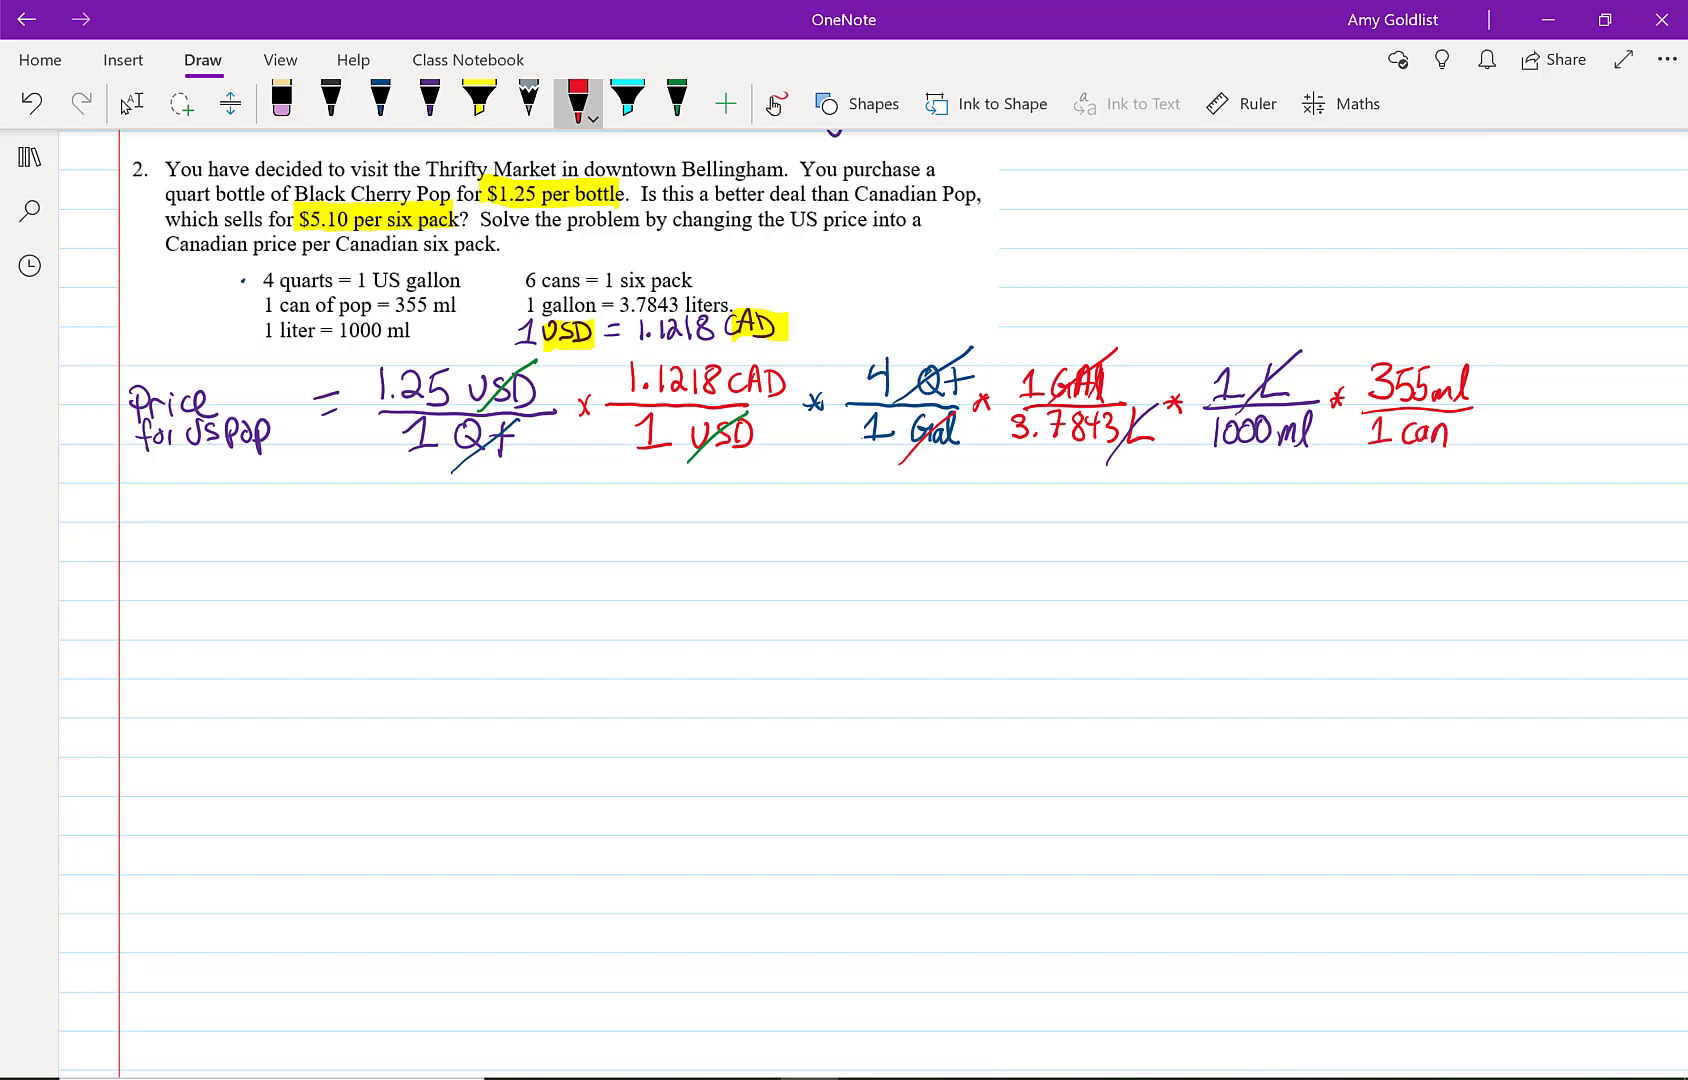
left_click_drag(1249, 441, 1496, 345)
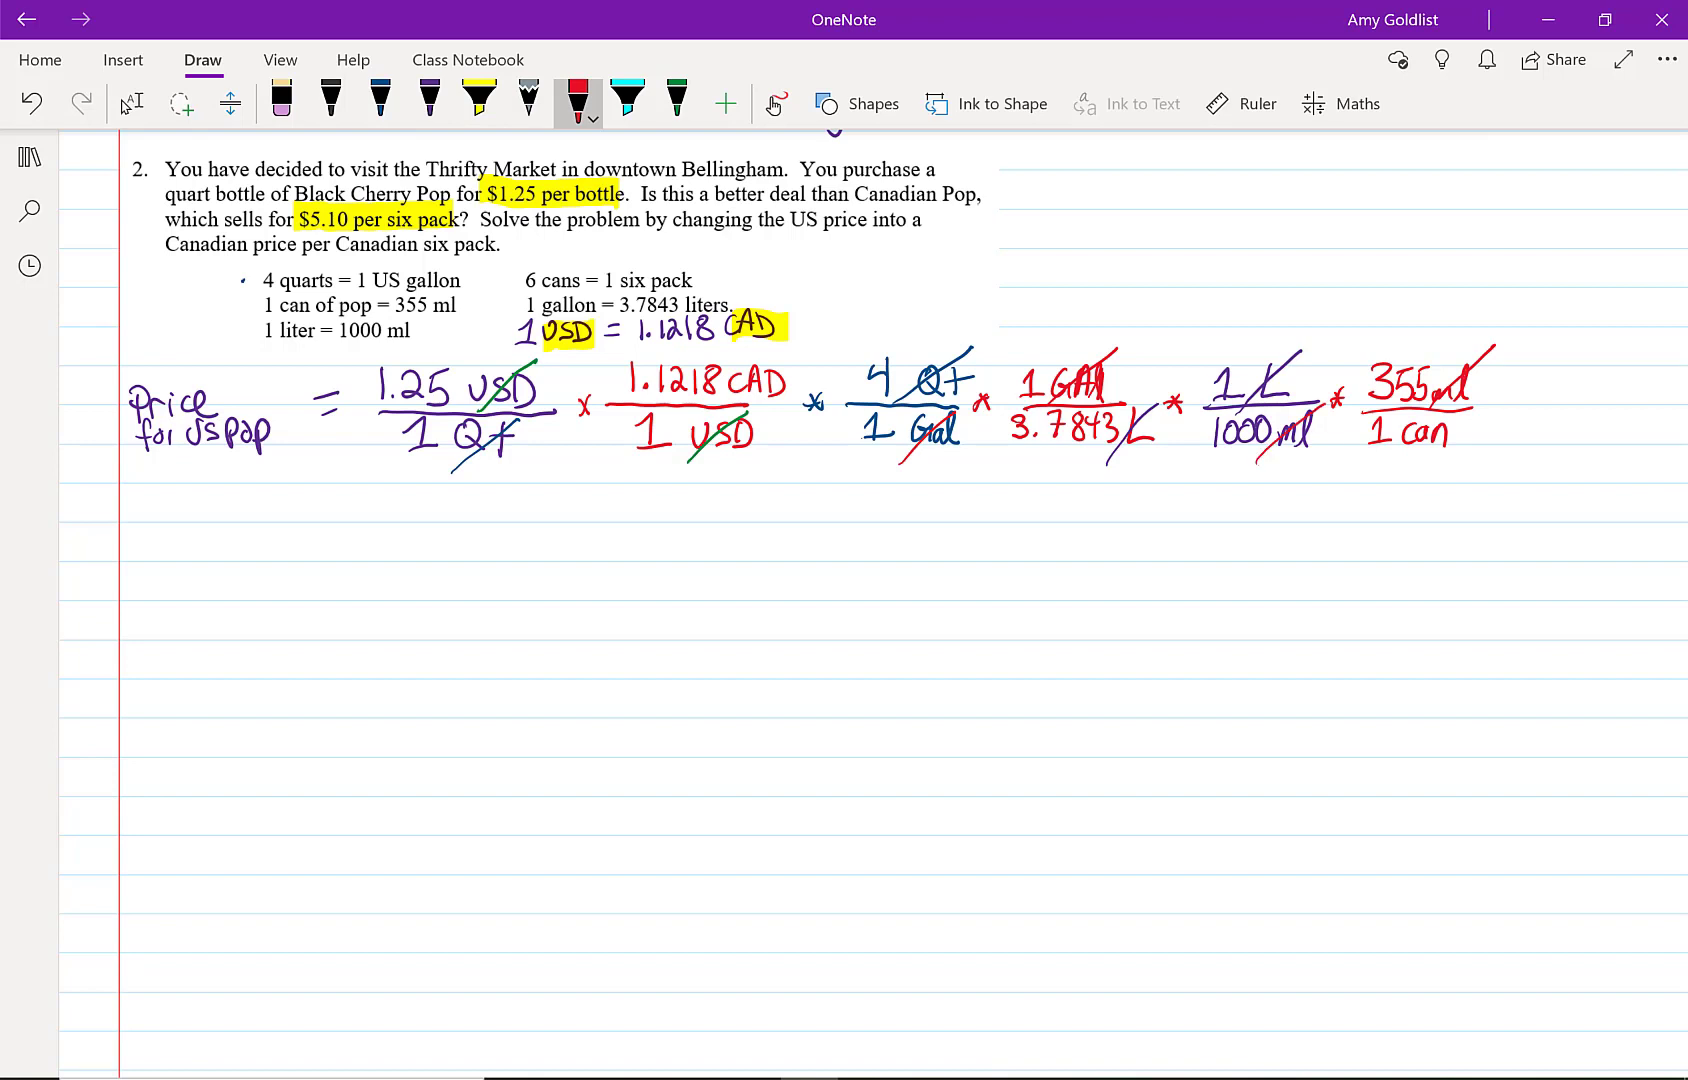
Cancel the can units in purple ink and start a new equals line.
left_click(676, 102)
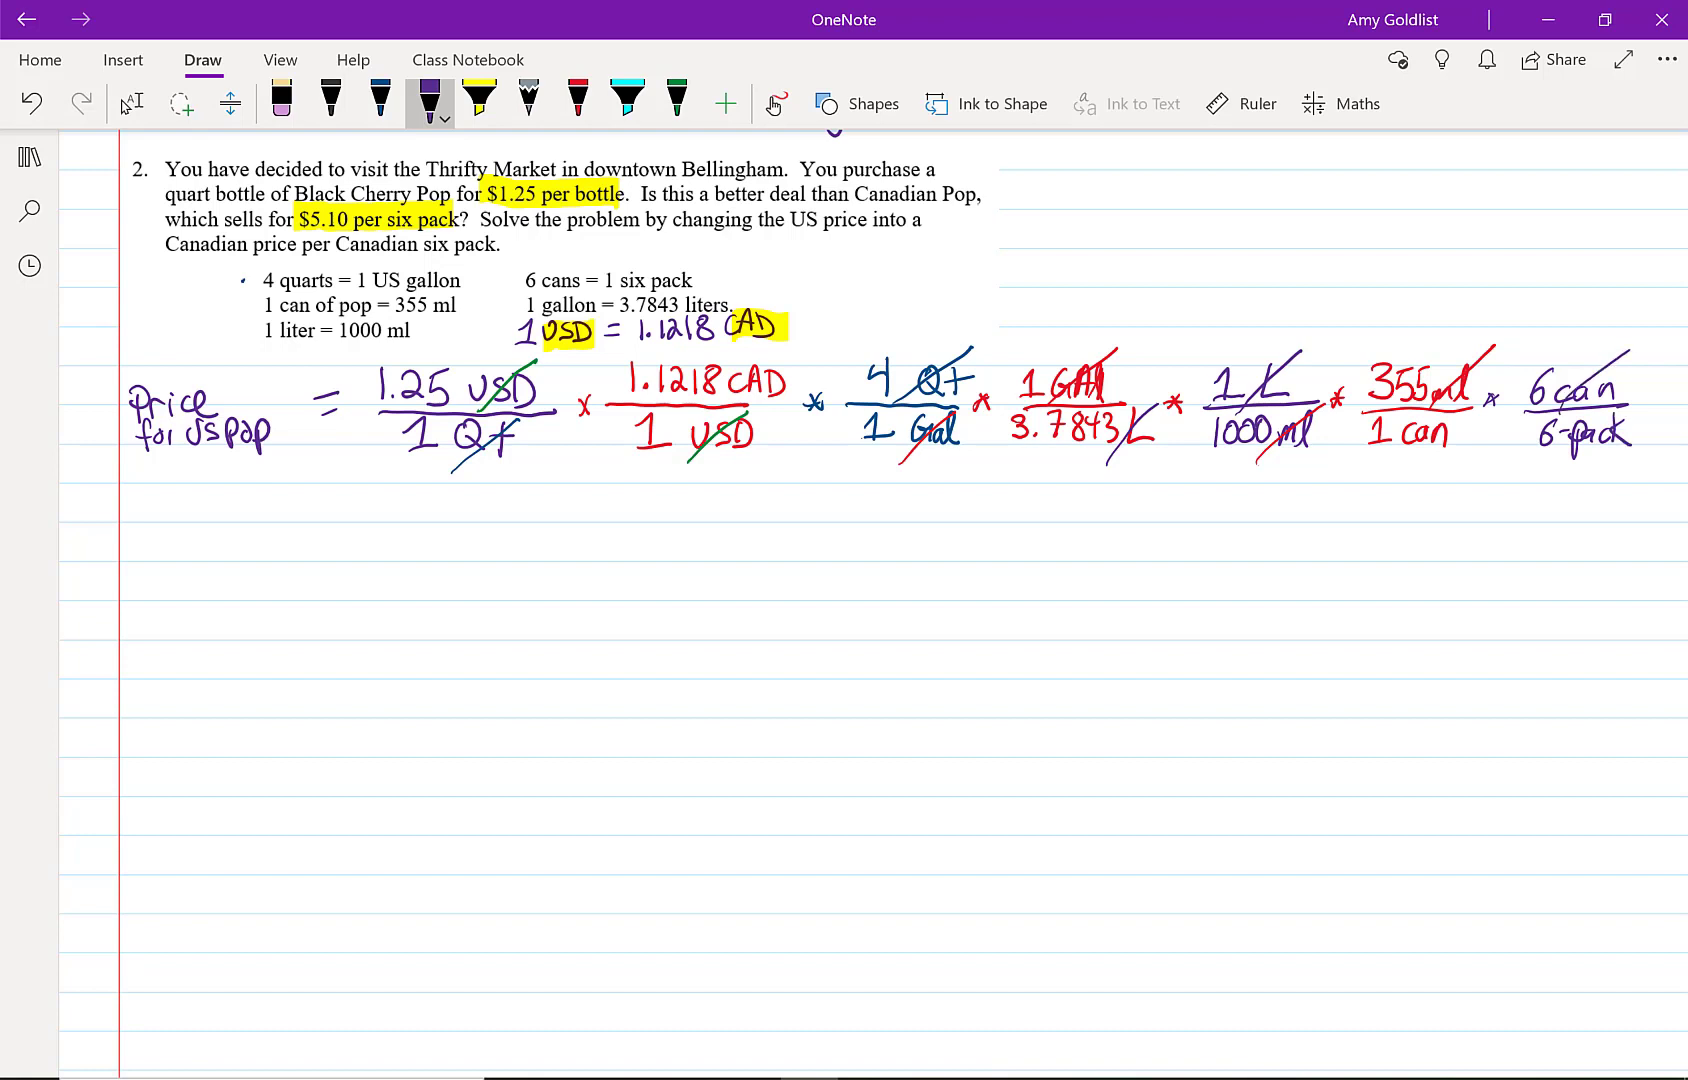
left_click_drag(1394, 458, 1459, 404)
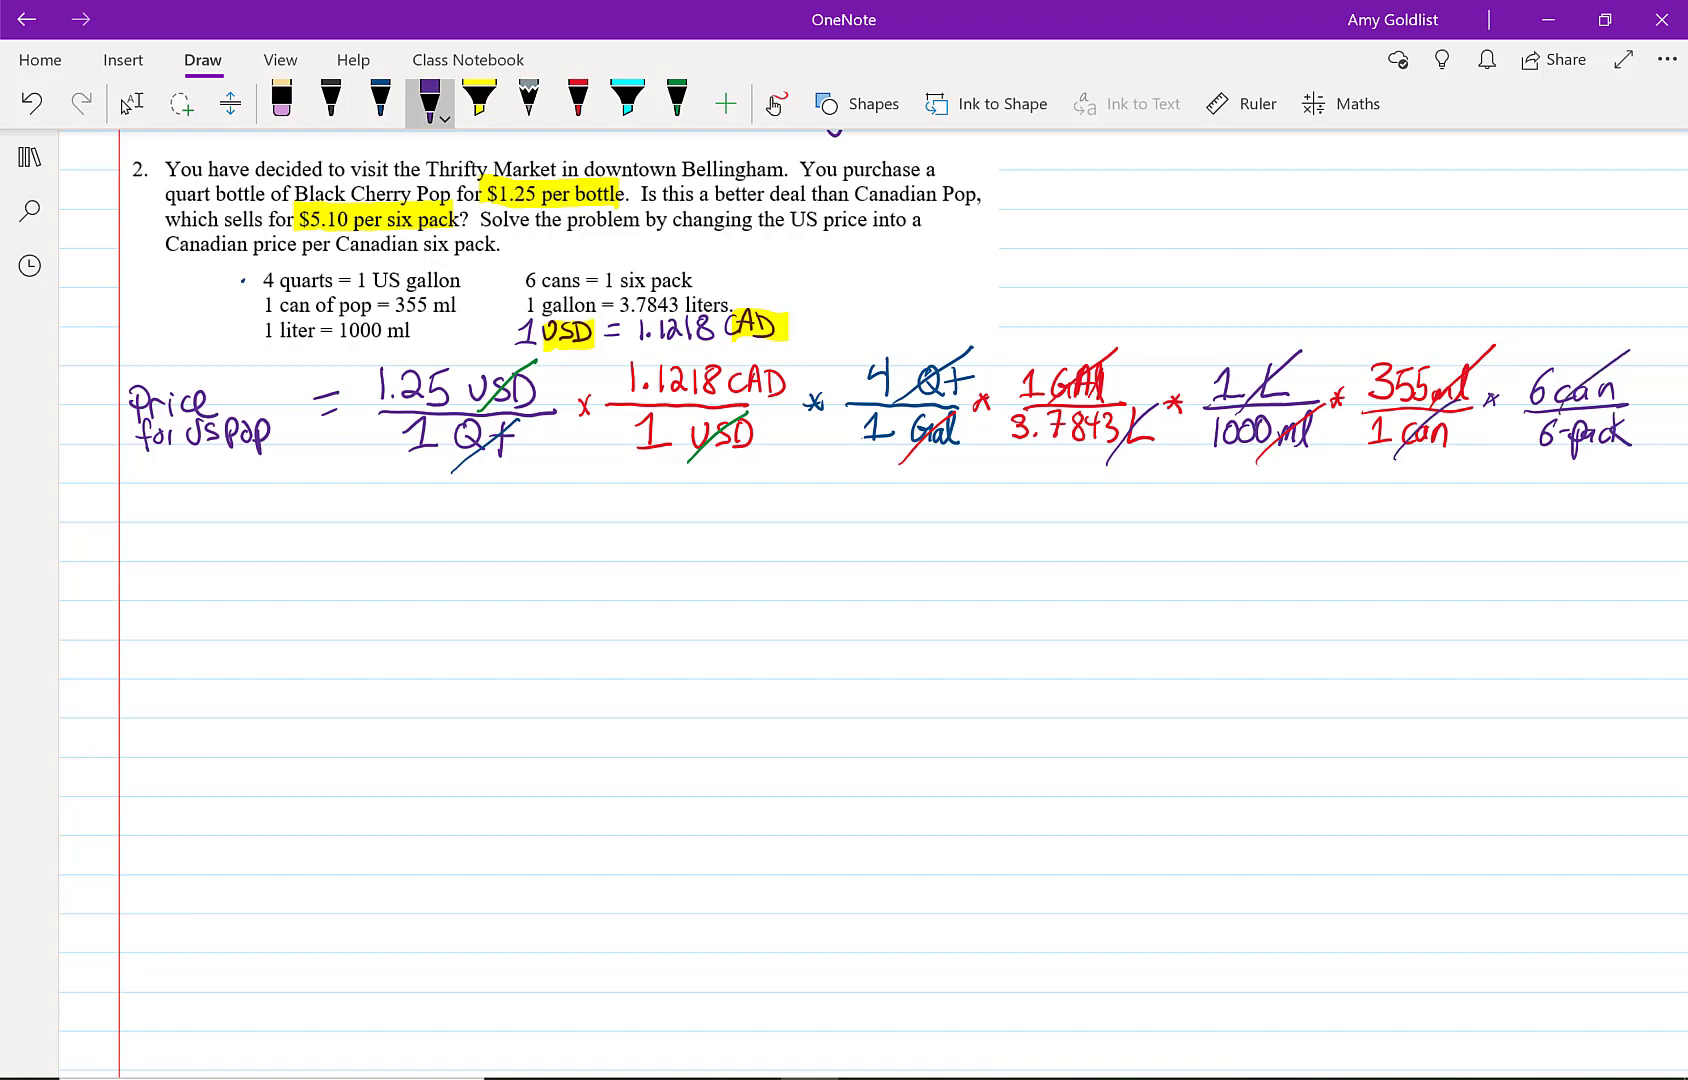
left_click(379, 97)
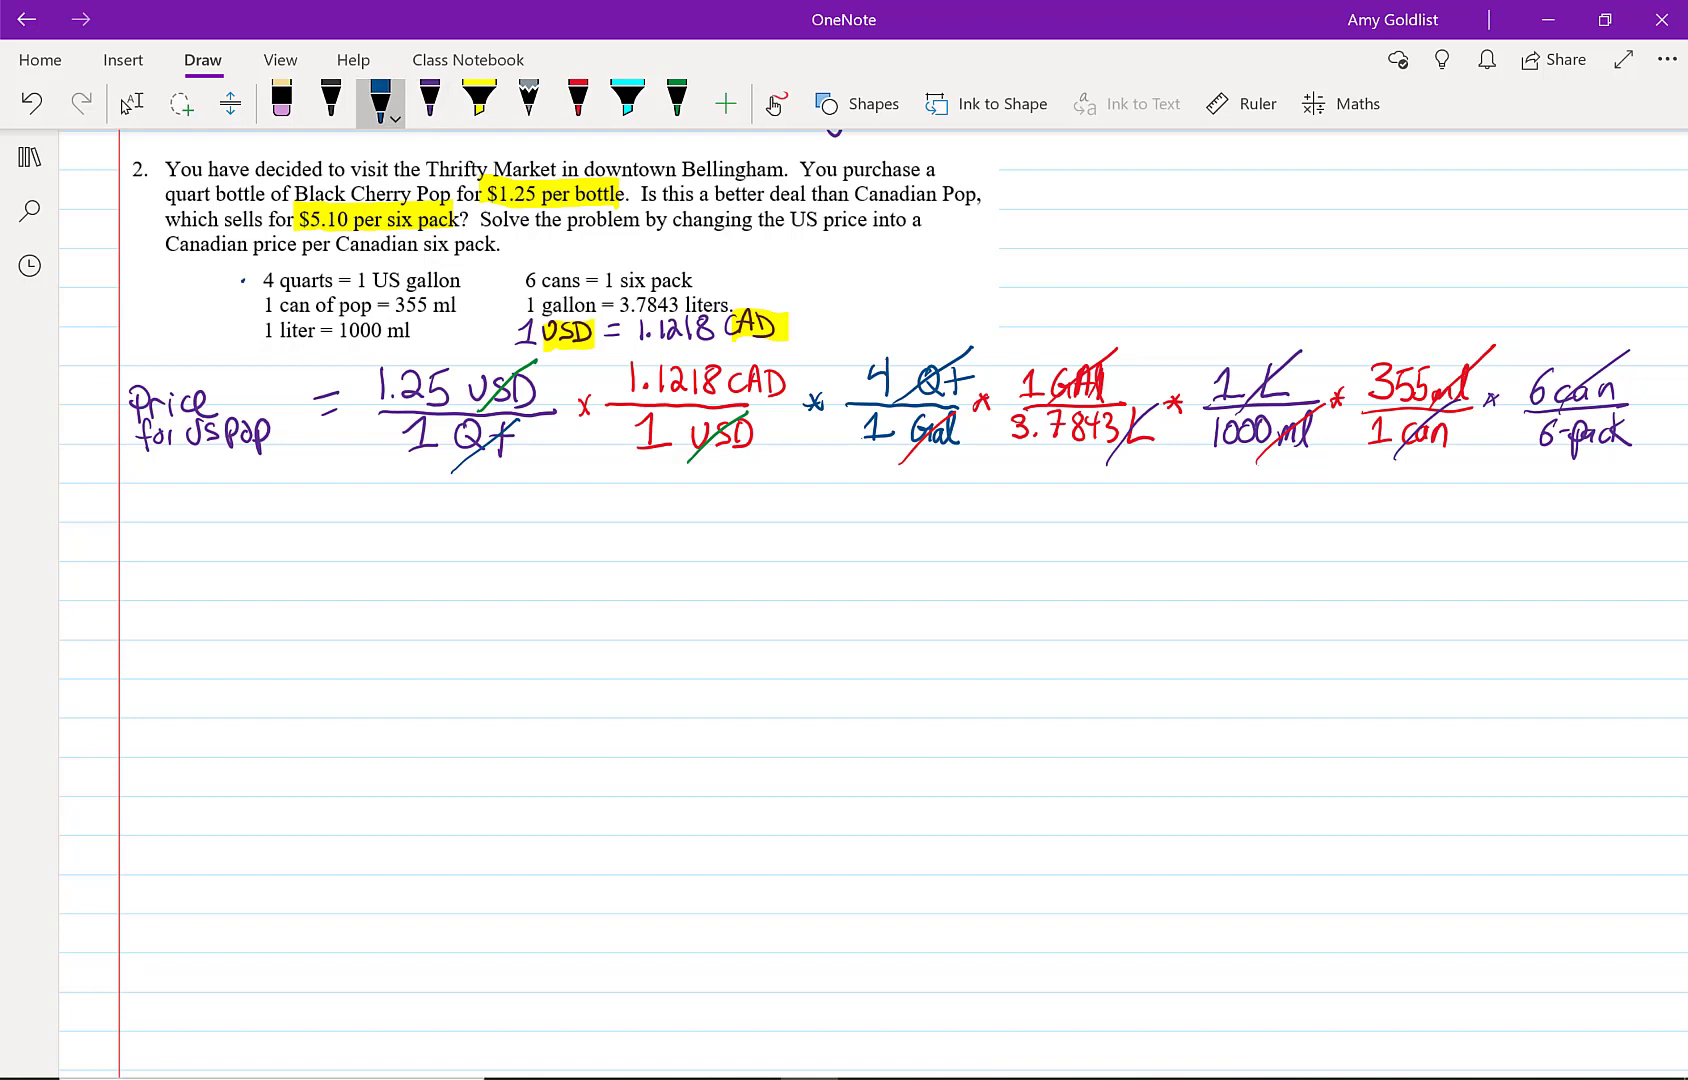
left_click_drag(334, 506, 414, 485)
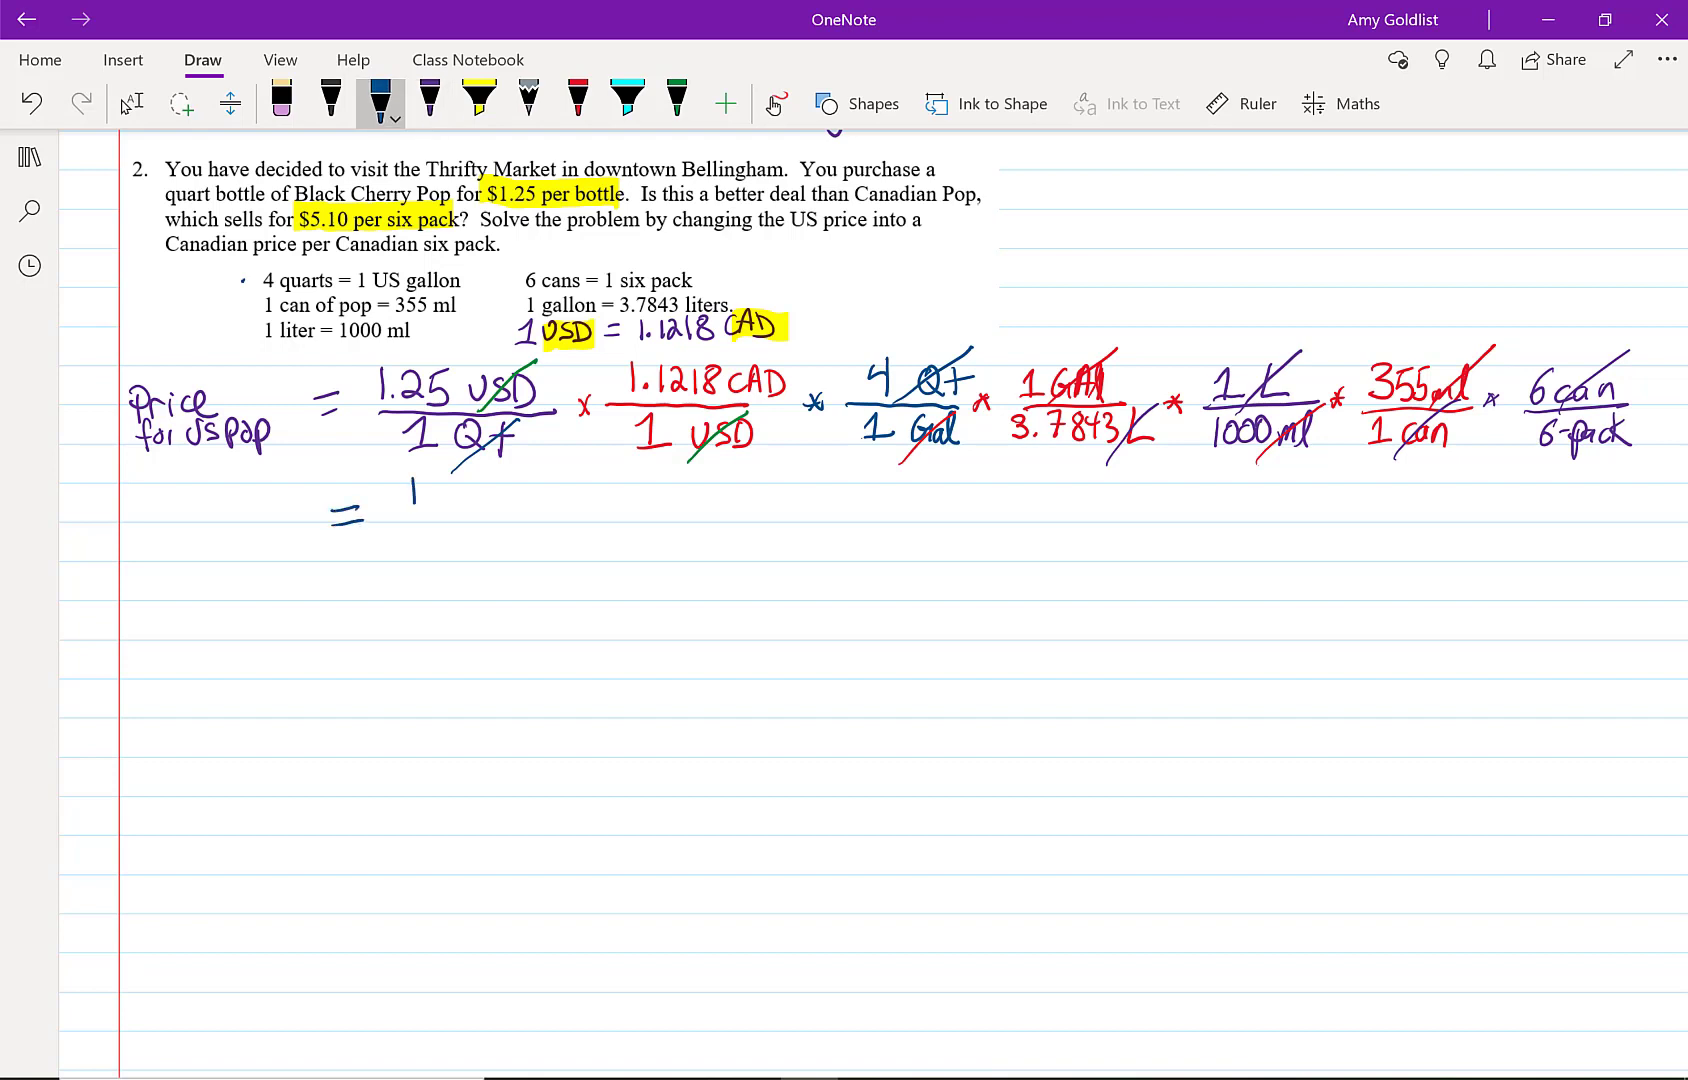
Write the numerator 1.25 × 1.1218 × 4 × 355 × 6 CAD after the equals sign.
left_click_drag(404, 474, 495, 517)
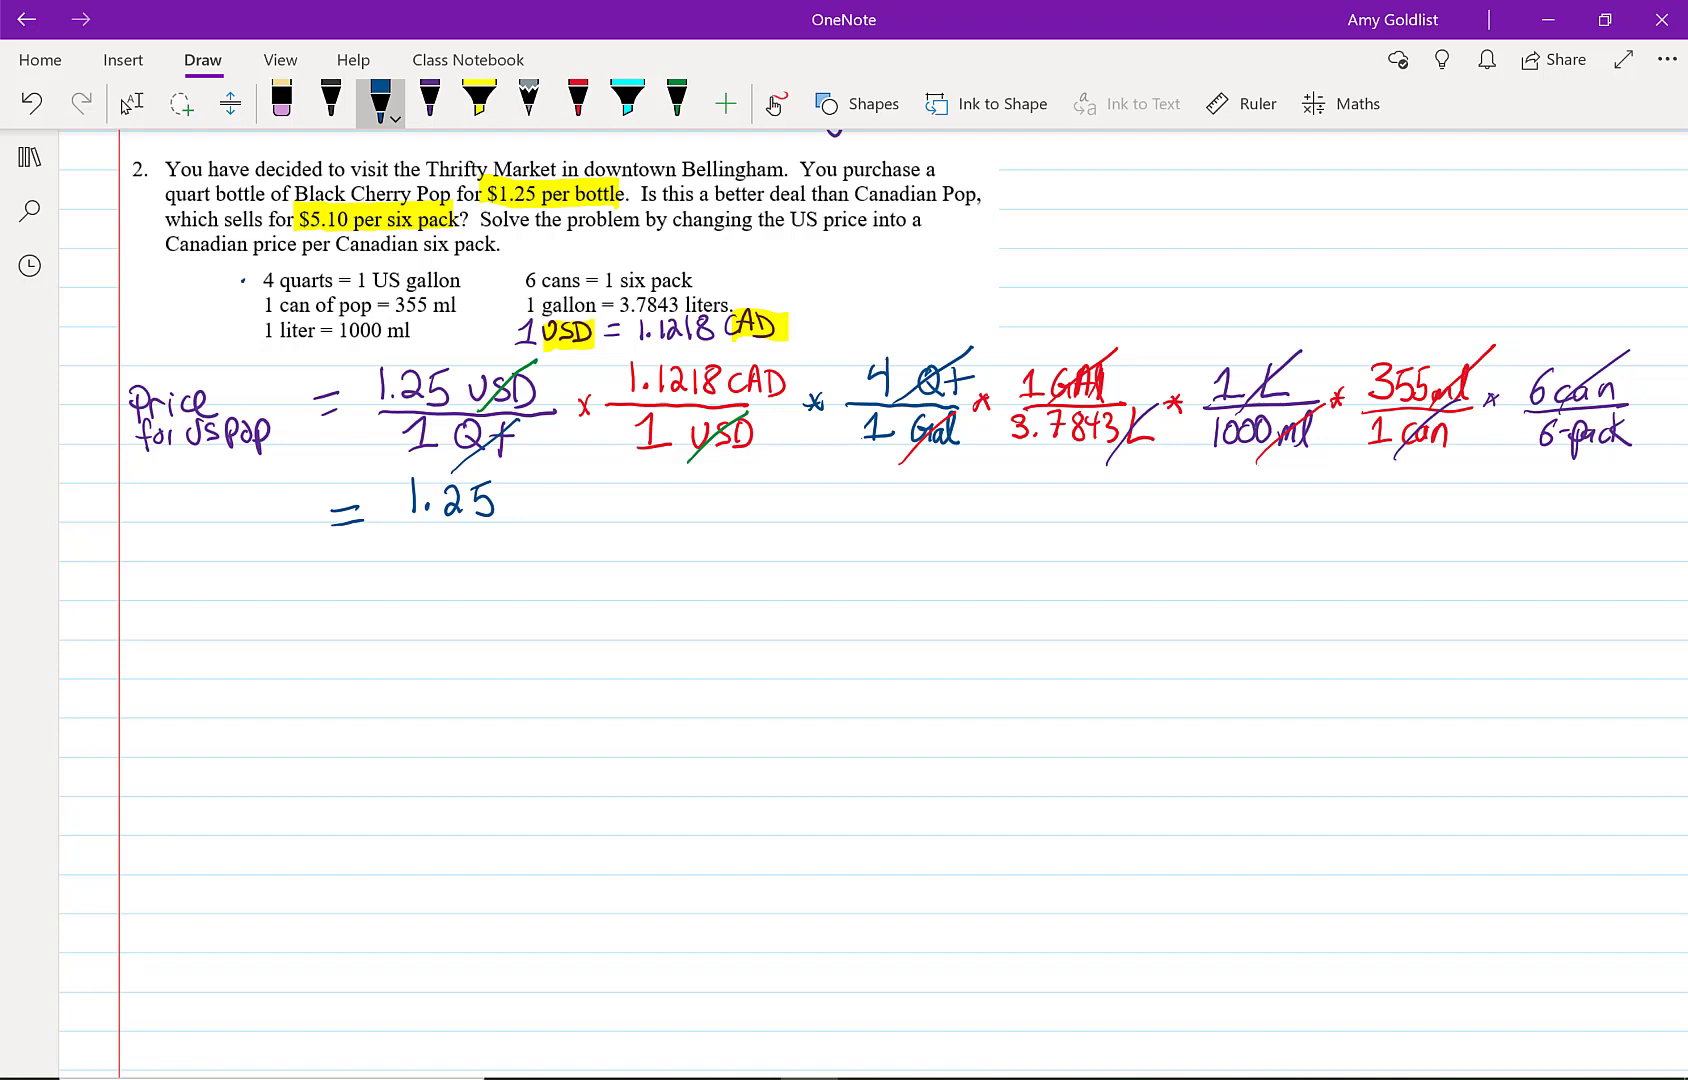
left_click_drag(511, 501, 560, 501)
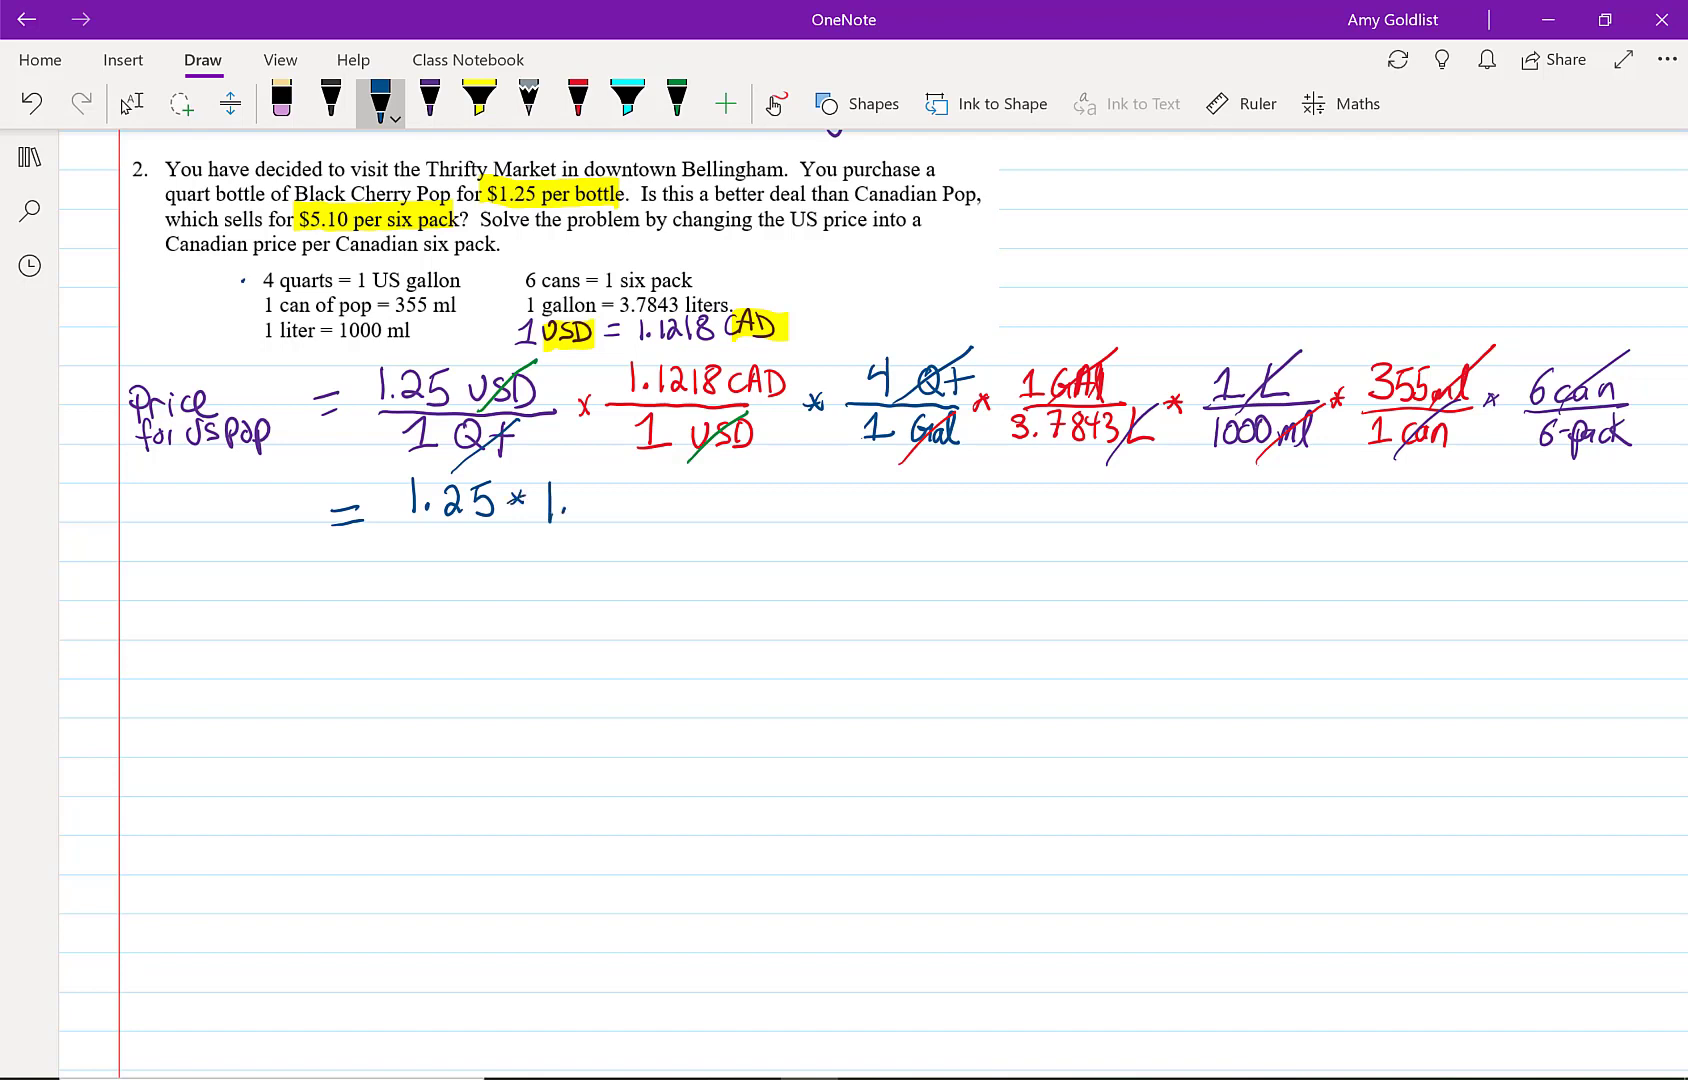
left_click_drag(549, 501, 646, 501)
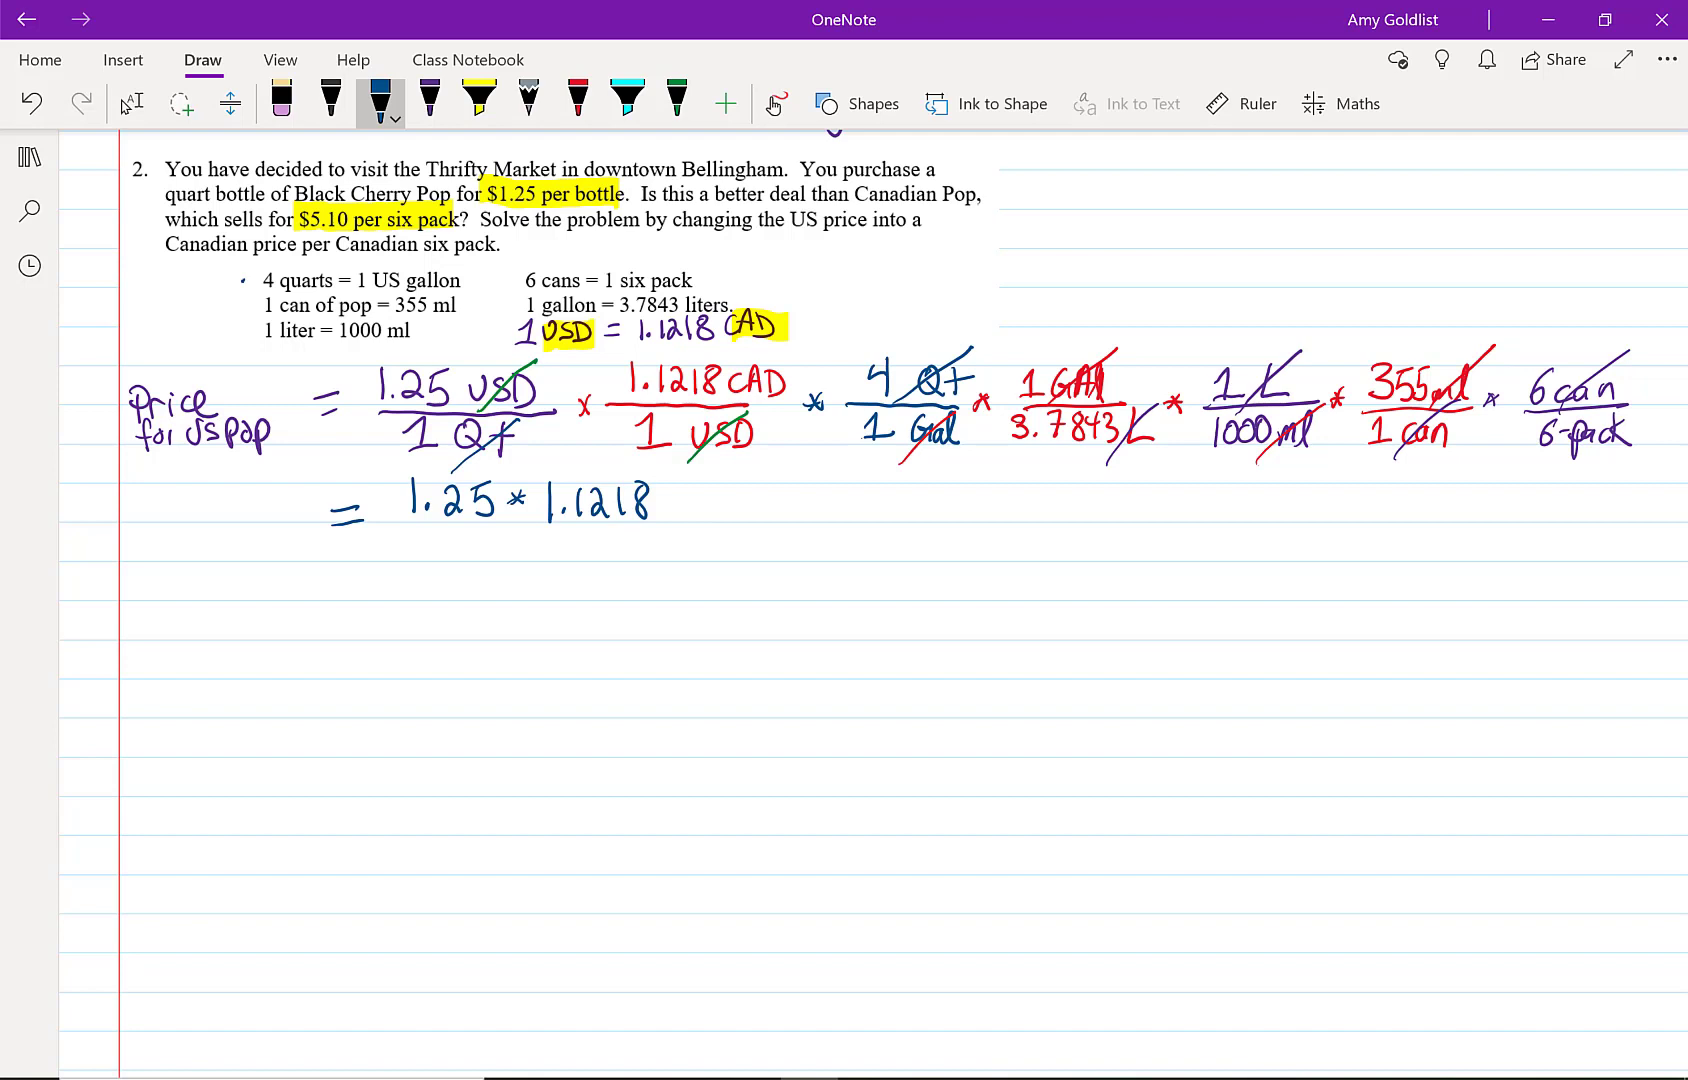
left_click_drag(667, 501, 716, 501)
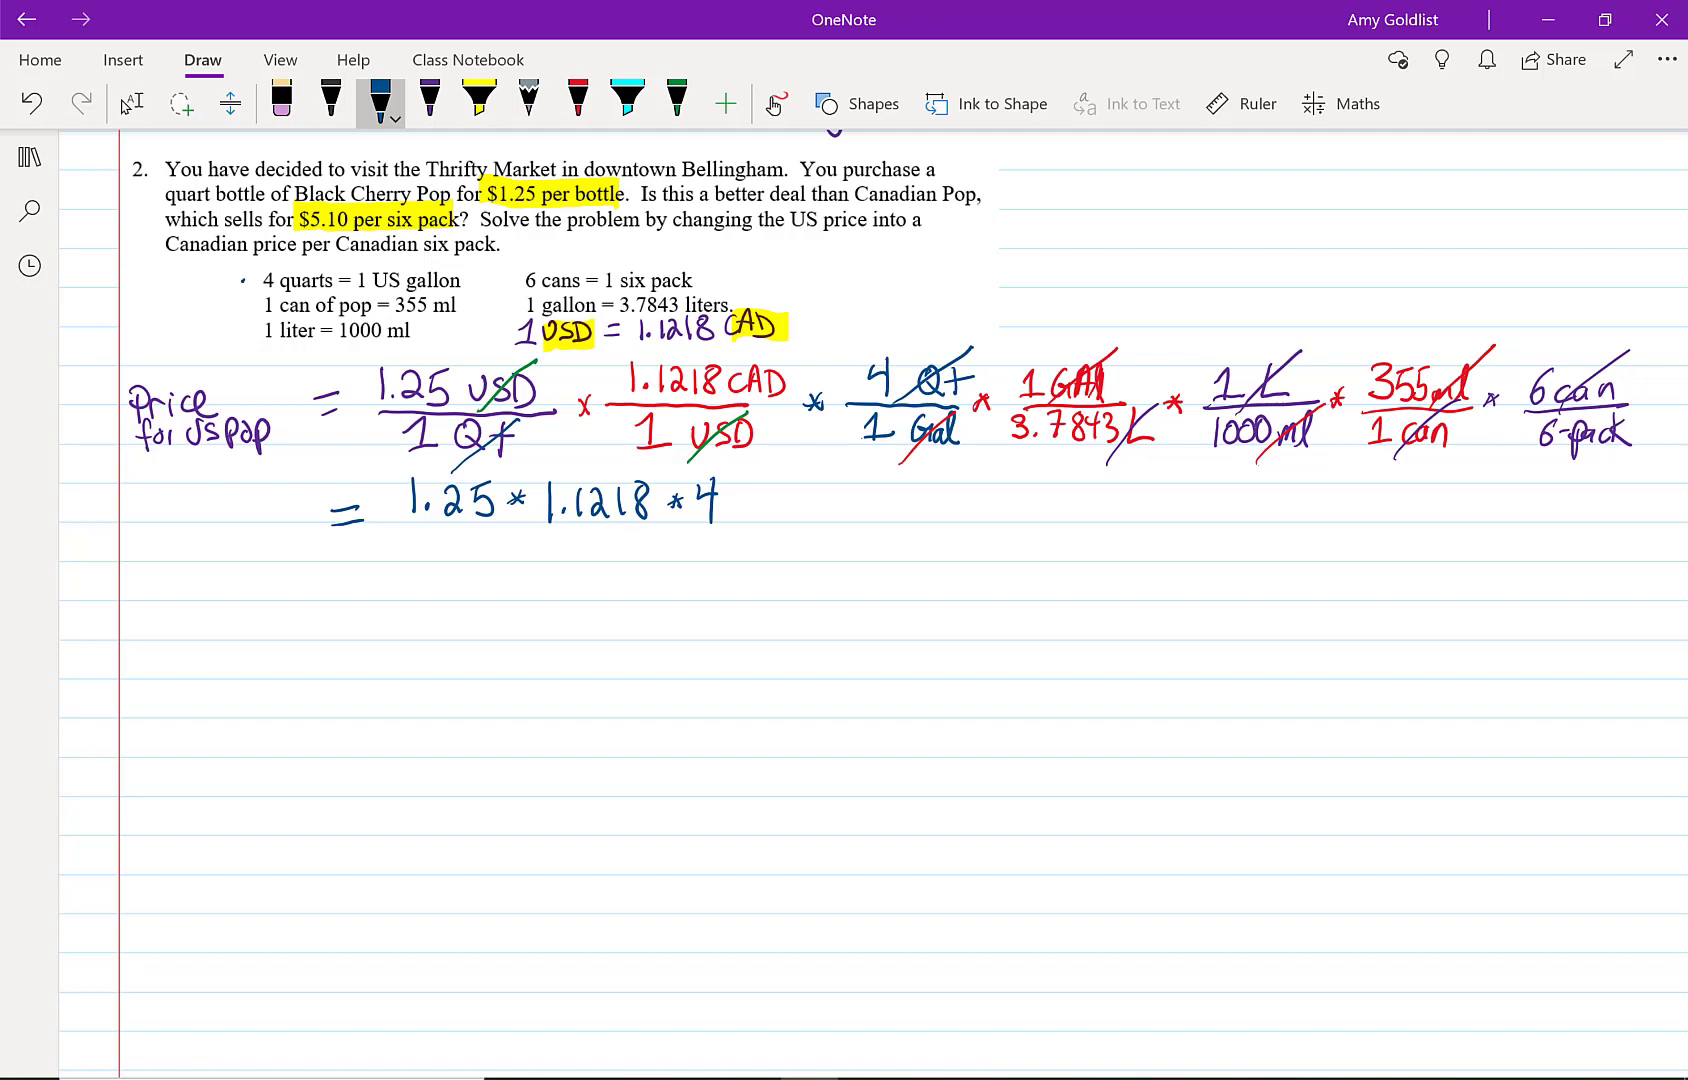
left_click_drag(743, 501, 829, 506)
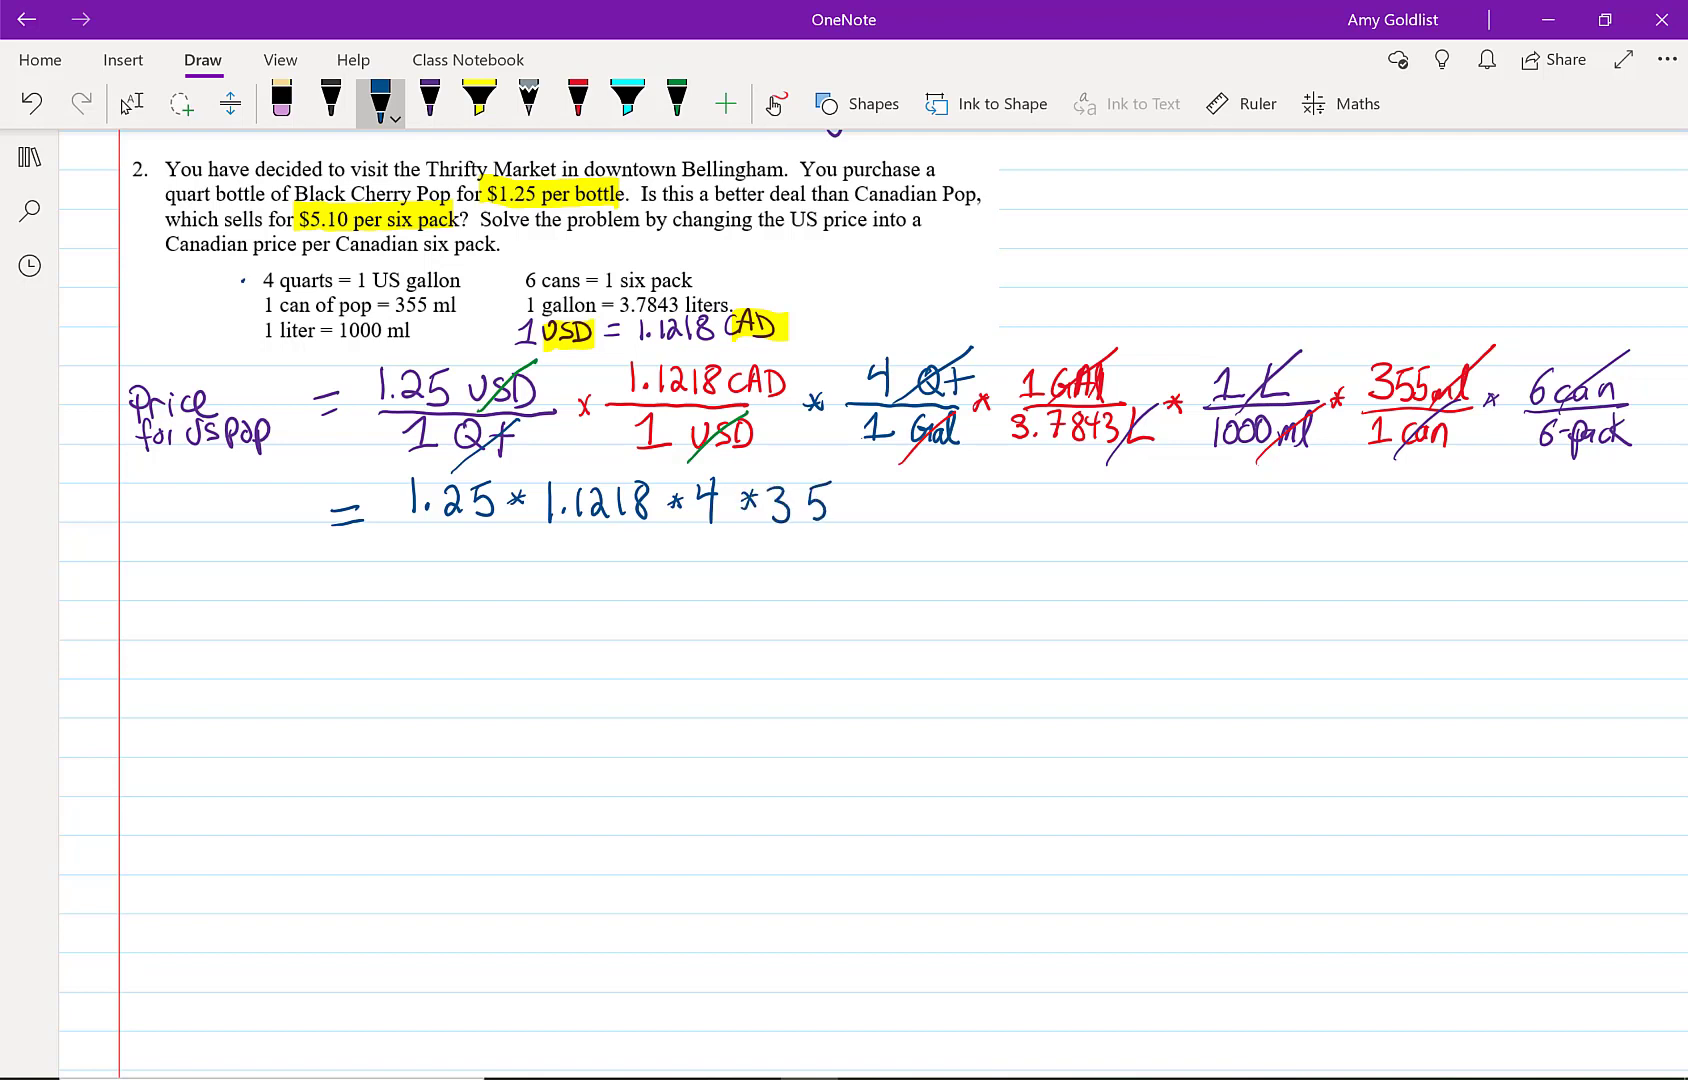
left_click_drag(818, 503, 915, 503)
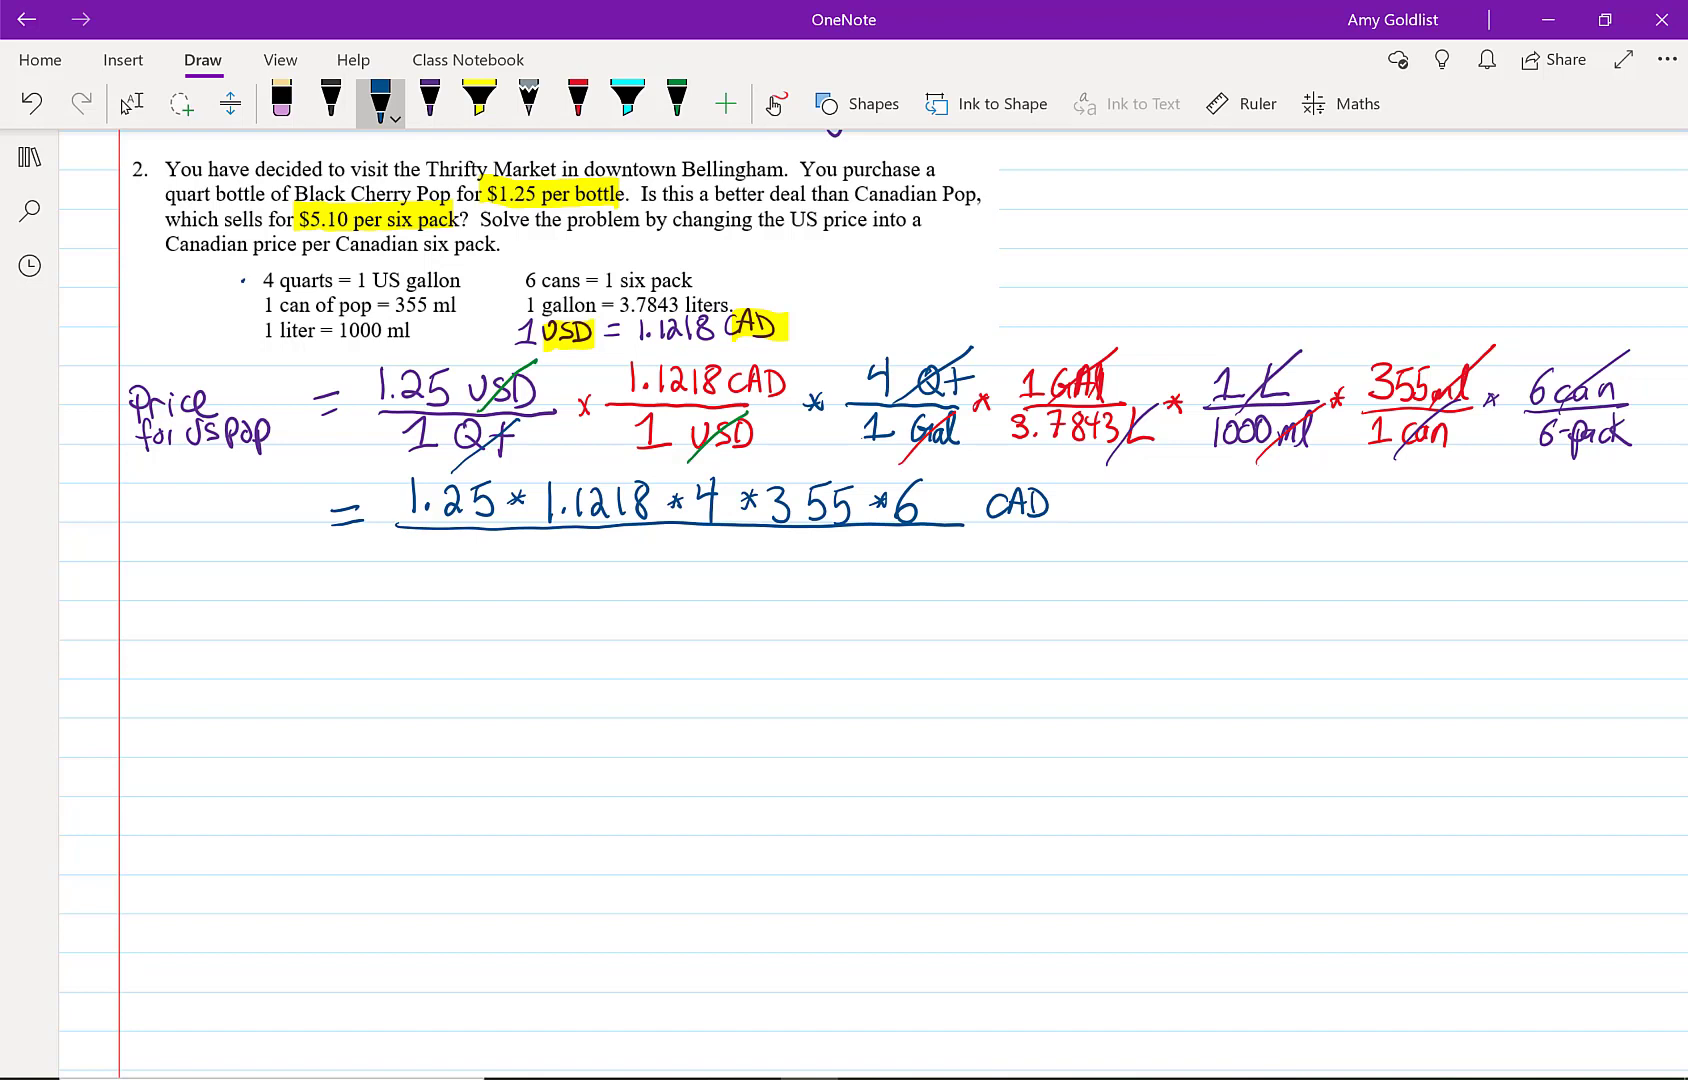
Write the denominator 3.7843 × 1000, with 6pack under CAD as the unit.
left_click_drag(444, 555, 560, 555)
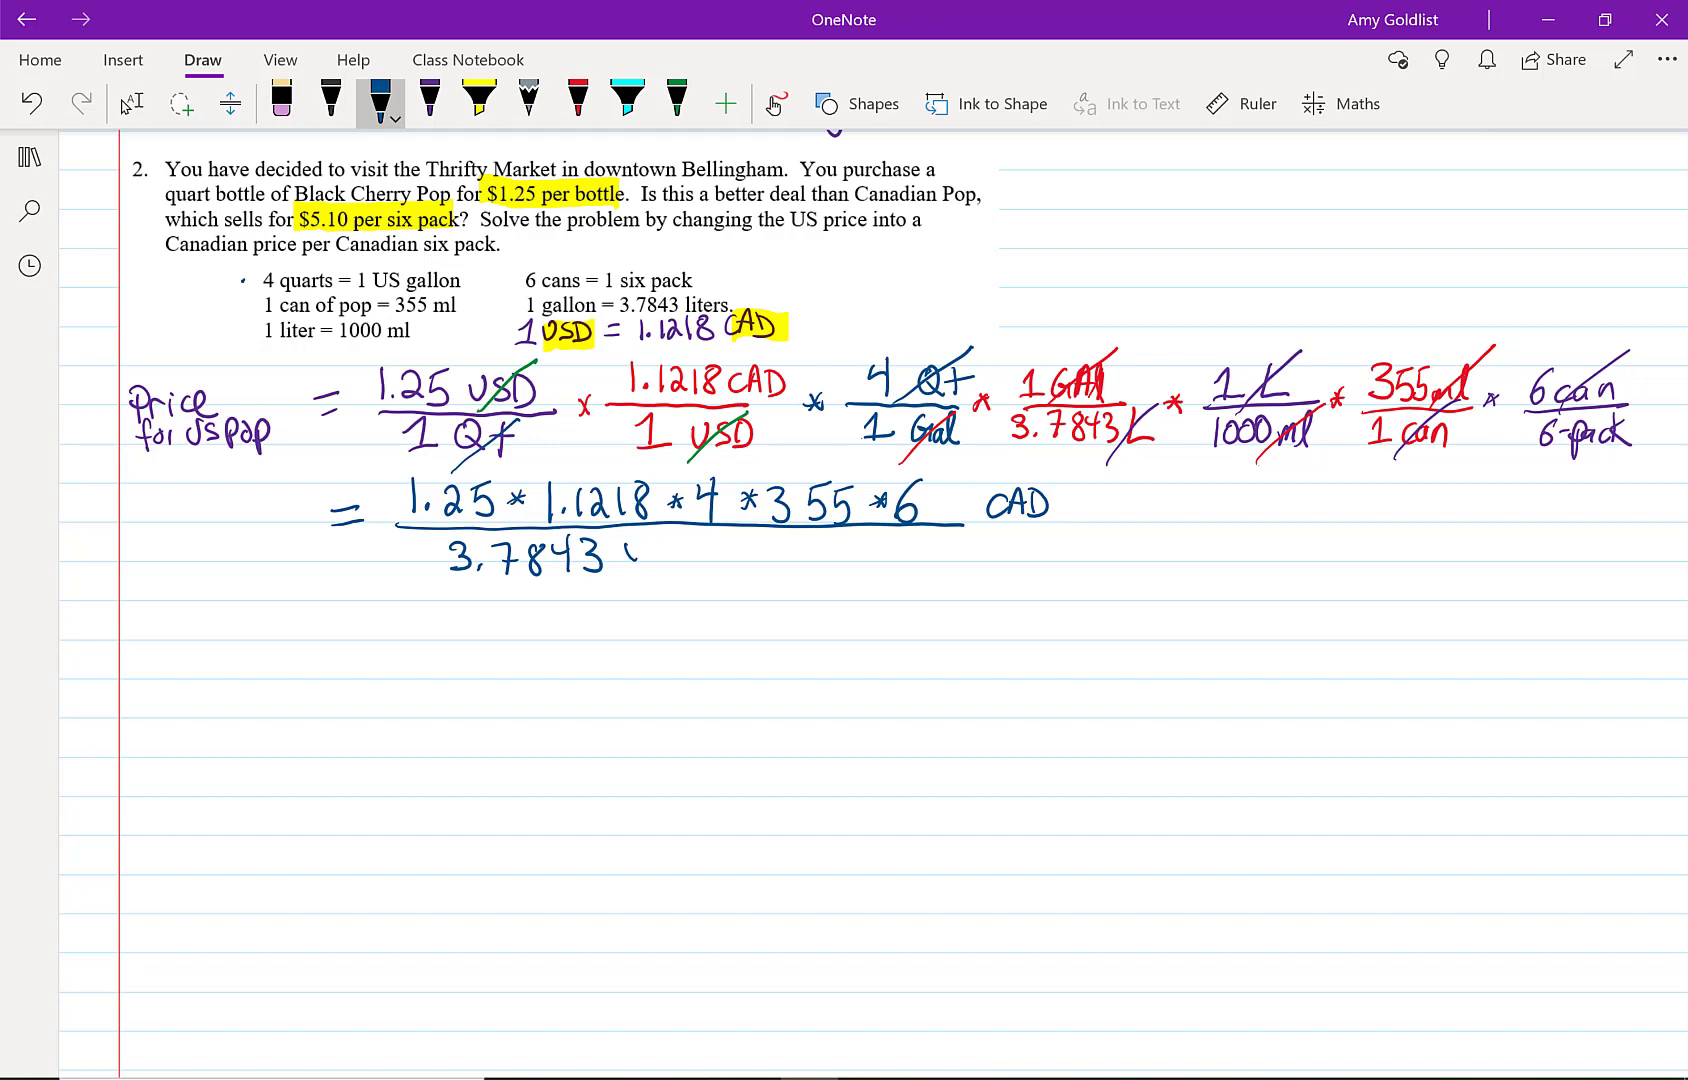
left_click_drag(630, 549, 737, 551)
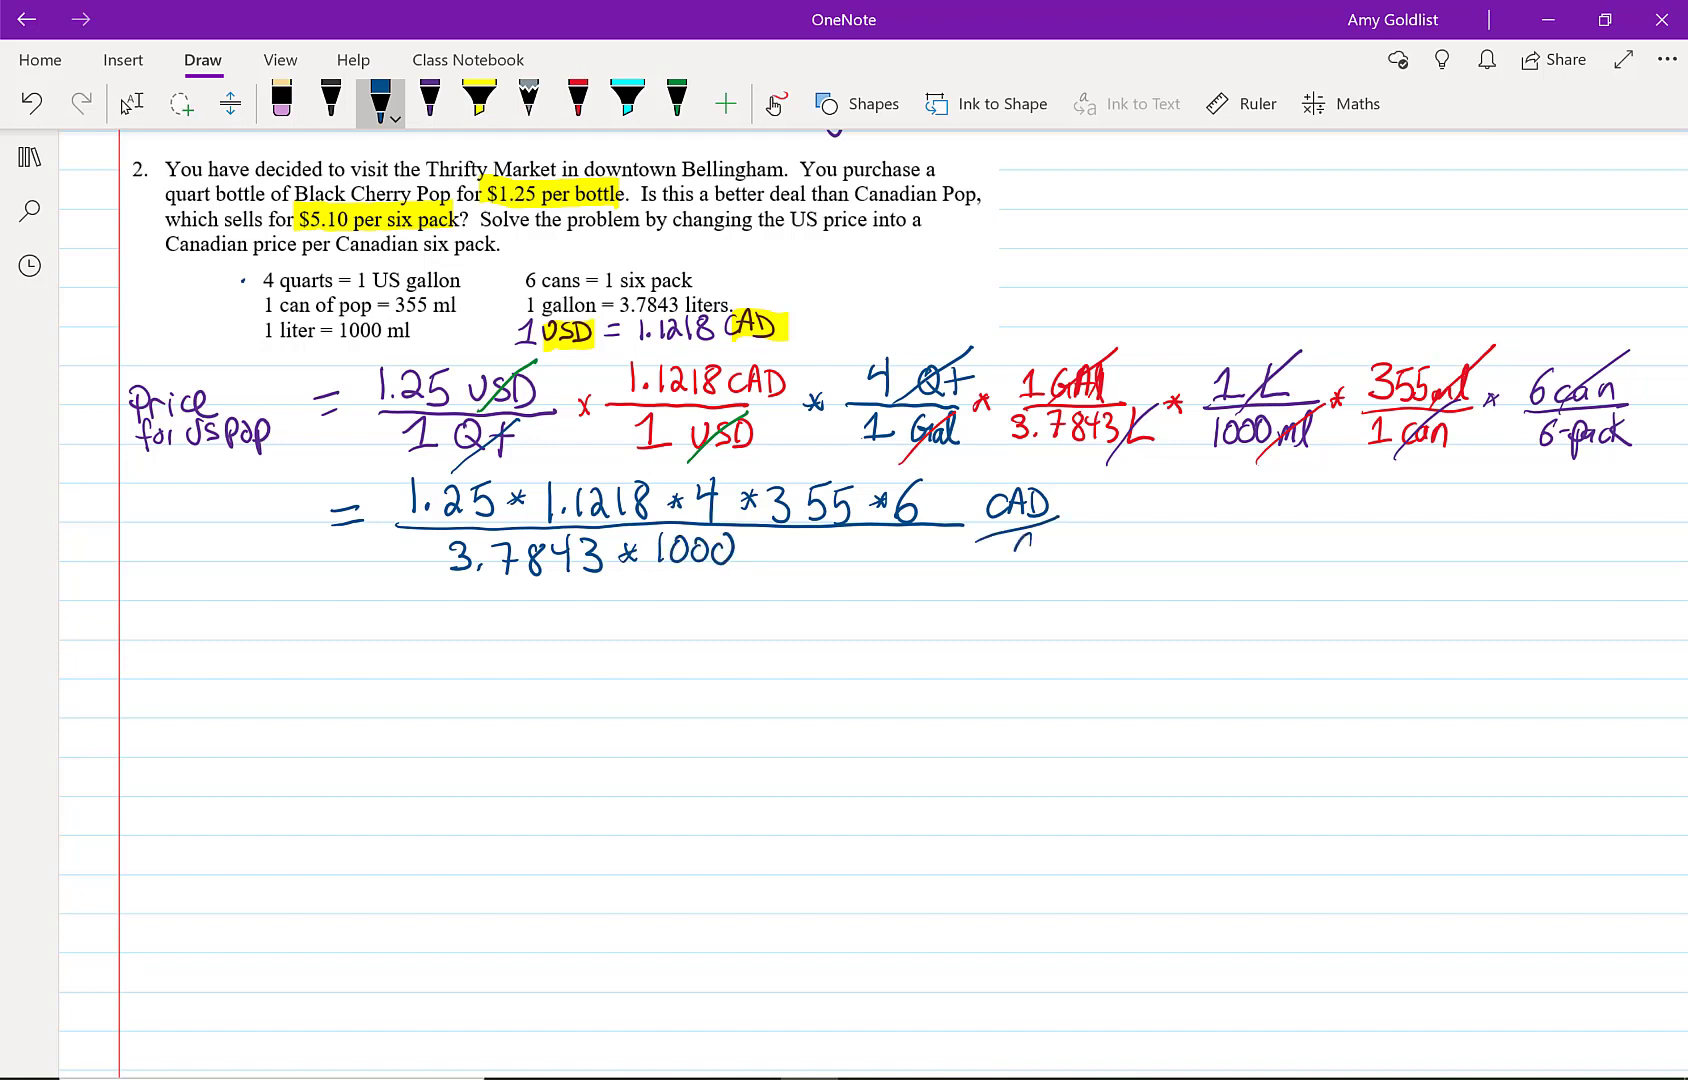
left_click_drag(990, 538, 1098, 549)
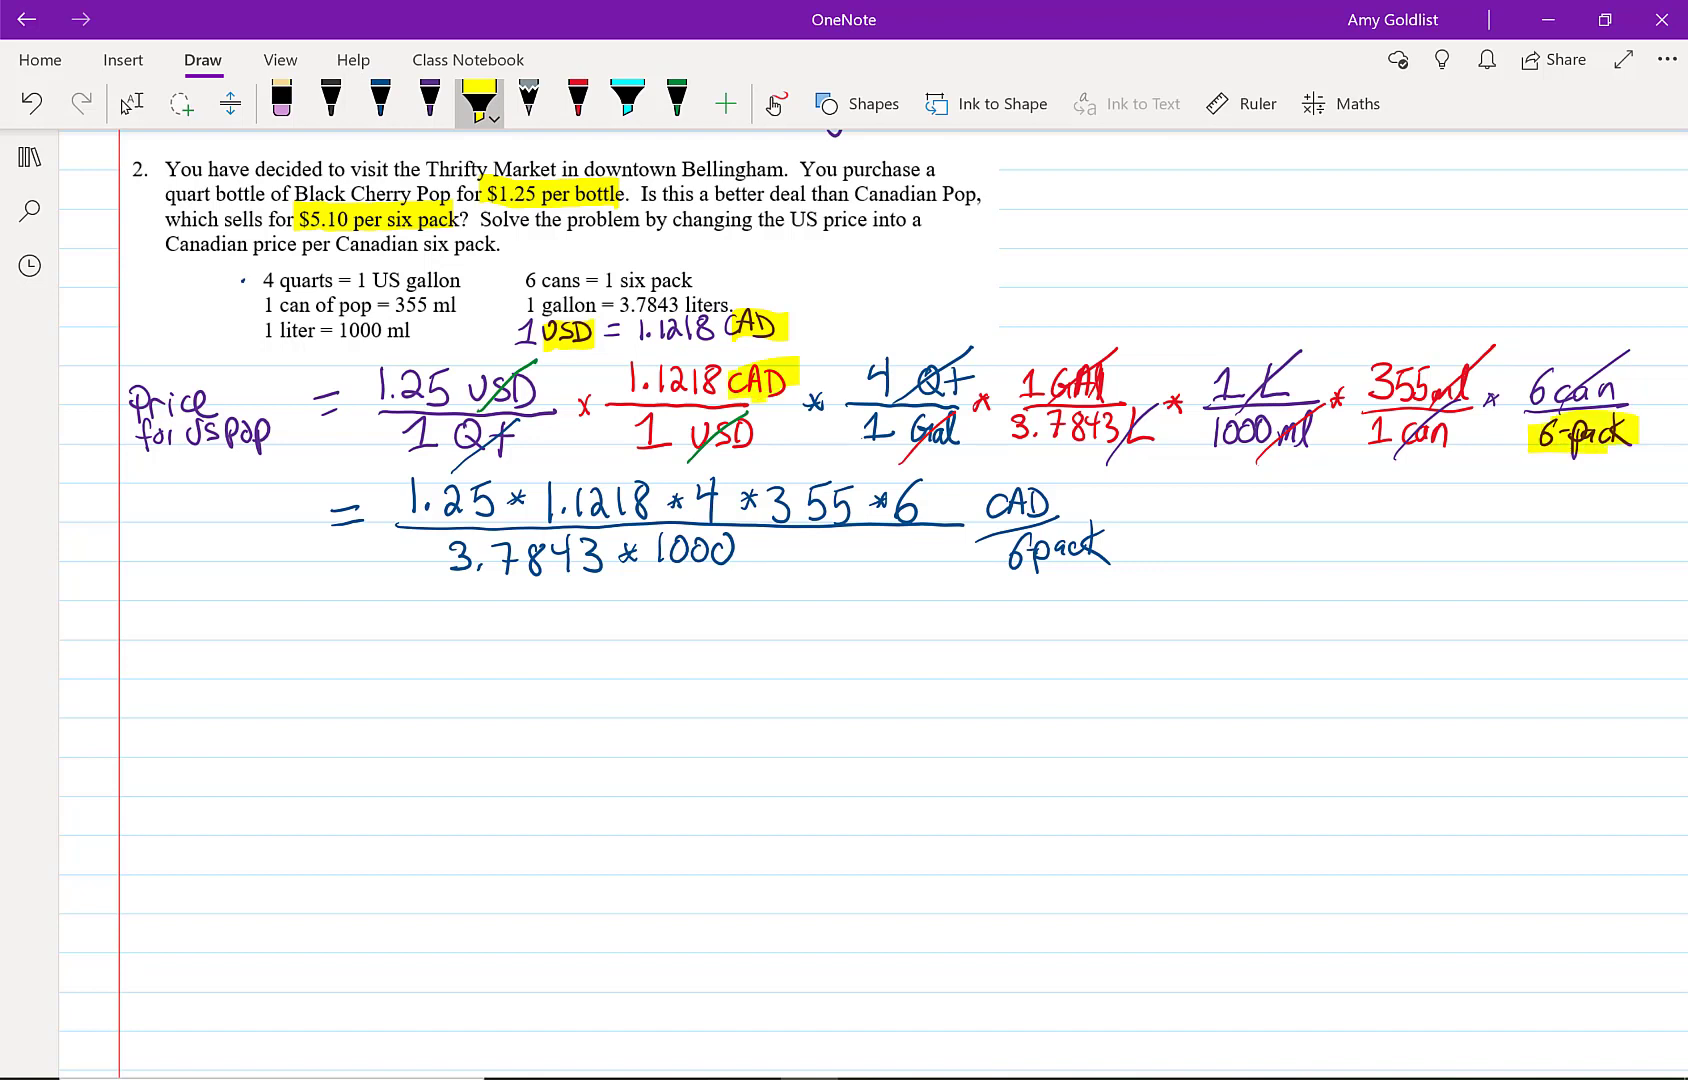
Handwrite '= 3.16' in blue on the line below the fraction.
left_click(379, 99)
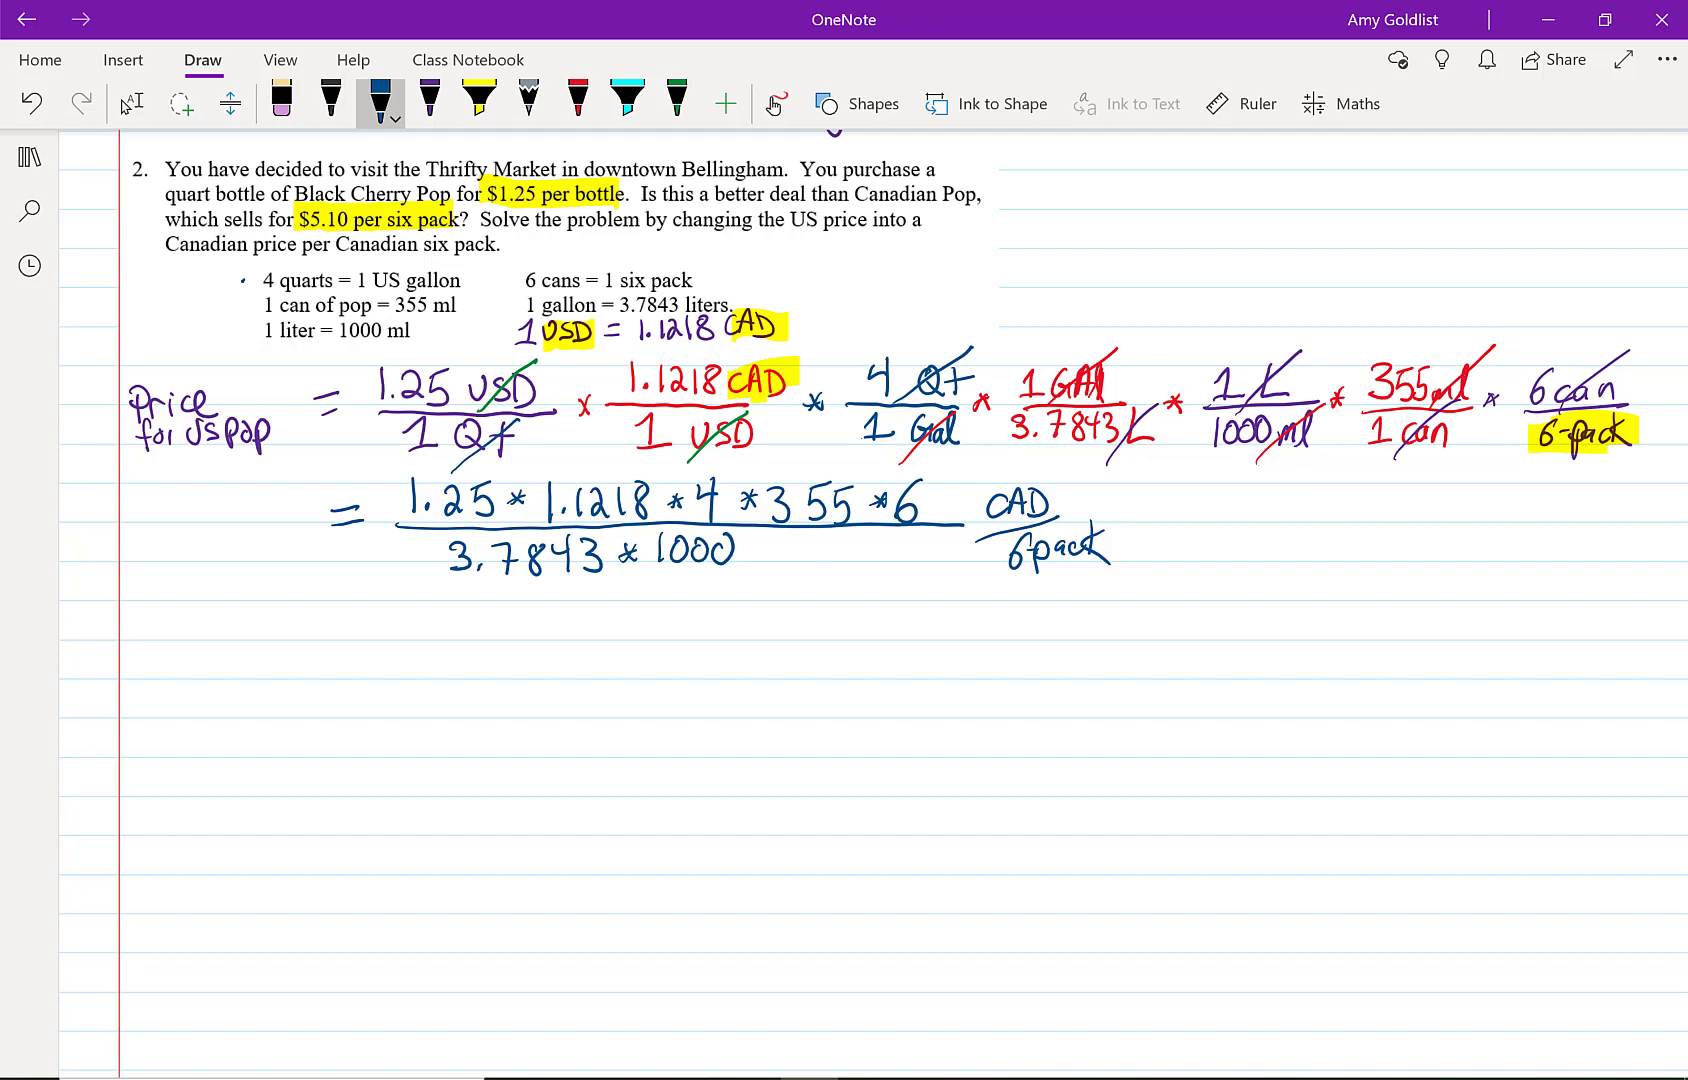
left_click_drag(366, 625, 393, 635)
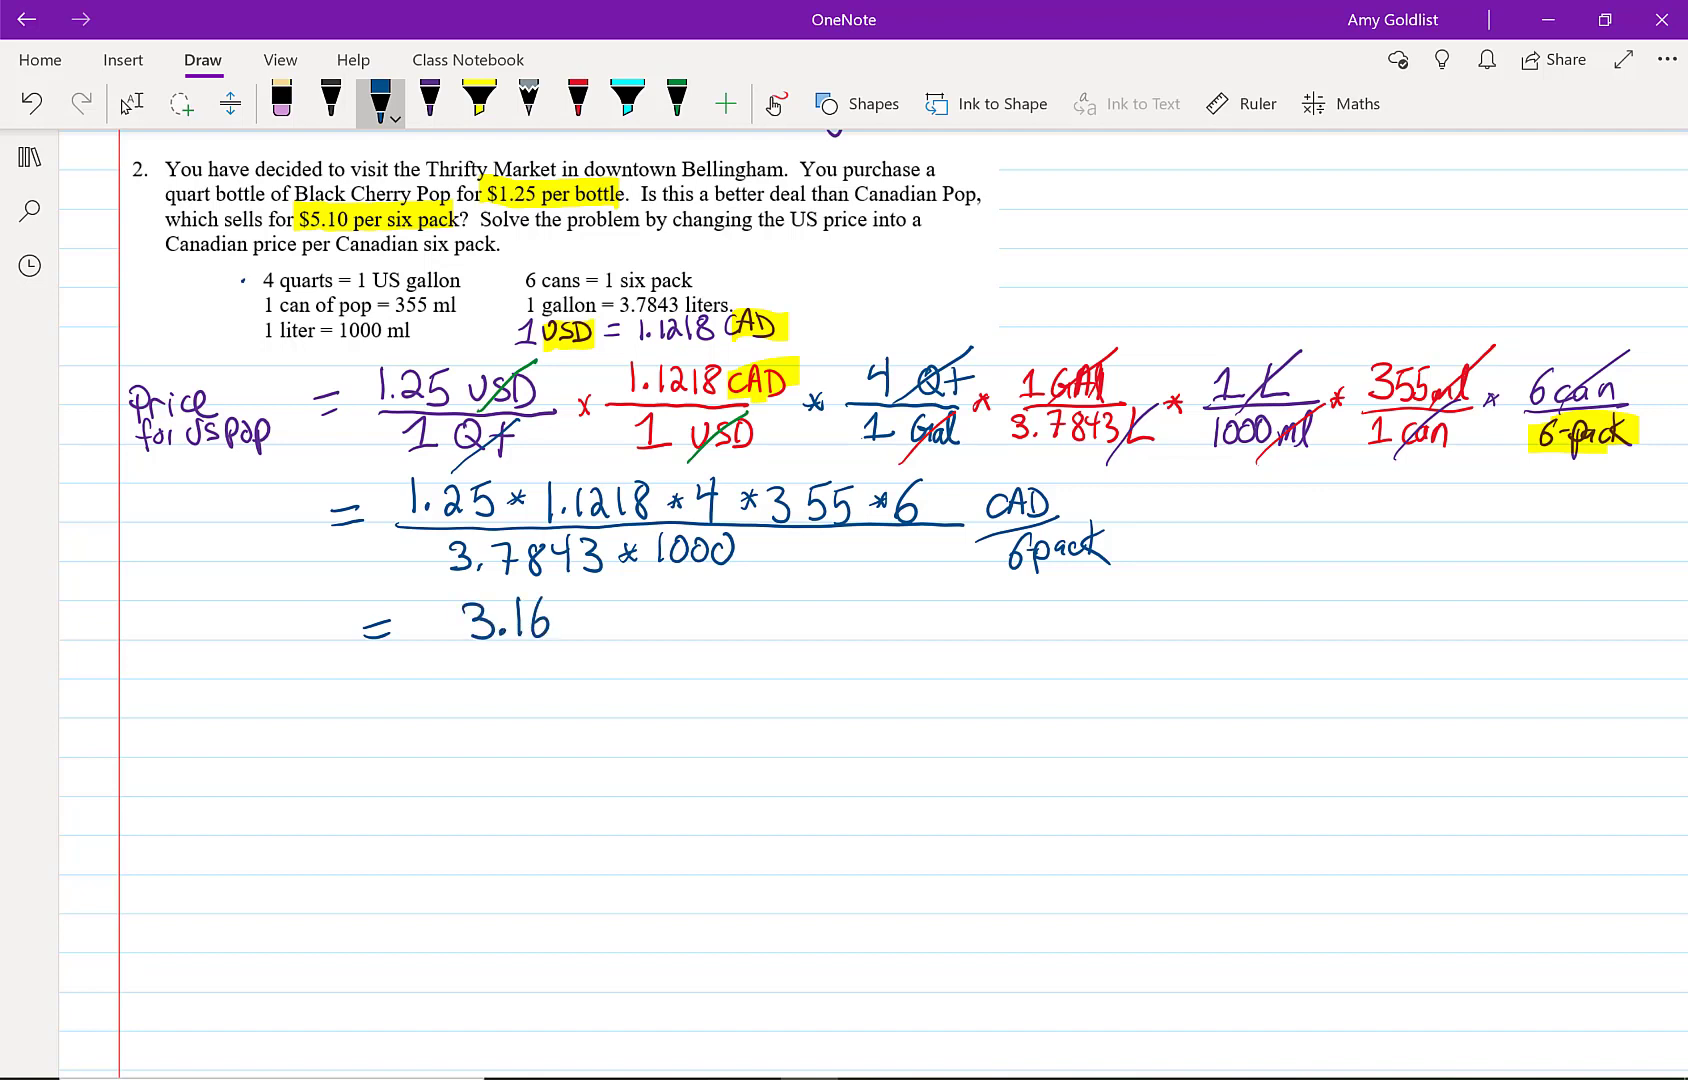
Write 'CAD/six-pack US price' after 3.16 and '5.10 CAD/six pack CAD price' below.
left_click_drag(585, 625, 673, 625)
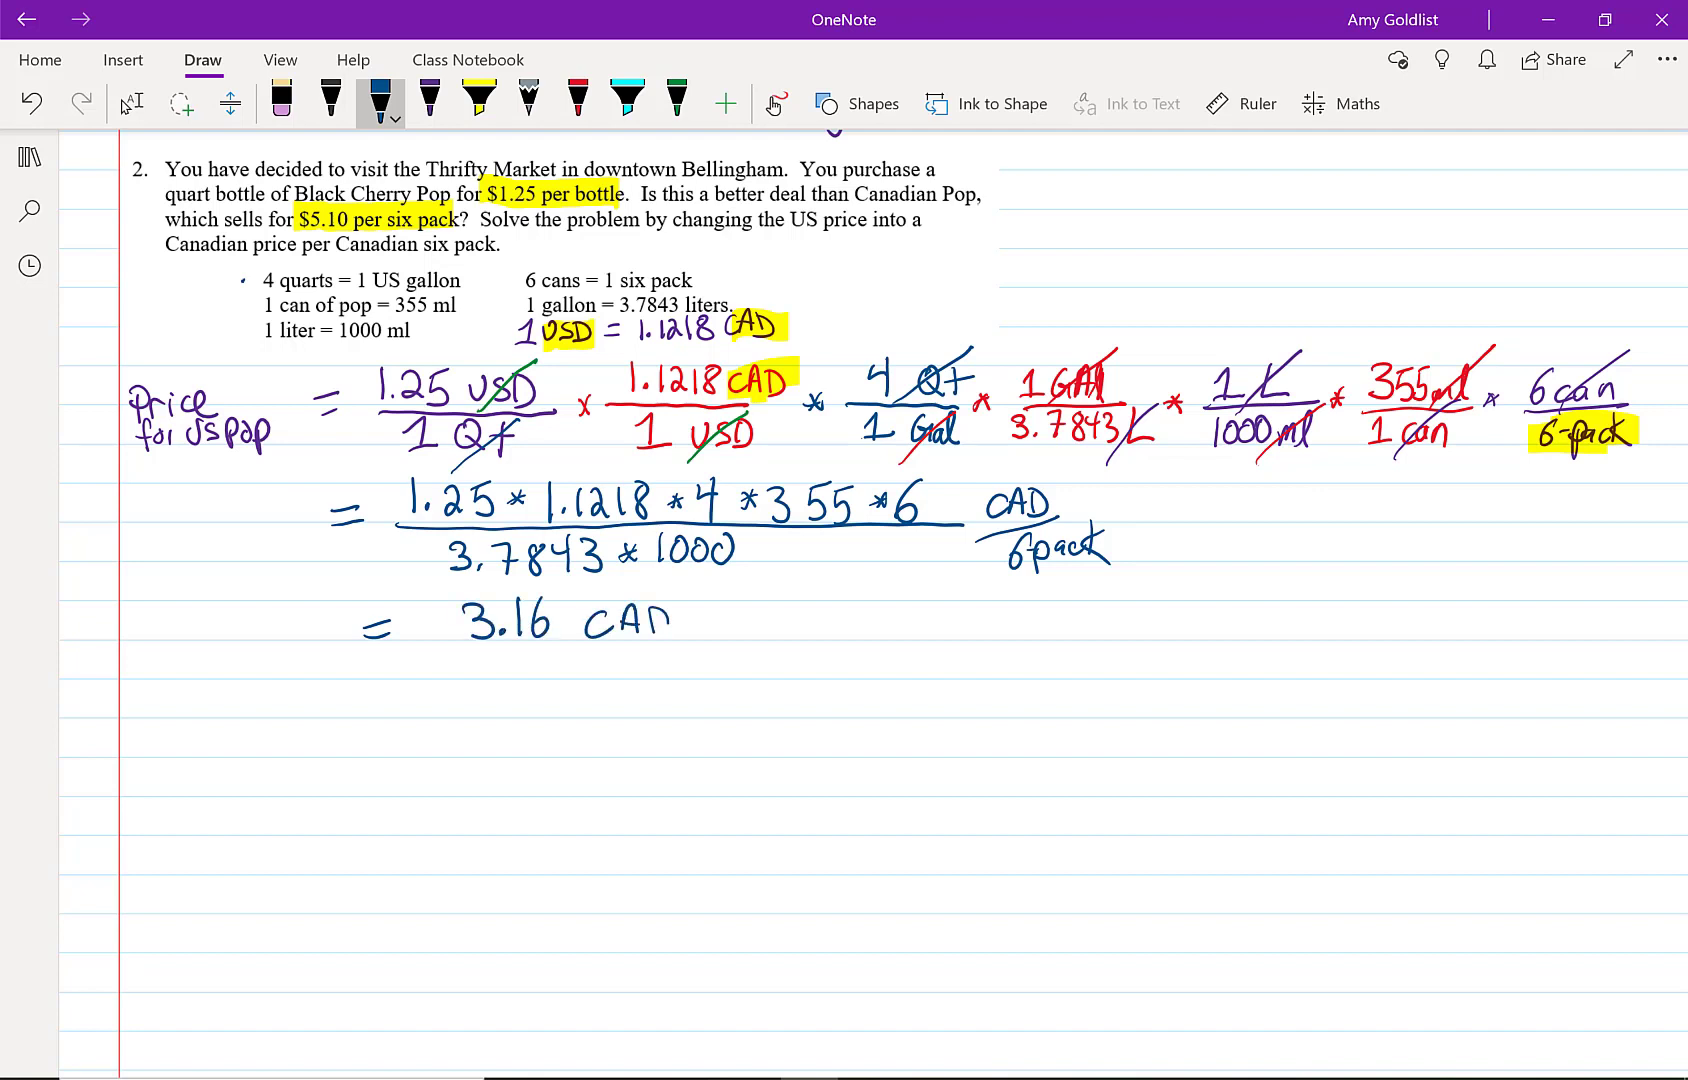
left_click_drag(678, 614, 732, 641)
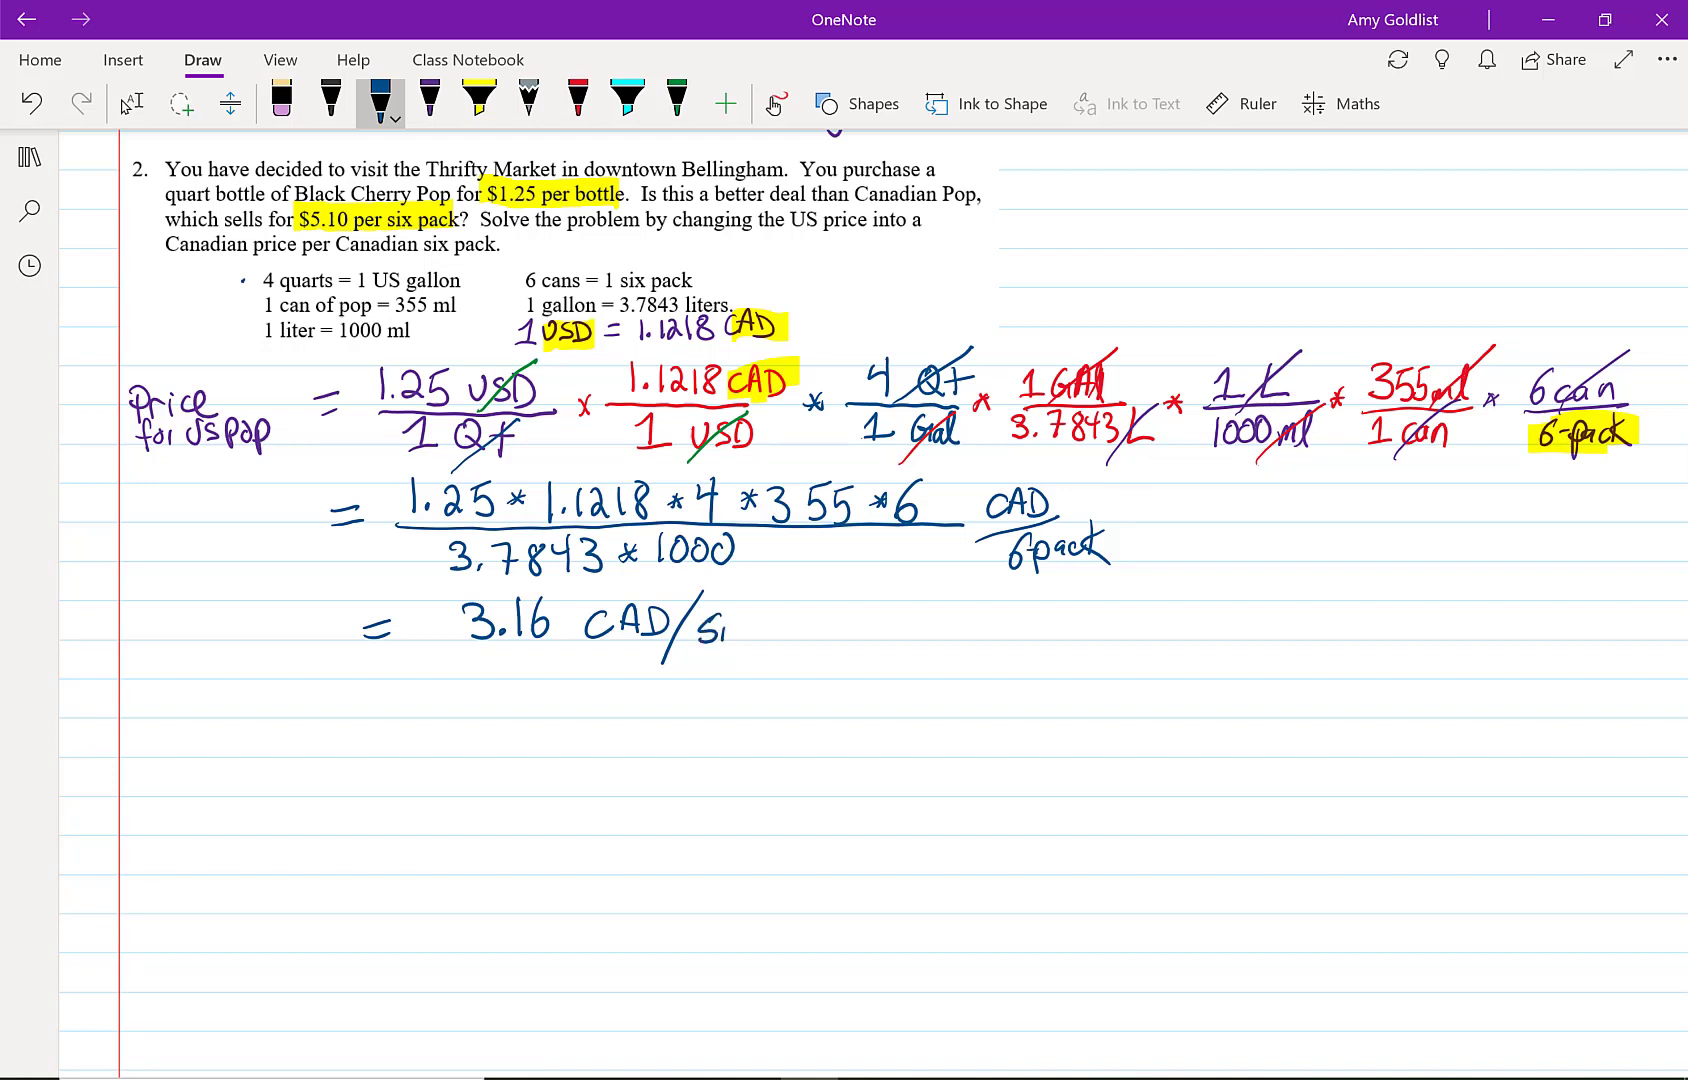
left_click_drag(711, 625, 829, 630)
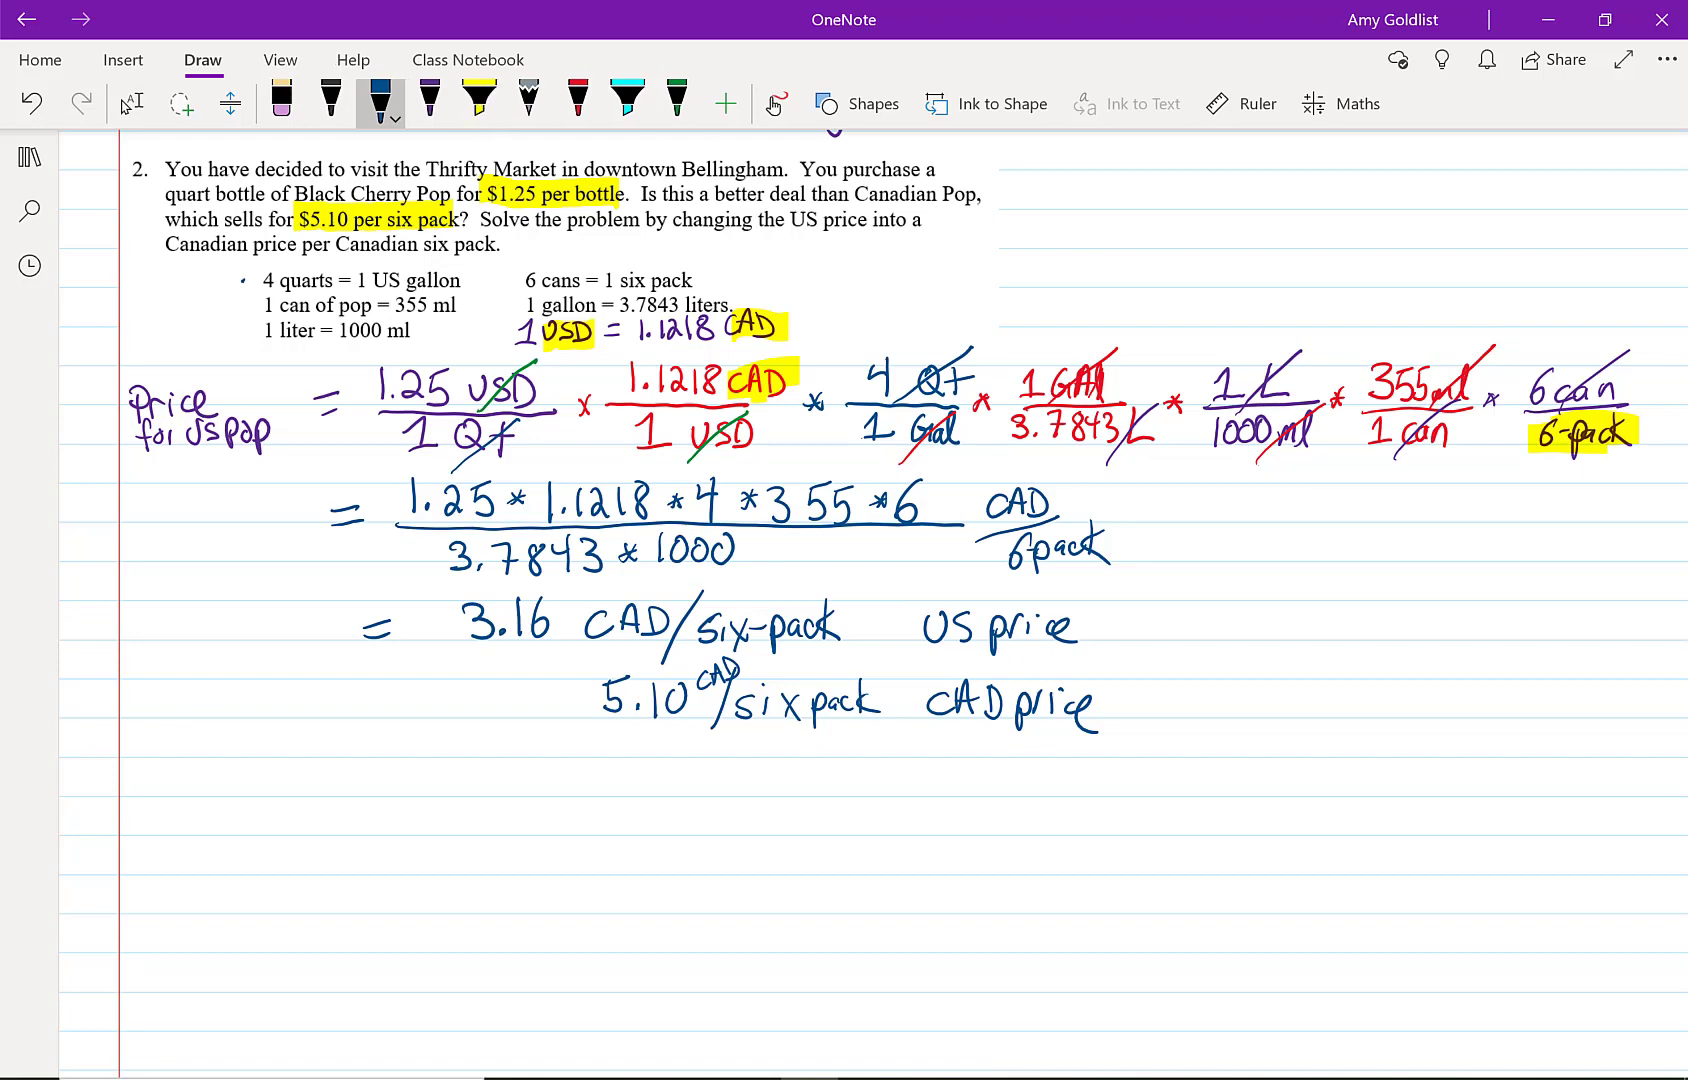
Highlight the 3.16 CAD US price line in yellow and write 'cheaper in' beside it.
left_click(478, 97)
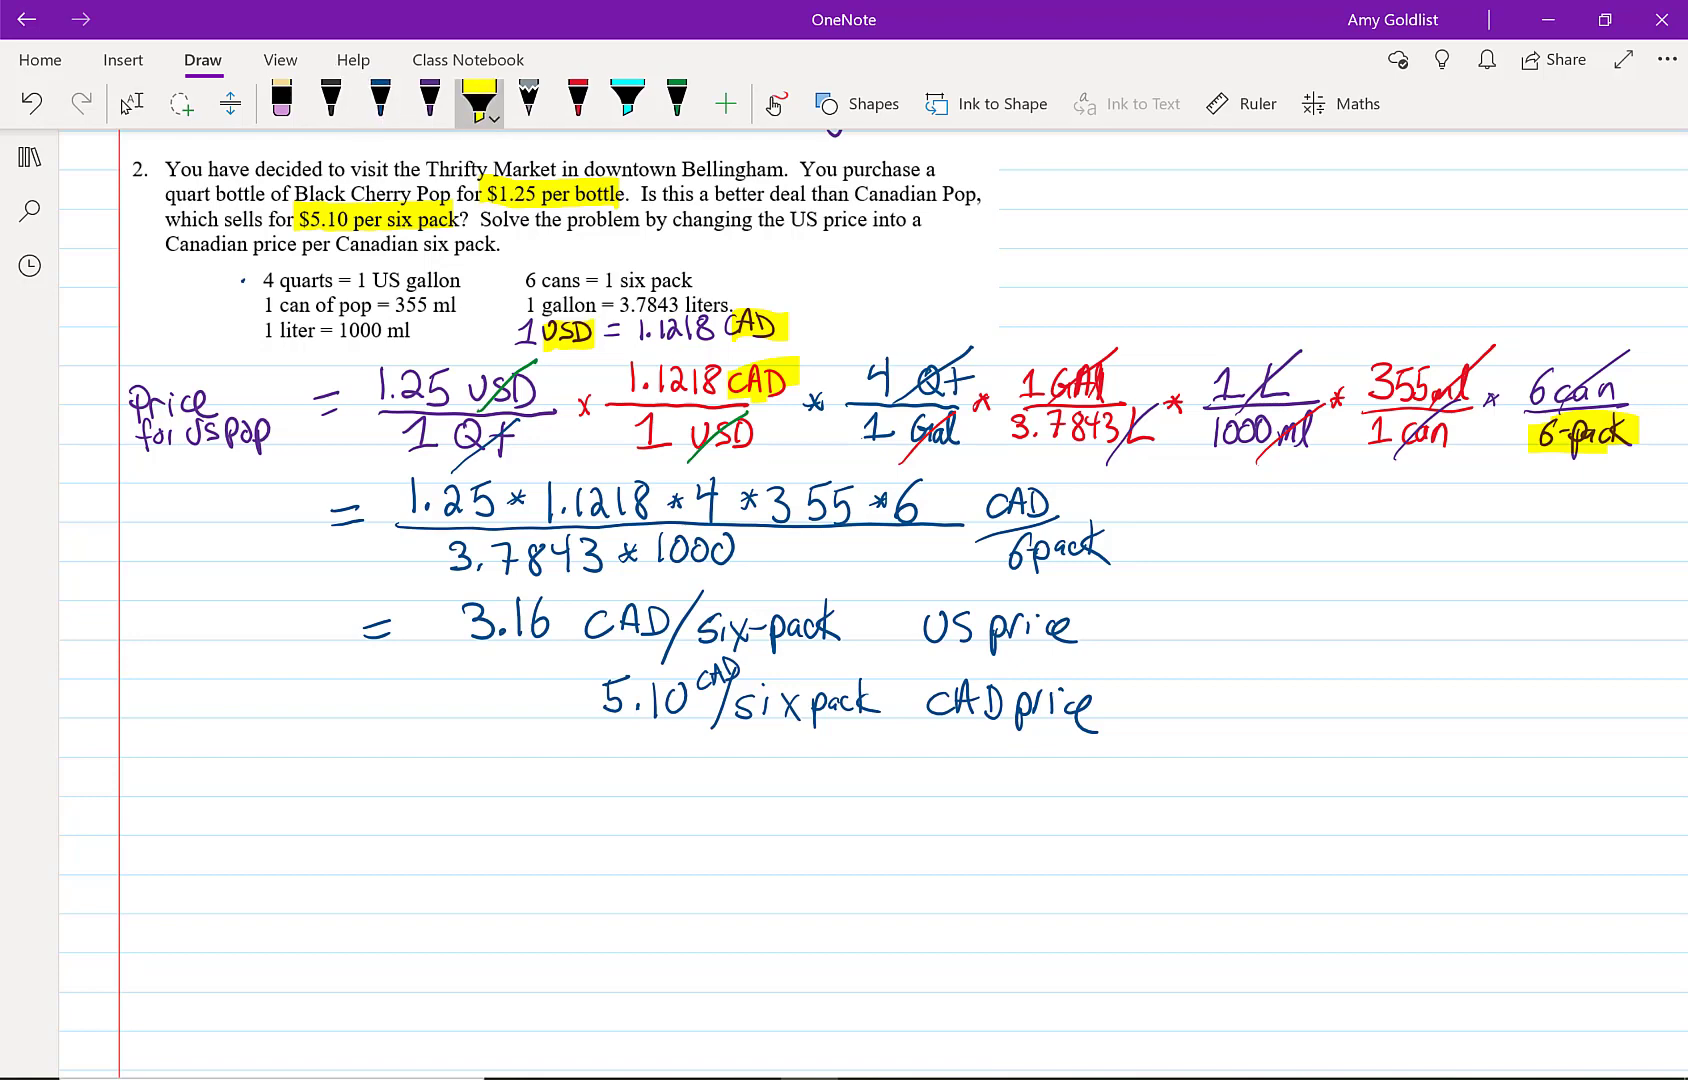
left_click_drag(463, 622, 1093, 622)
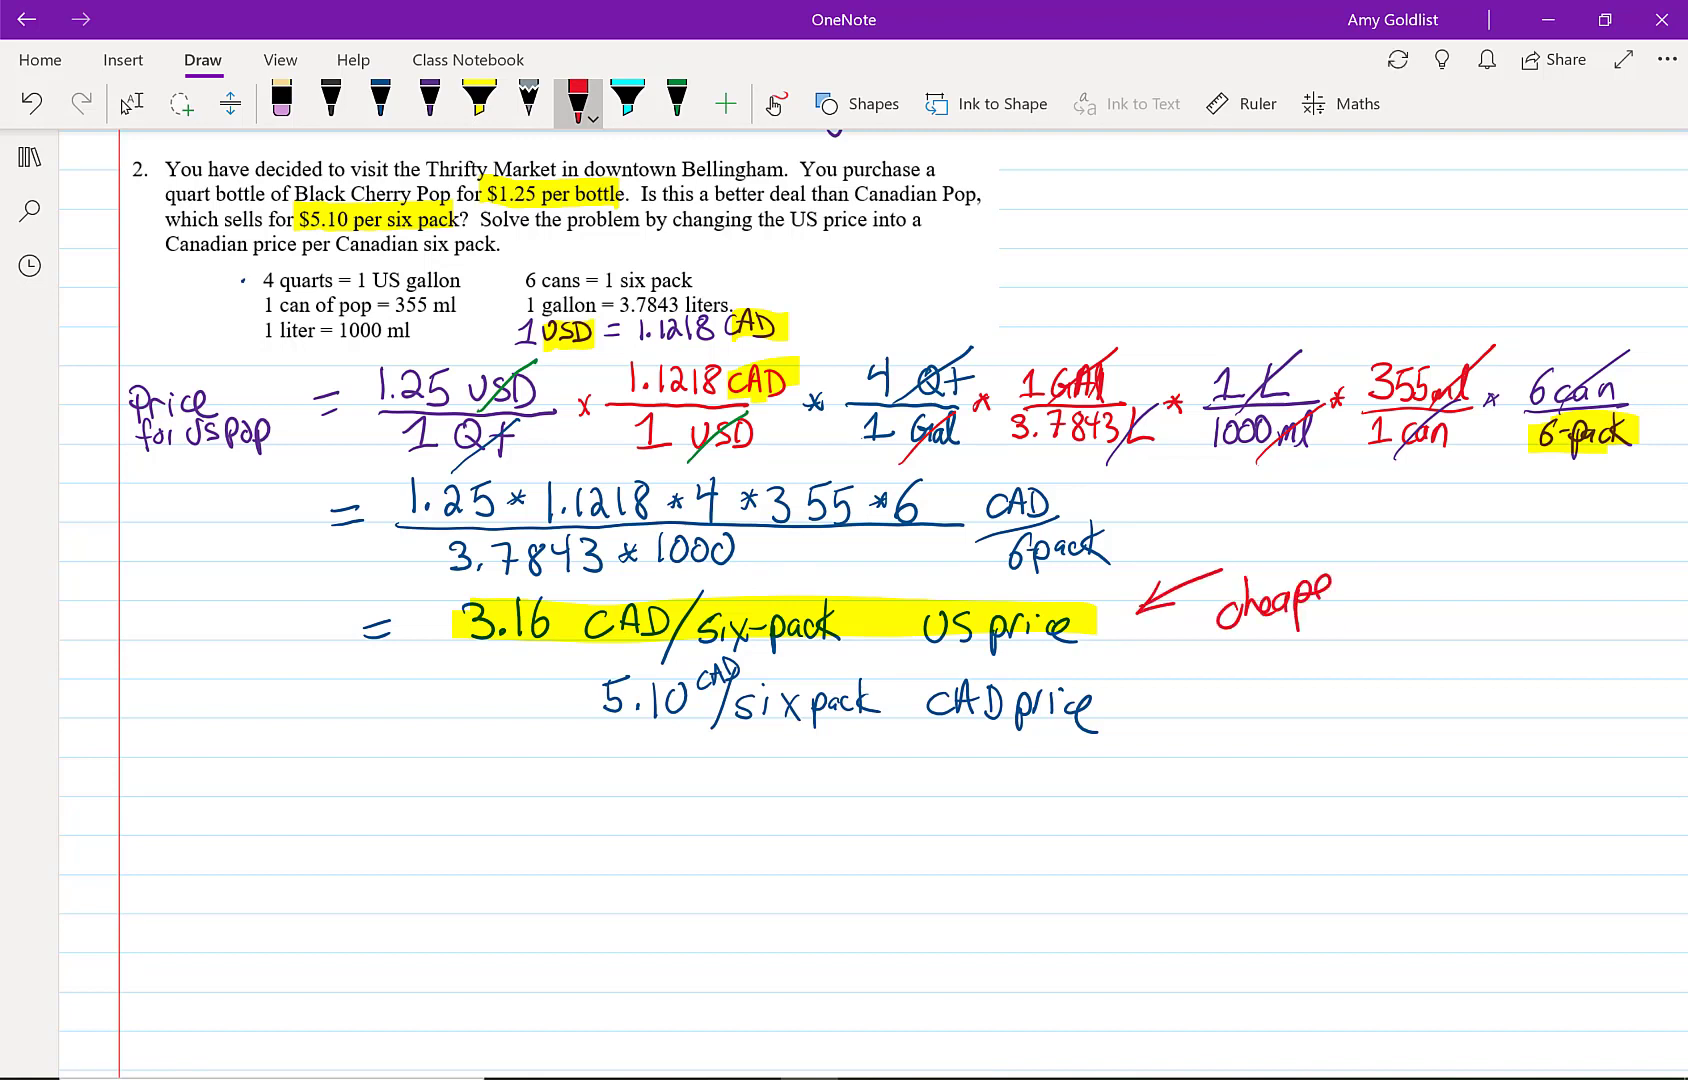
left_click_drag(1292, 592, 1432, 603)
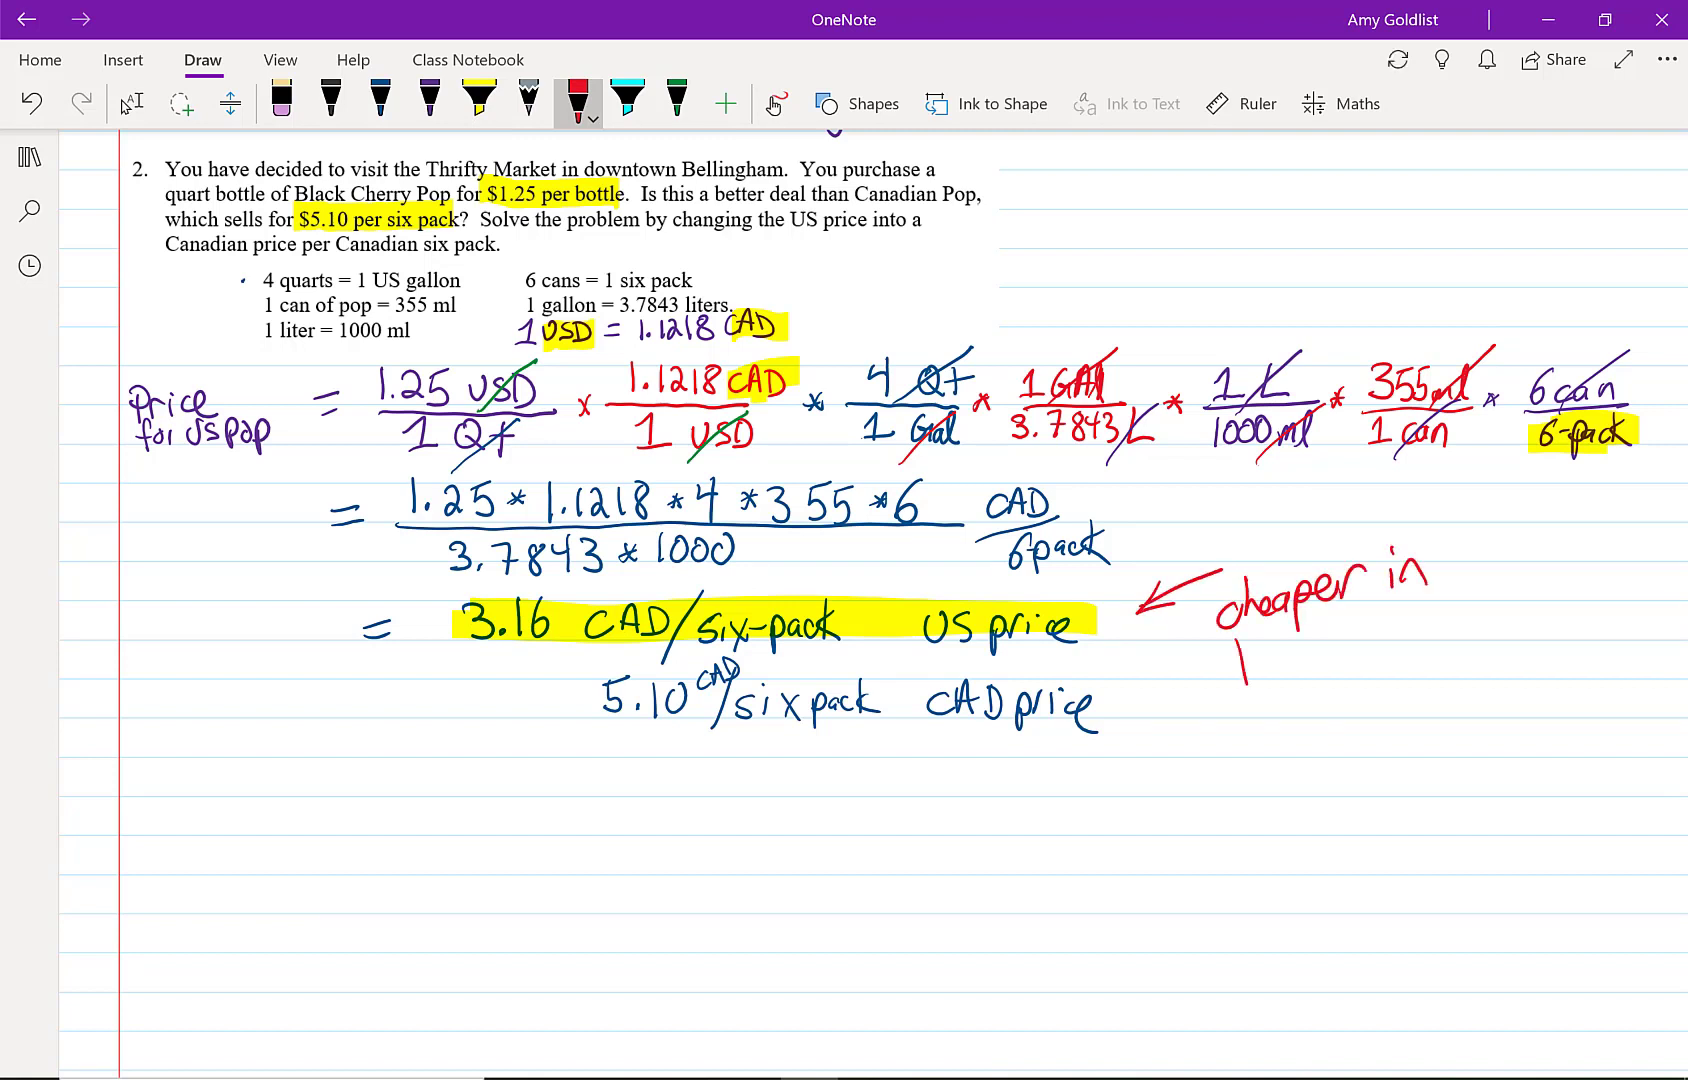